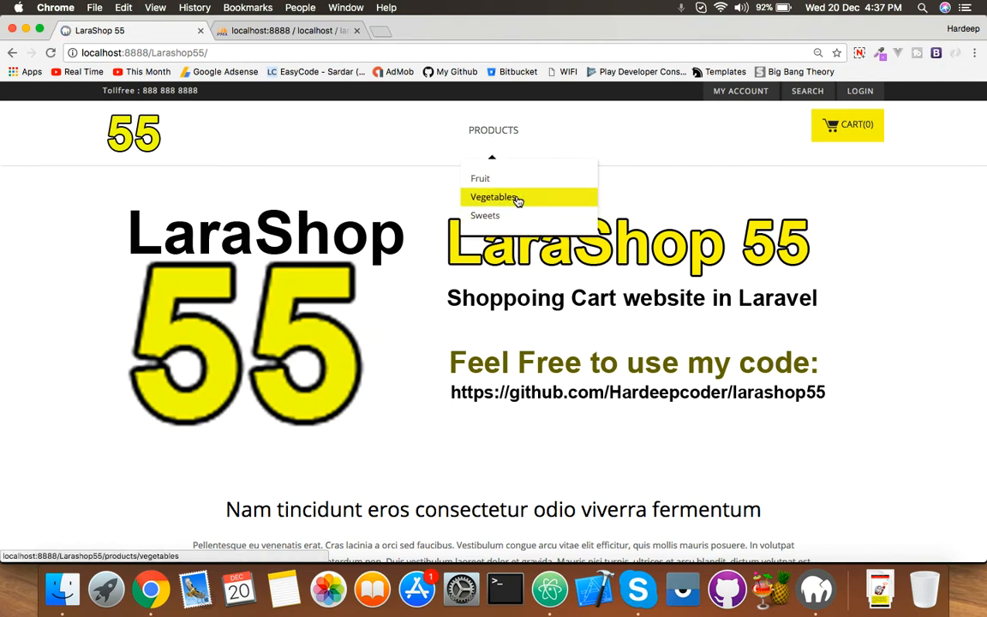
{"action": "mouse_move", "coordinate": [480, 178]}
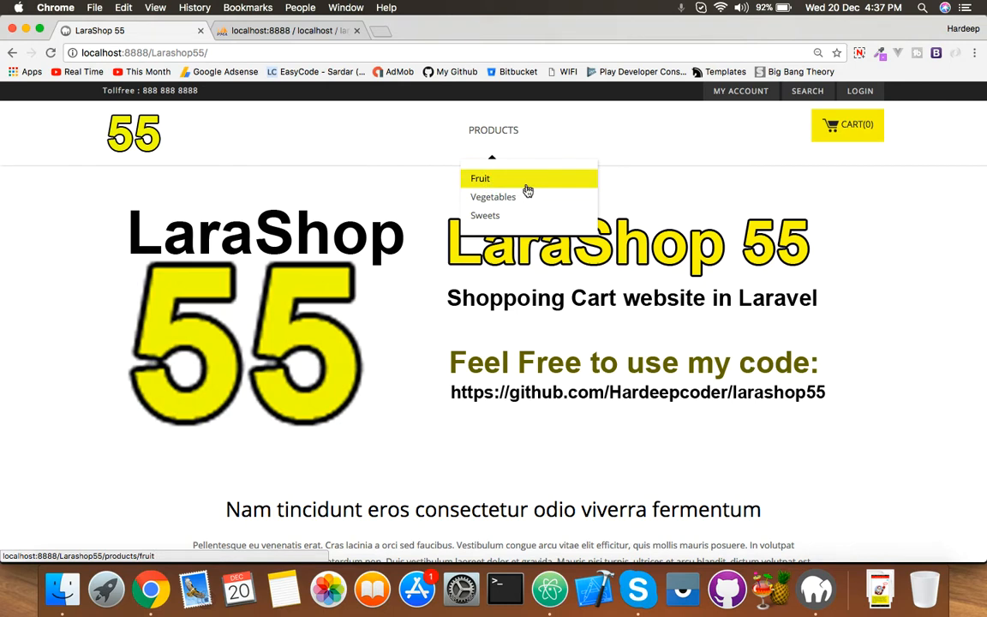
{"action": "mouse_move", "coordinate": [525, 216]}
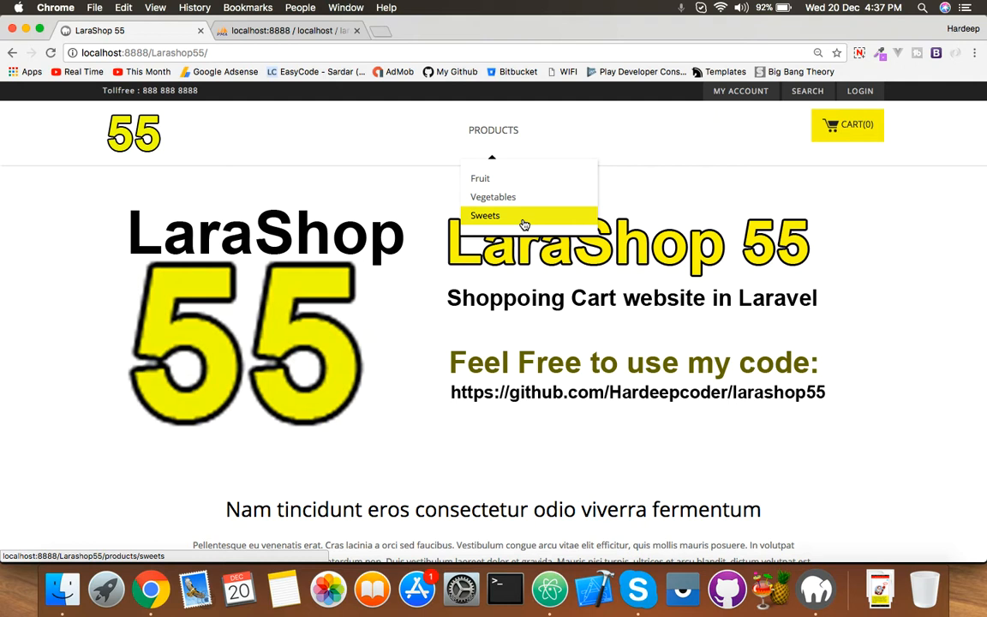
{"action": "mouse_move", "coordinate": [507, 214]}
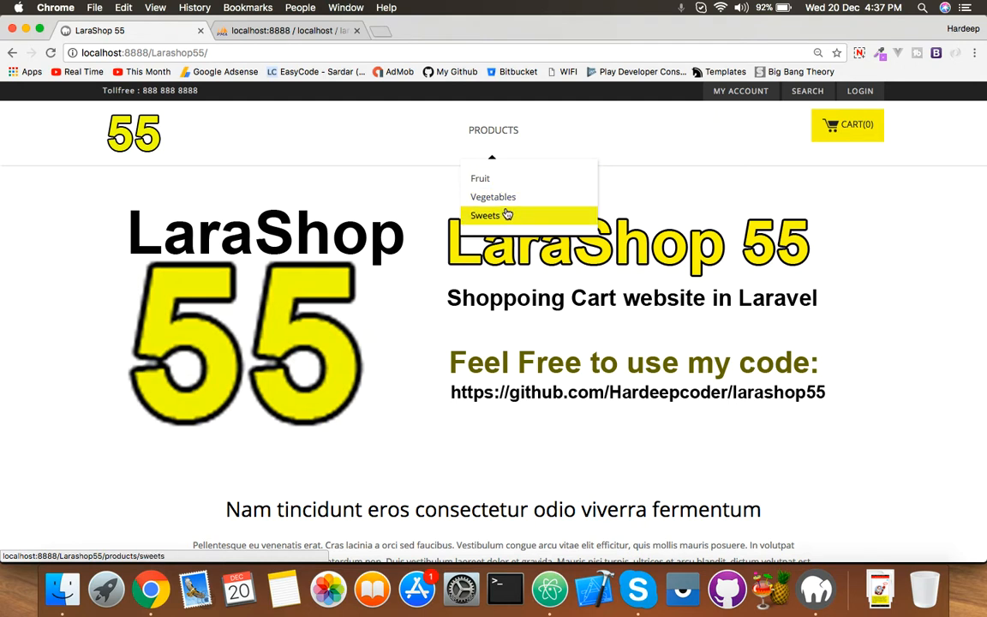
{"action": "mouse_move", "coordinate": [493, 178]}
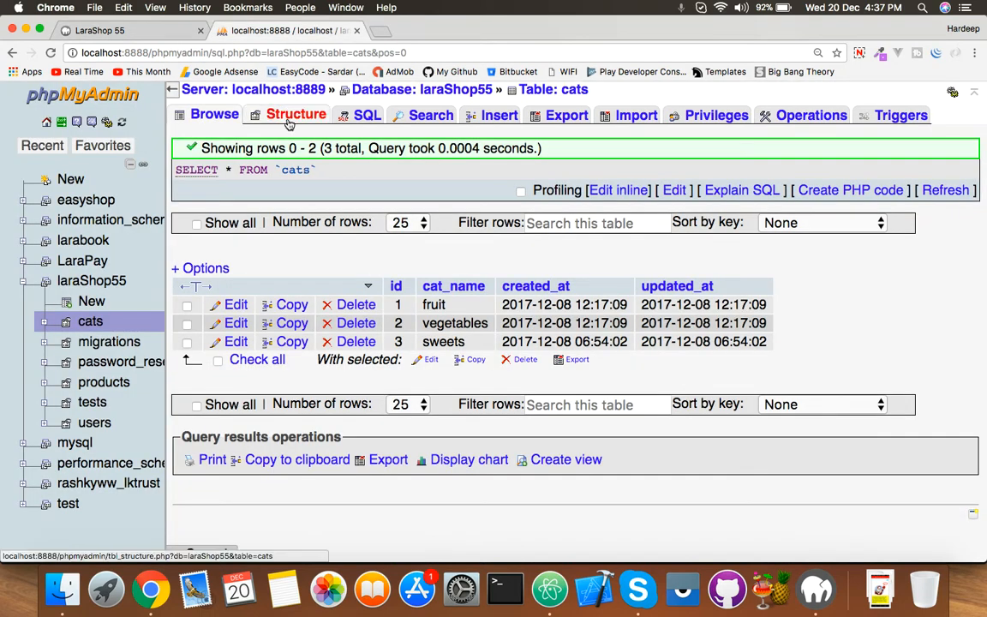
Step: Add an INT column named p_id to the cats table and browse its rows
{"action": "left_click", "coordinate": [296, 115]}
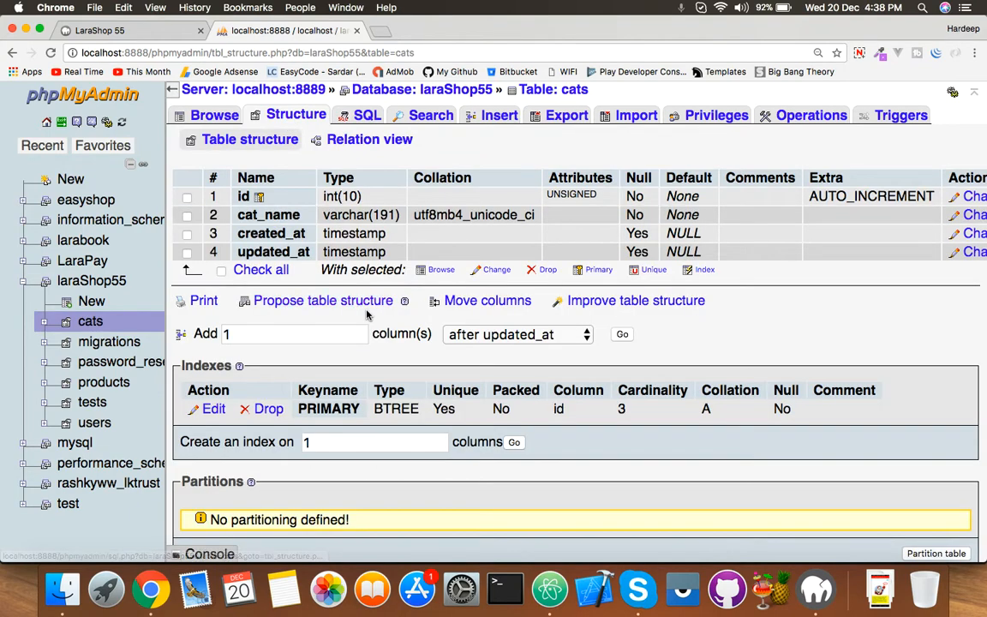
{"action": "scroll", "scroll_direction": "down", "scroll_amount": 3}
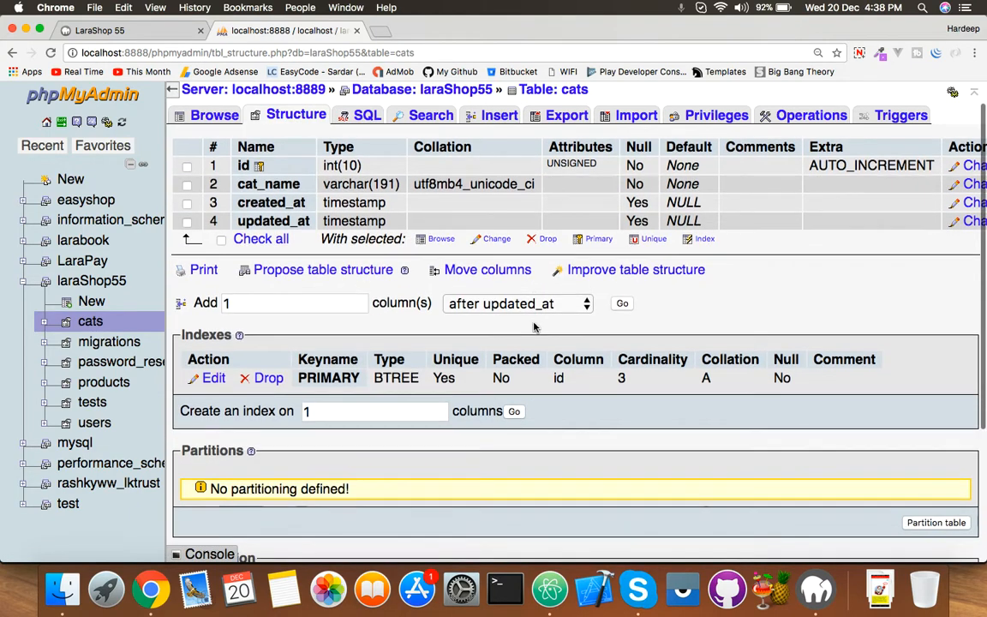
{"action": "left_click", "coordinate": [517, 303]}
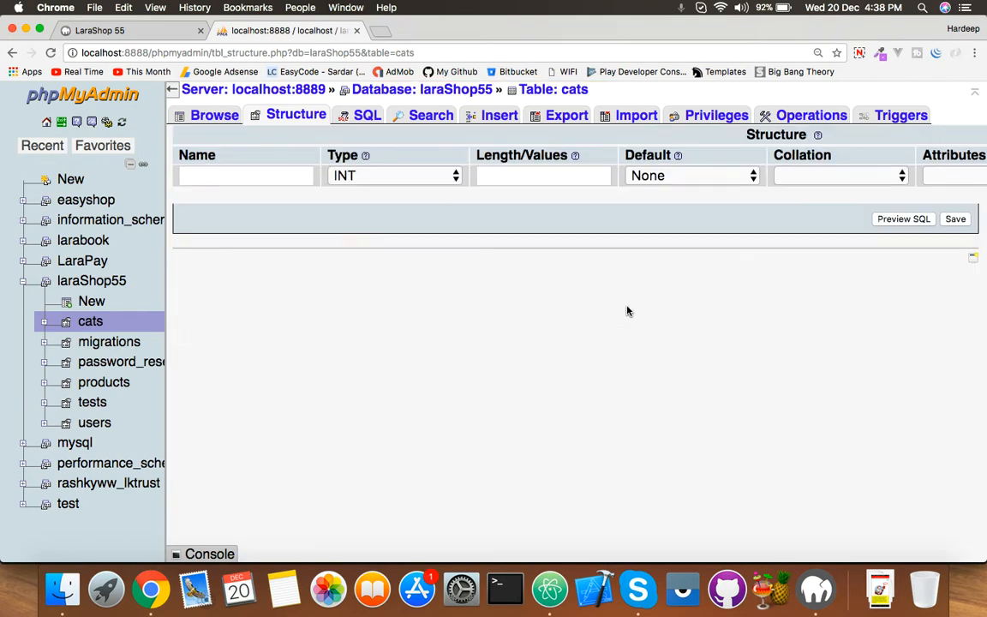
{"action": "type", "text": "p"}
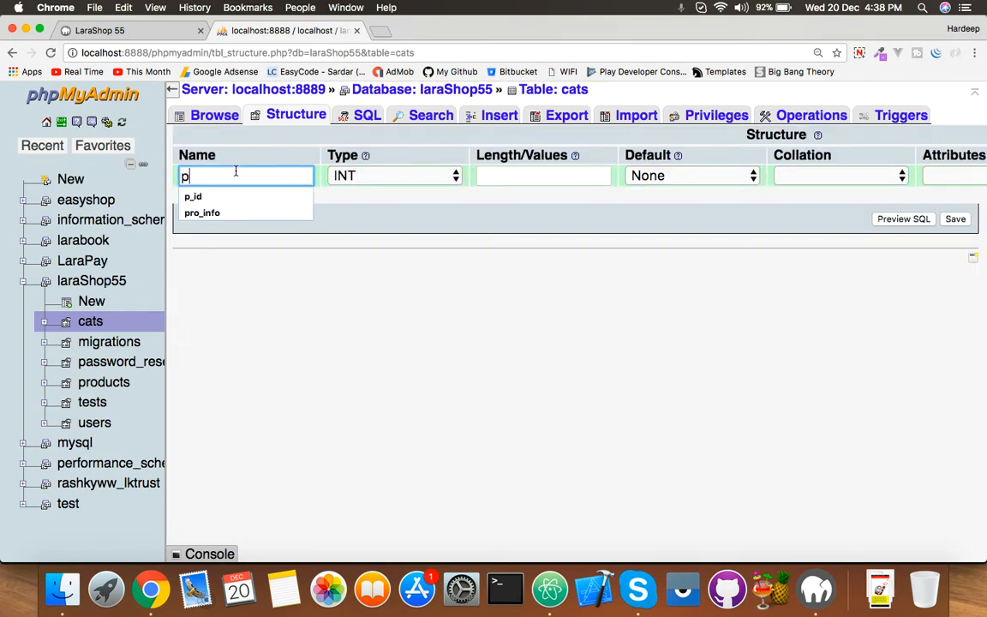
{"action": "type", "text": "_id"}
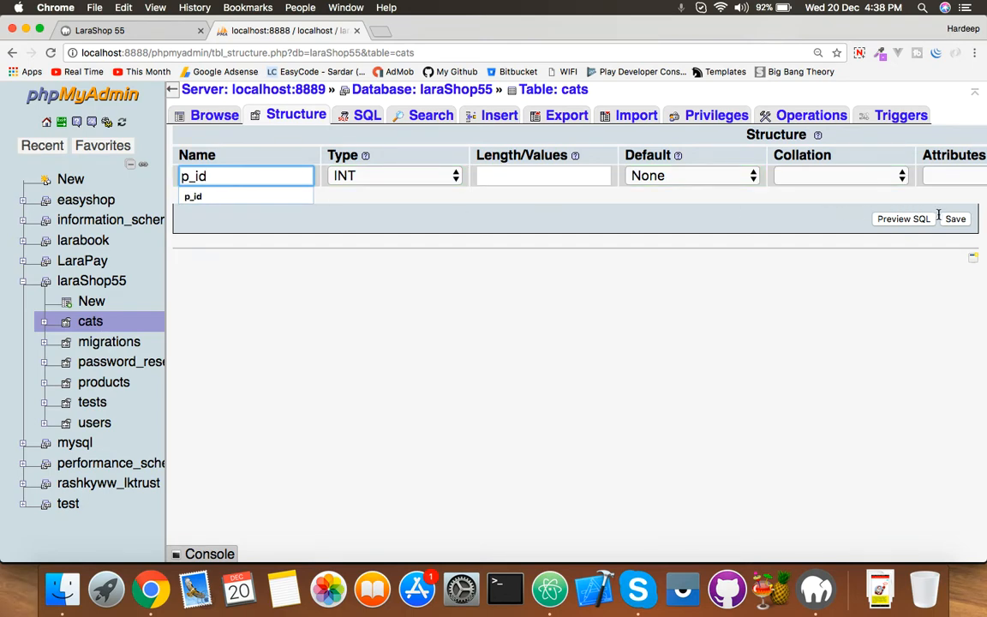
{"action": "left_click", "coordinate": [955, 219]}
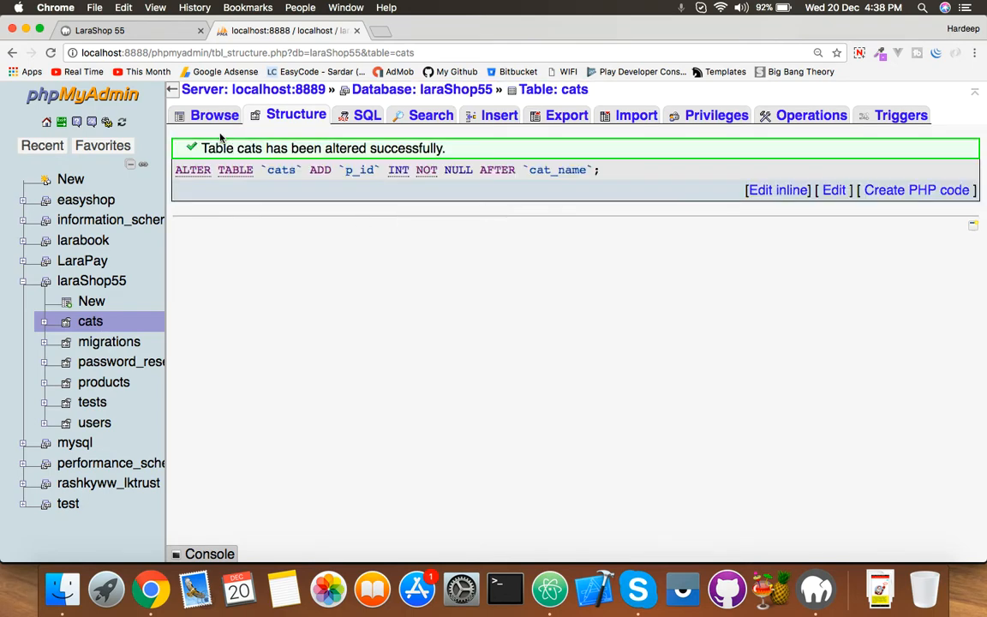
{"action": "left_click", "coordinate": [214, 115]}
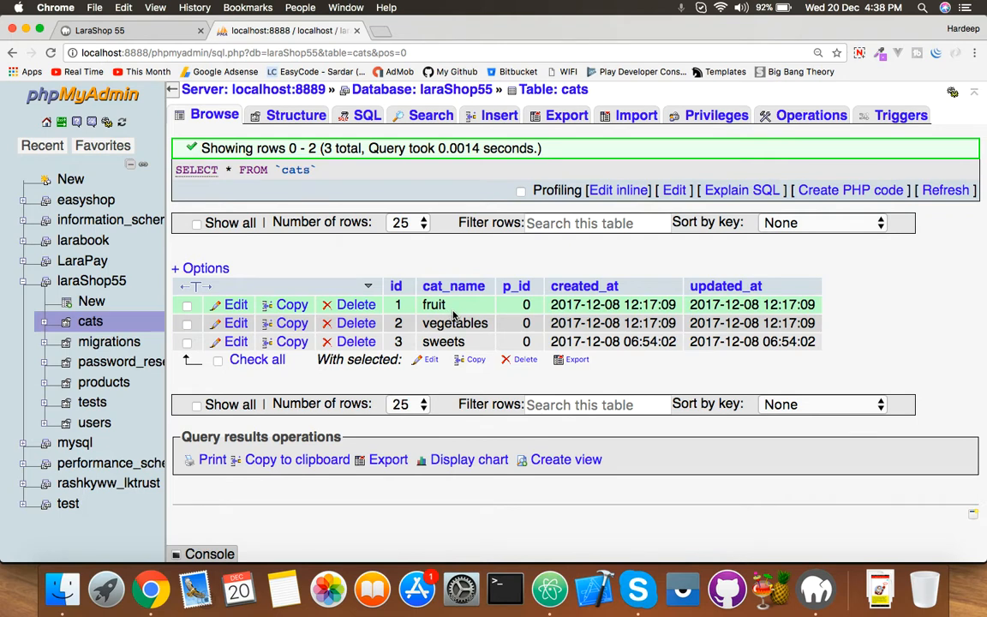
{"action": "mouse_move", "coordinate": [515, 305]}
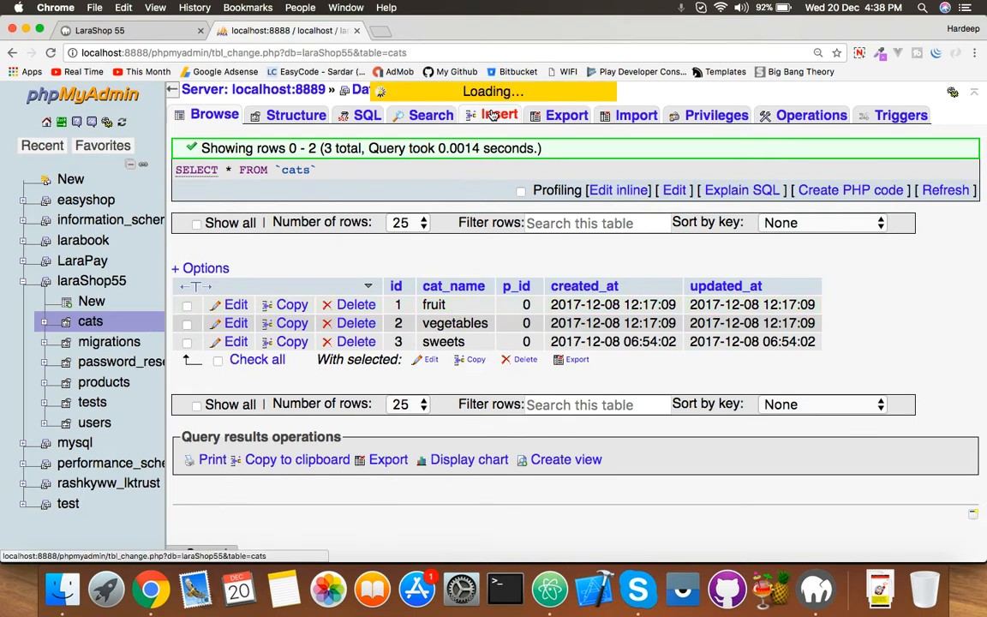
Step: Insert rows 'good fruit' and 'bad fruit' with p_id 1 and browse the cats table
{"action": "left_click", "coordinate": [499, 115]}
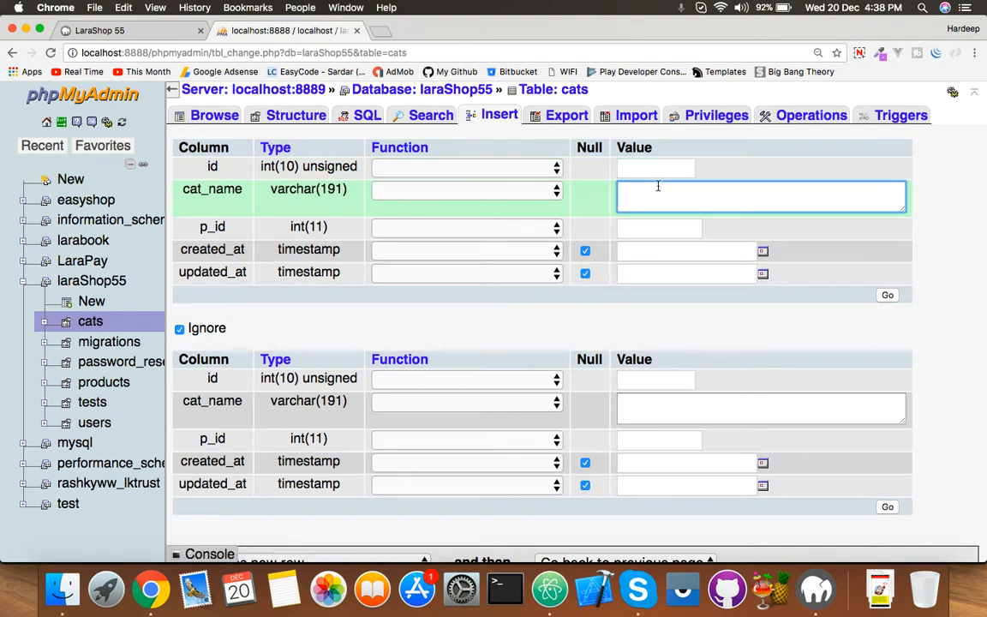
{"action": "type", "text": "good fruit"}
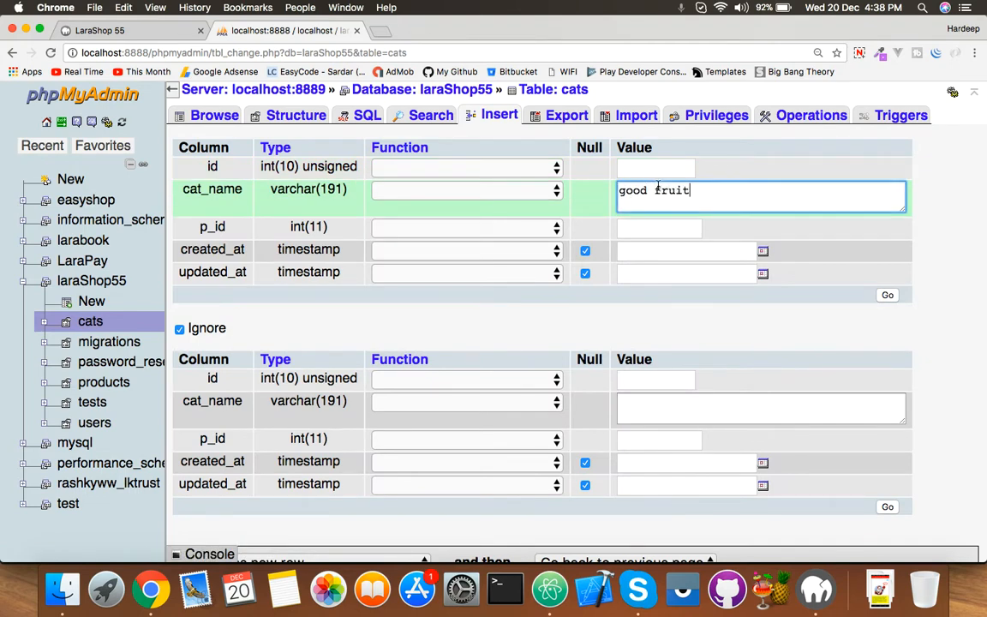
{"action": "type", "text": "ba"}
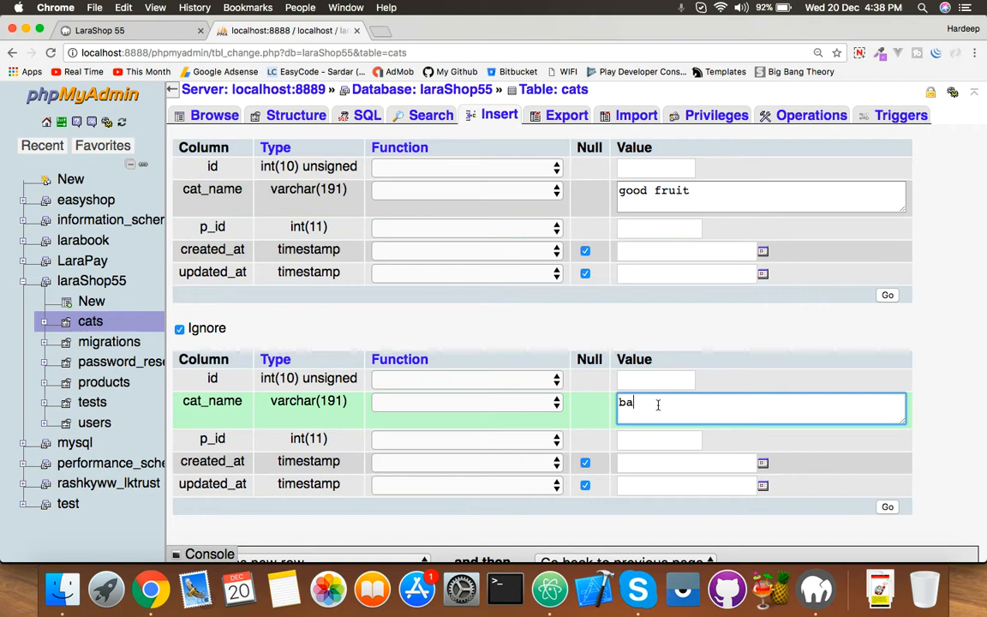
{"action": "type", "text": "d fru"}
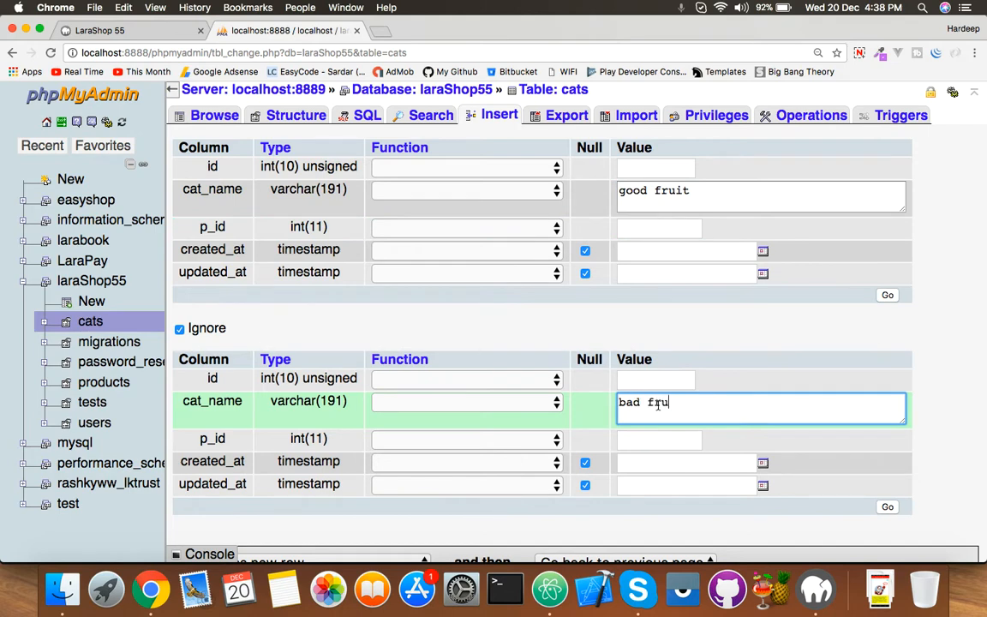
{"action": "type", "text": "it"}
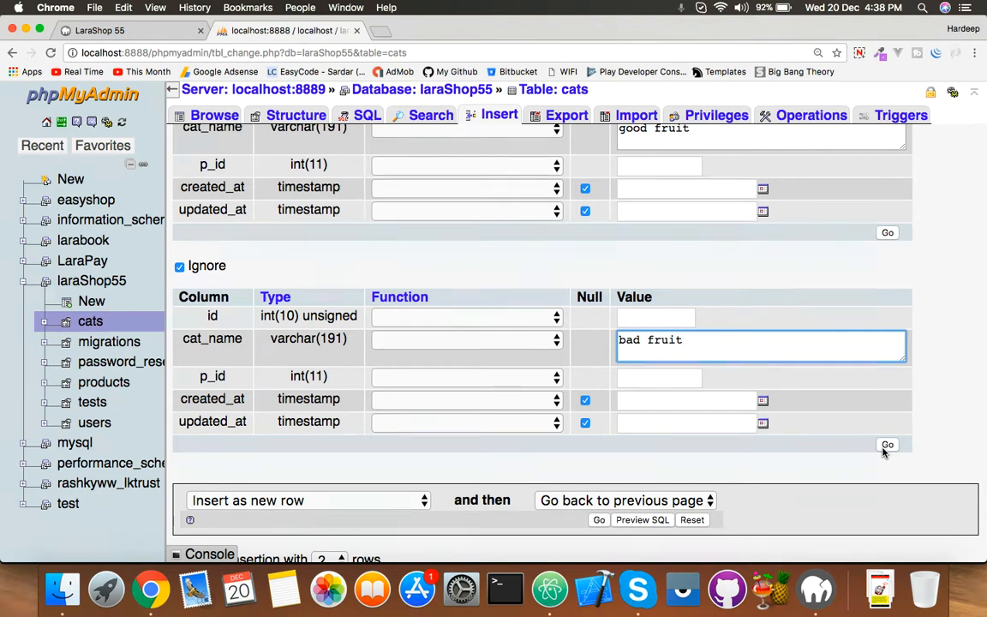
{"action": "mouse_move", "coordinate": [90, 321]}
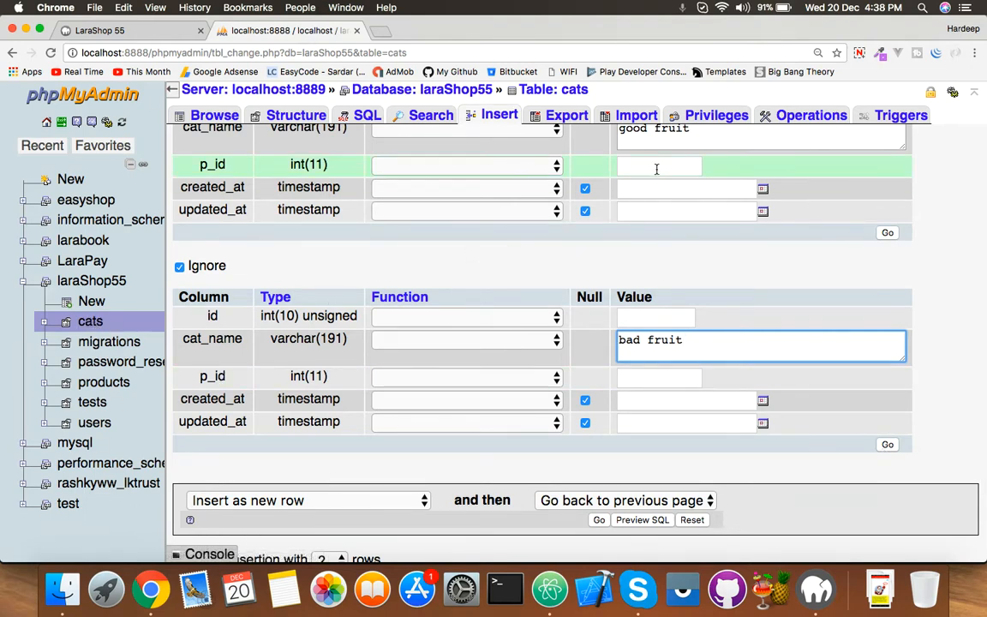
{"action": "type", "text": "1"}
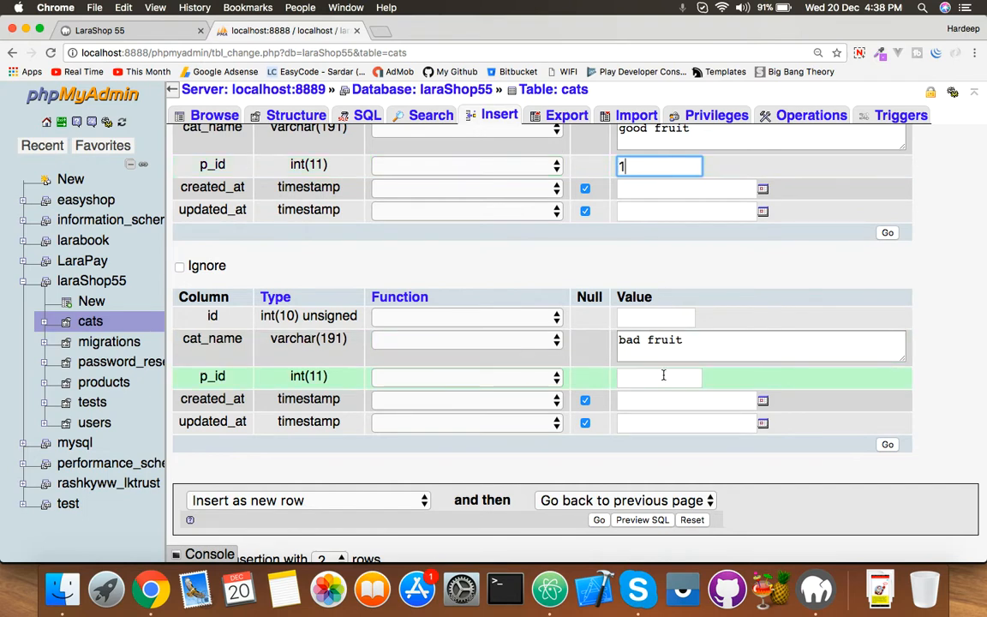
{"action": "type", "text": "1"}
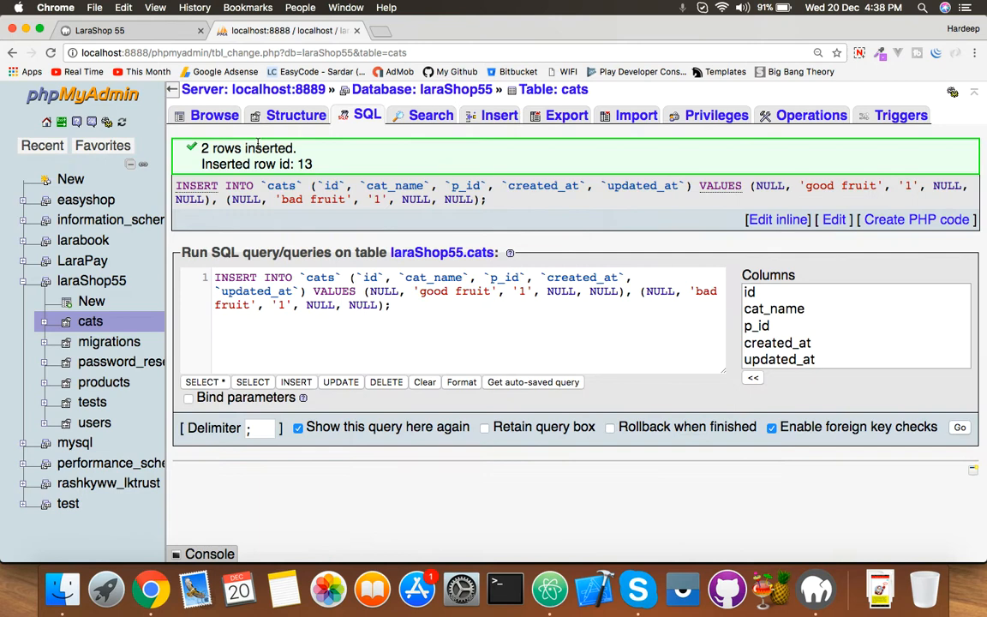
{"action": "left_click", "coordinate": [214, 115]}
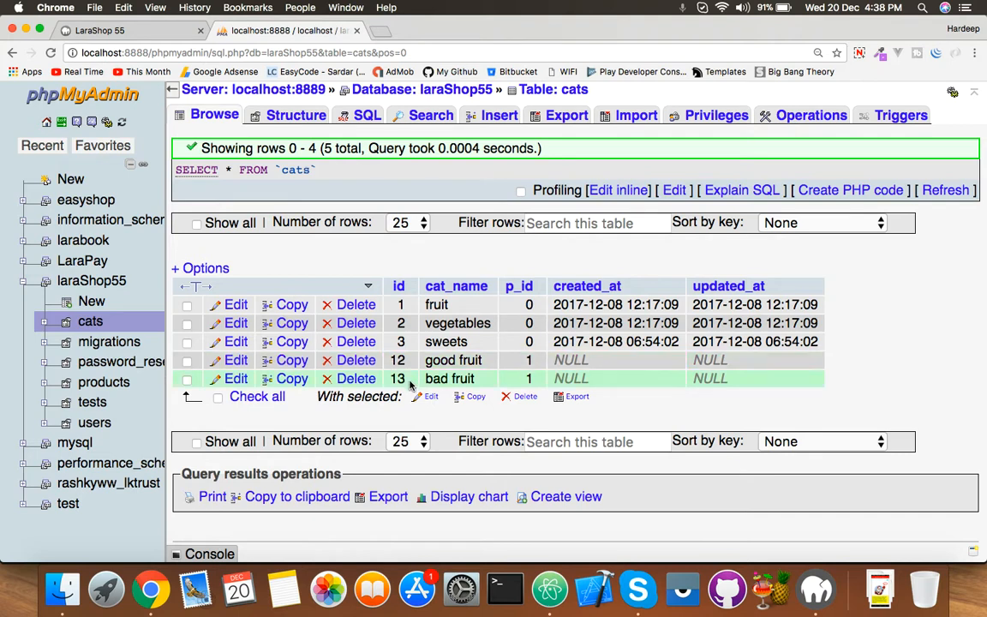
{"action": "mouse_move", "coordinate": [407, 311]}
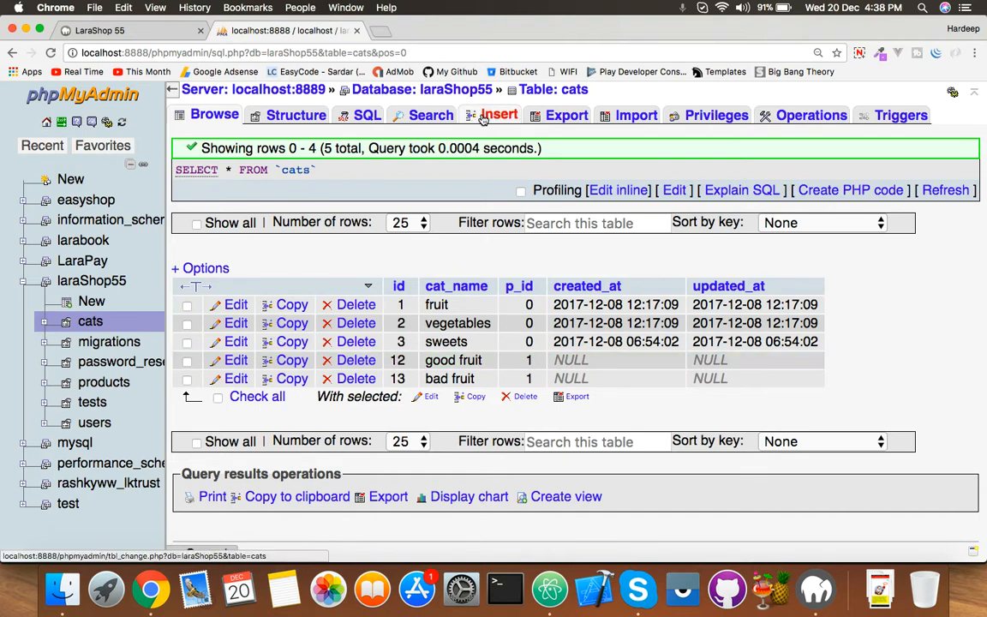
Step: Insert rows 'good sweets' and 'bad sweets' with p_id 3 into the cats table
{"action": "left_click", "coordinate": [500, 115]}
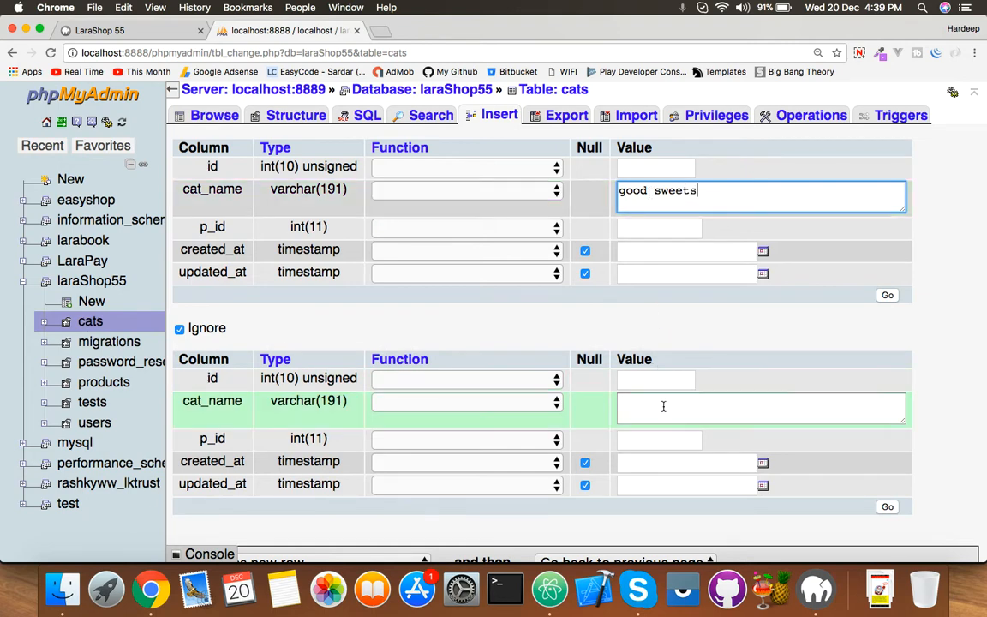
{"action": "type", "text": "bas"}
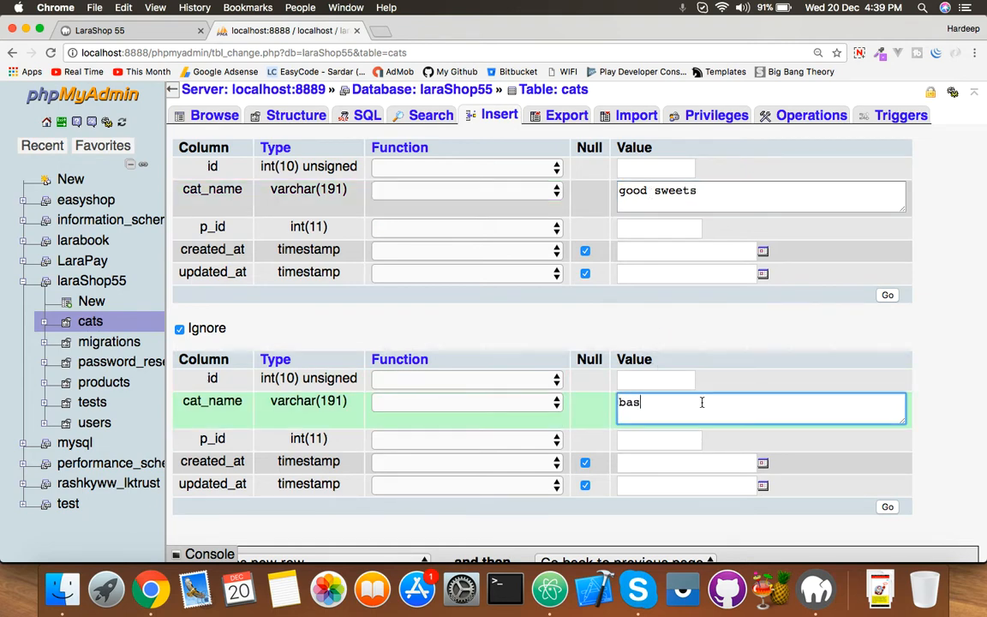
{"action": "type", "text": "bad sweets"}
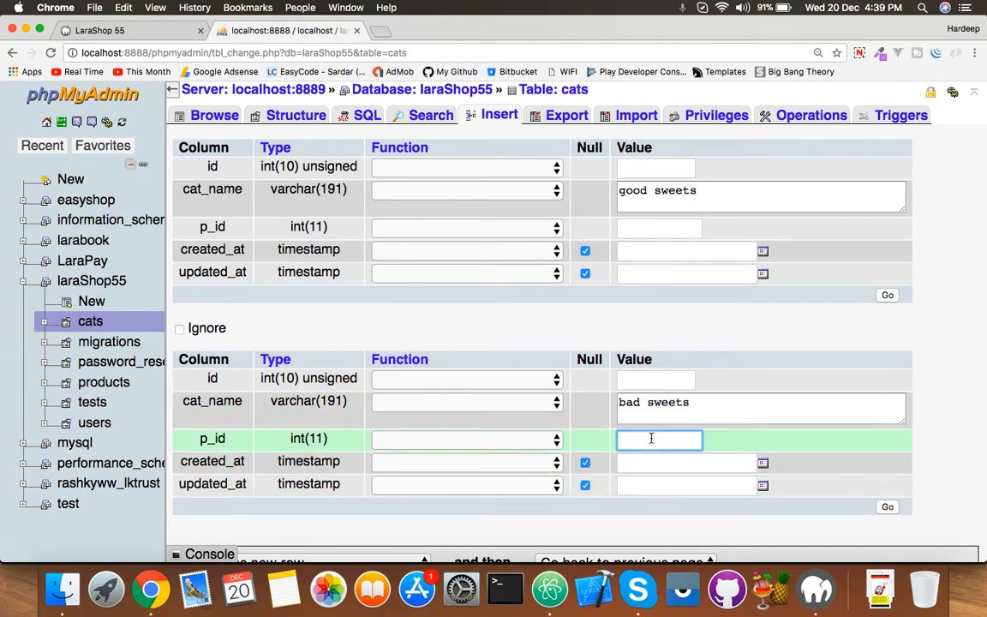
{"action": "type", "text": "3"}
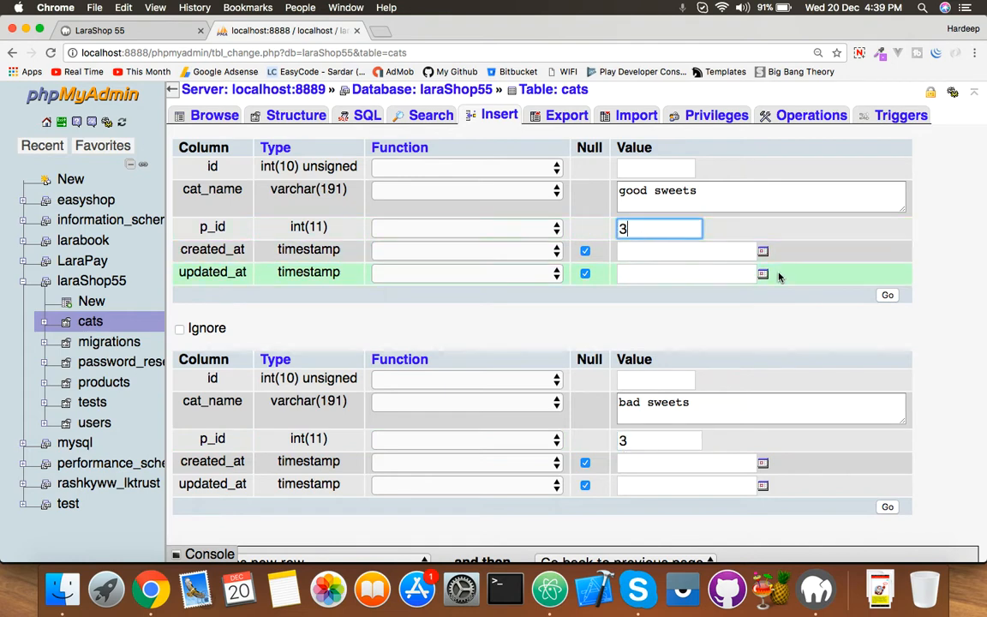
{"action": "left_click", "coordinate": [888, 295]}
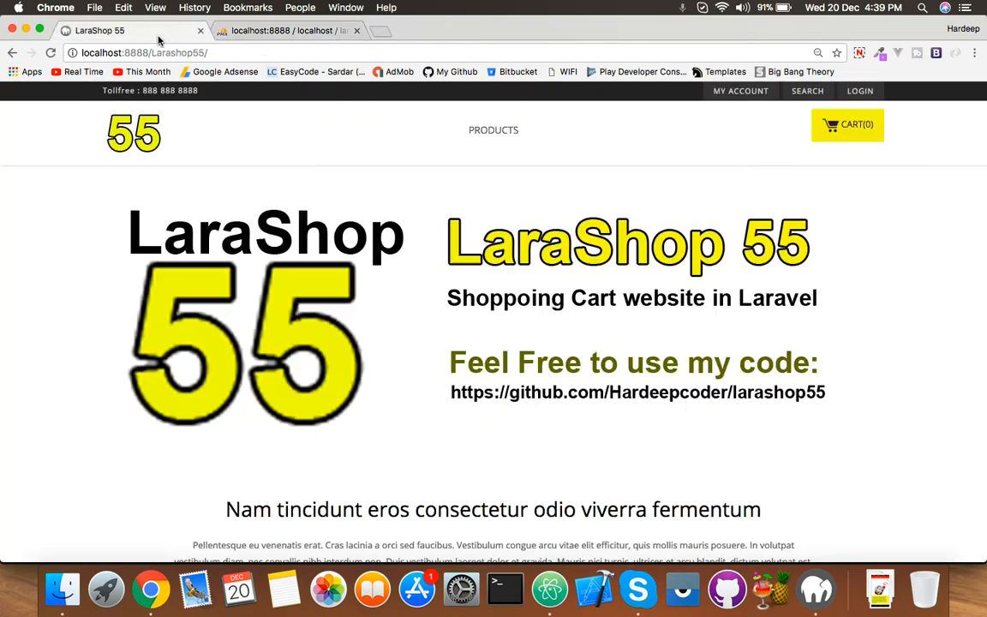
Step: Refresh the shop's flat seven-category Products menu, check the cats table, and switch to Atom
{"action": "left_click", "coordinate": [493, 129]}
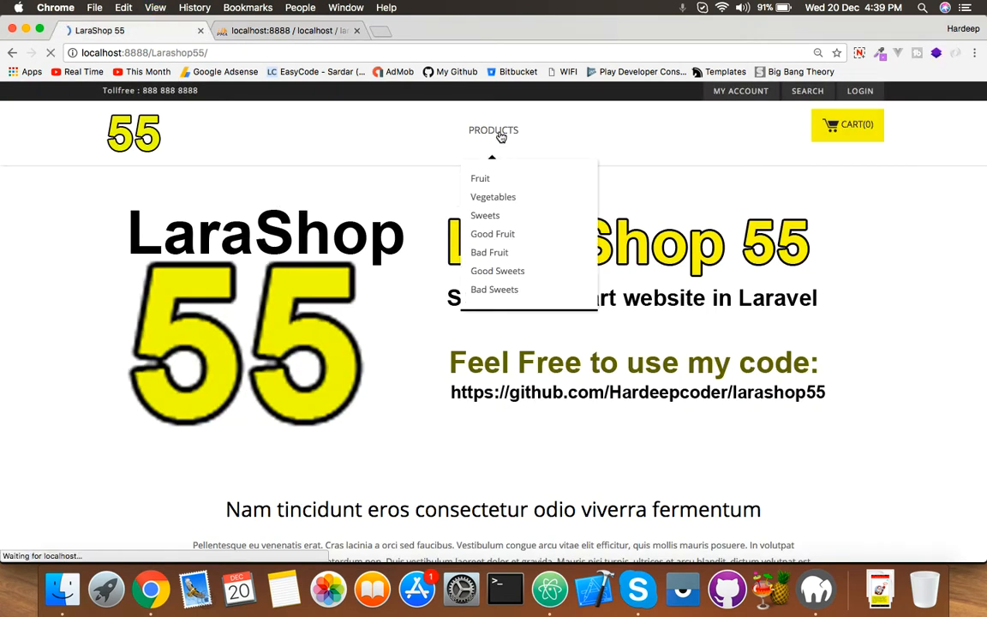
{"action": "mouse_move", "coordinate": [480, 178]}
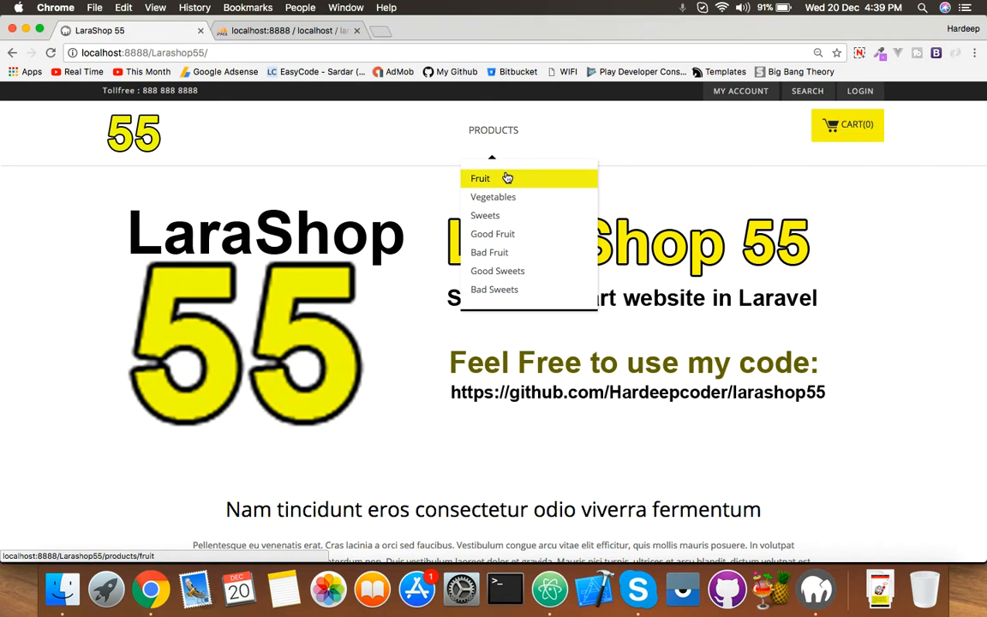
{"action": "mouse_move", "coordinate": [510, 271]}
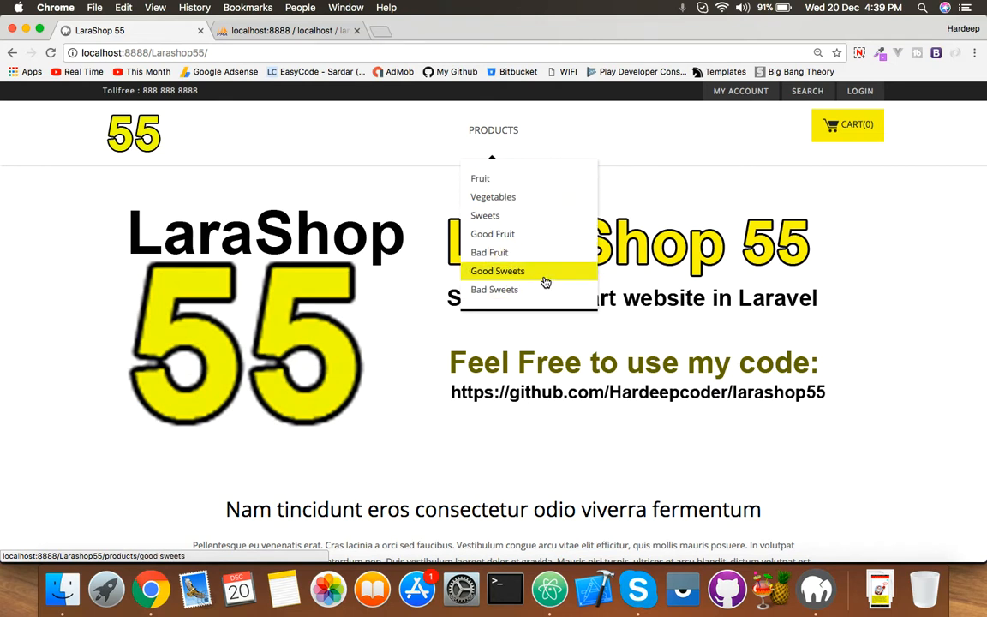
{"action": "mouse_move", "coordinate": [506, 179]}
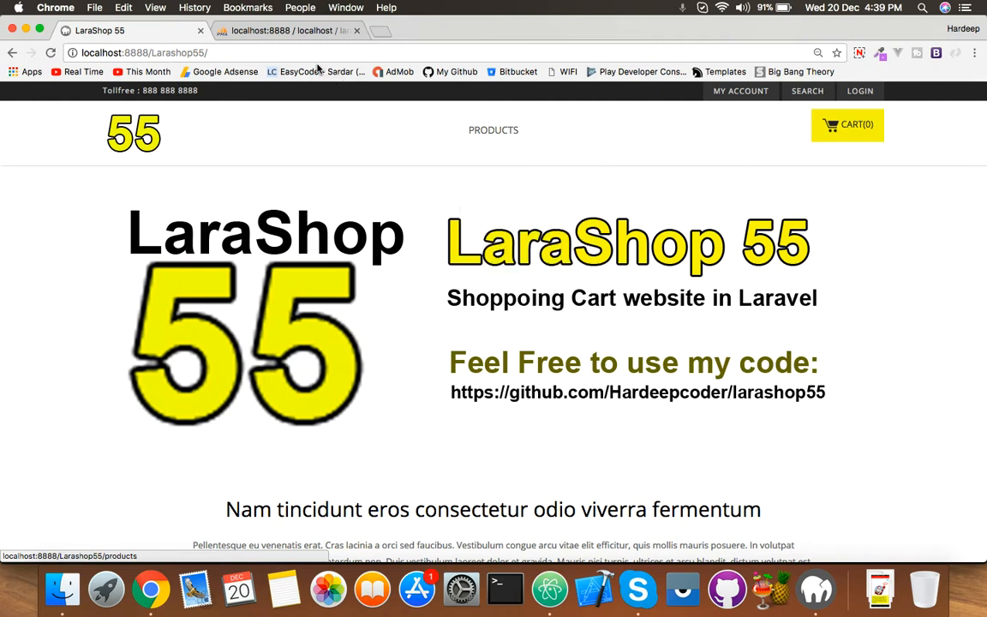
{"action": "mouse_move", "coordinate": [336, 146]}
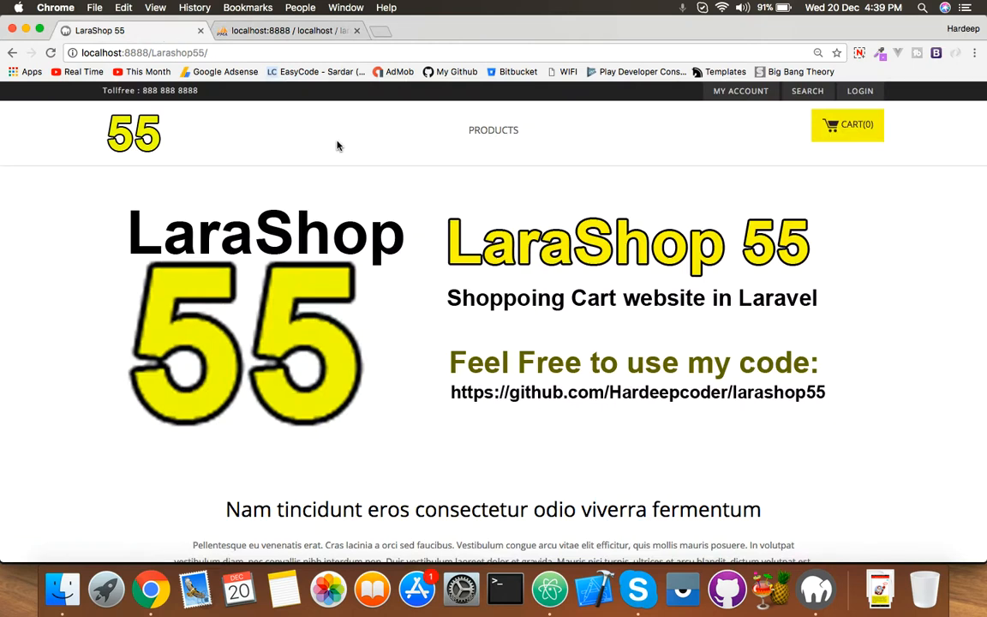
{"action": "left_click", "coordinate": [287, 30]}
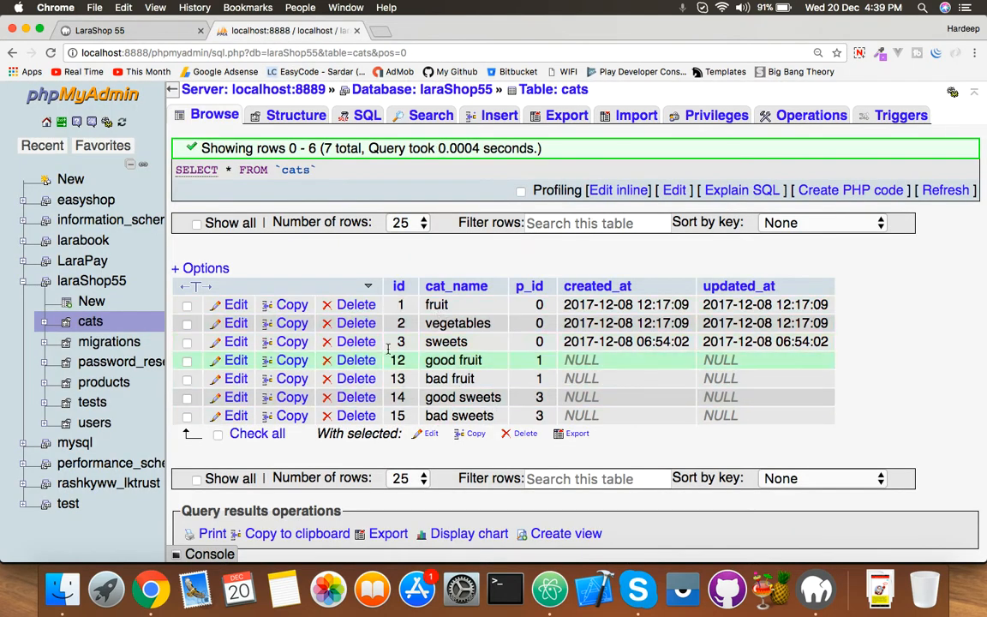
{"action": "left_click", "coordinate": [99, 30]}
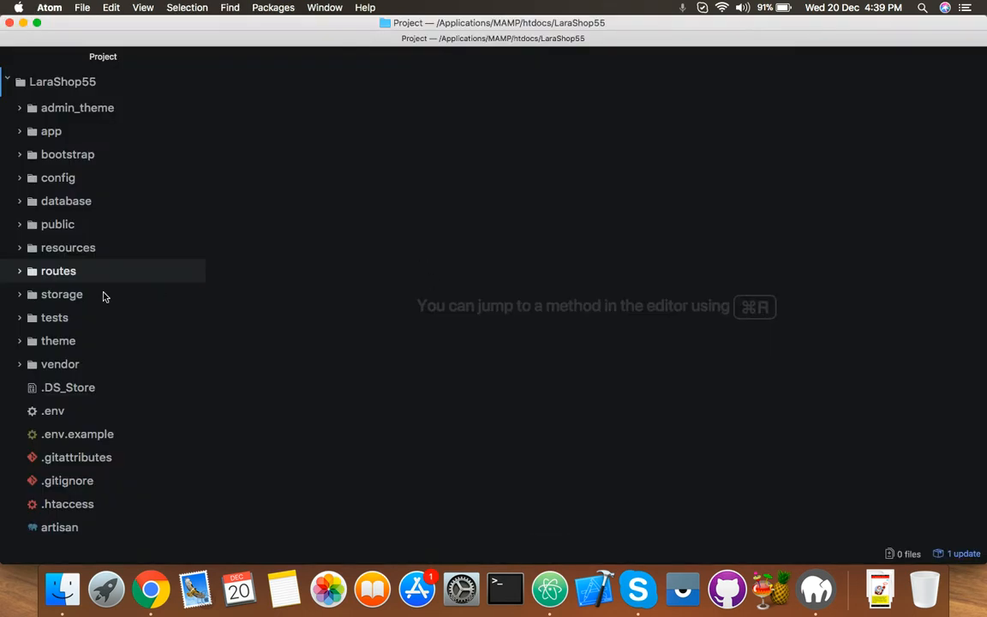
Step: Write a public childs() method in cats.php returning $this->hasMany('App\cats','p_id');
{"action": "left_click", "coordinate": [51, 131]}
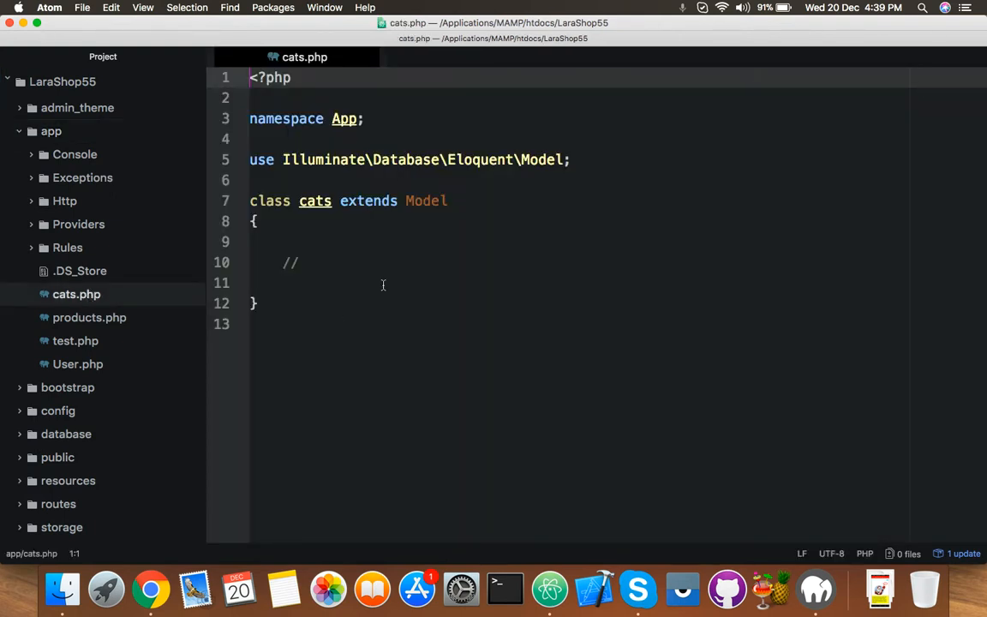
{"action": "left_click", "coordinate": [391, 282]}
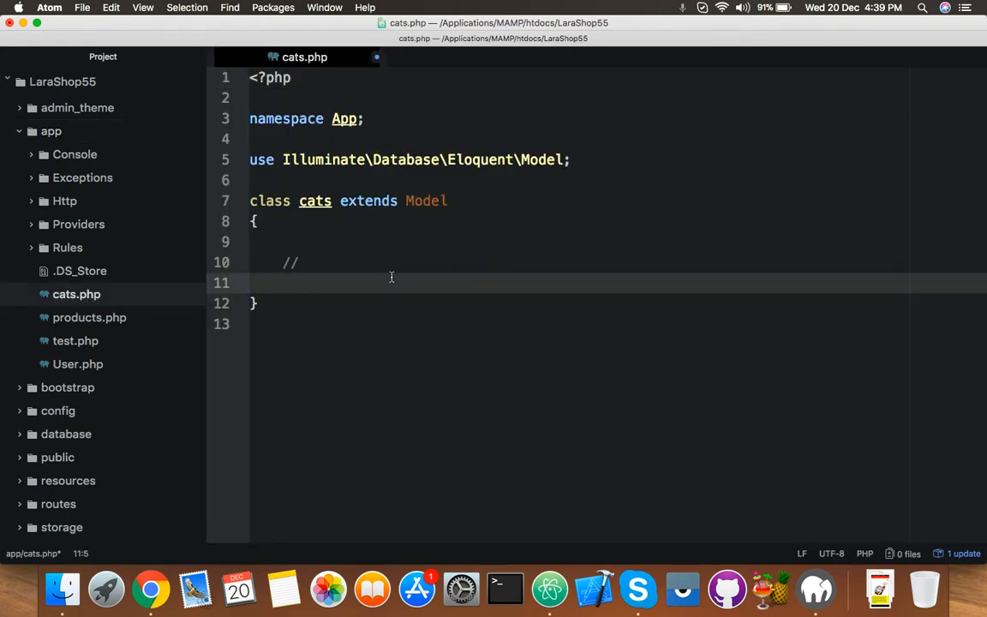
{"action": "type", "text": "public function"}
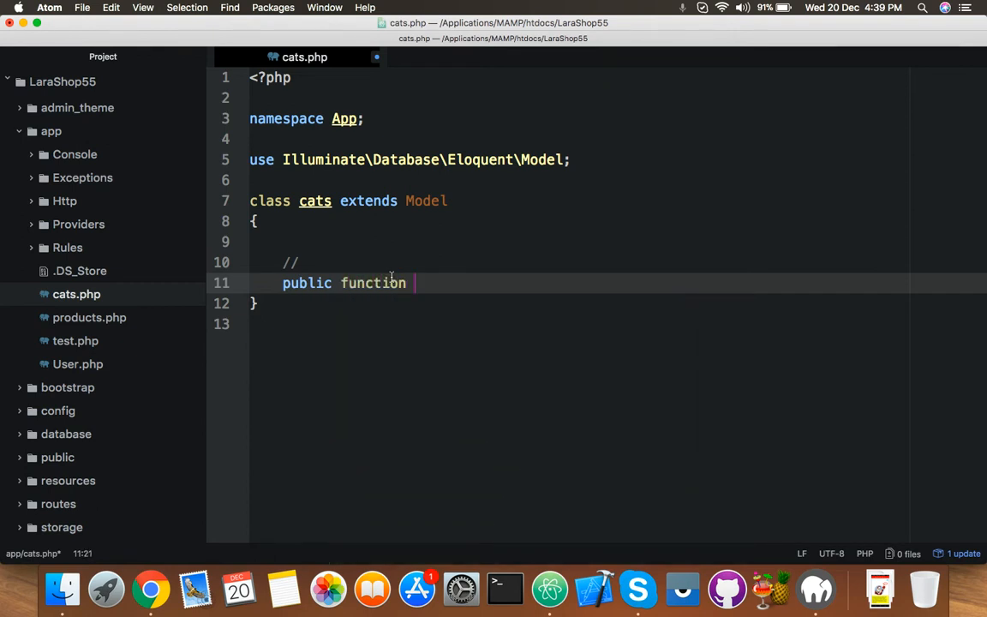
{"action": "type", "text": "child"}
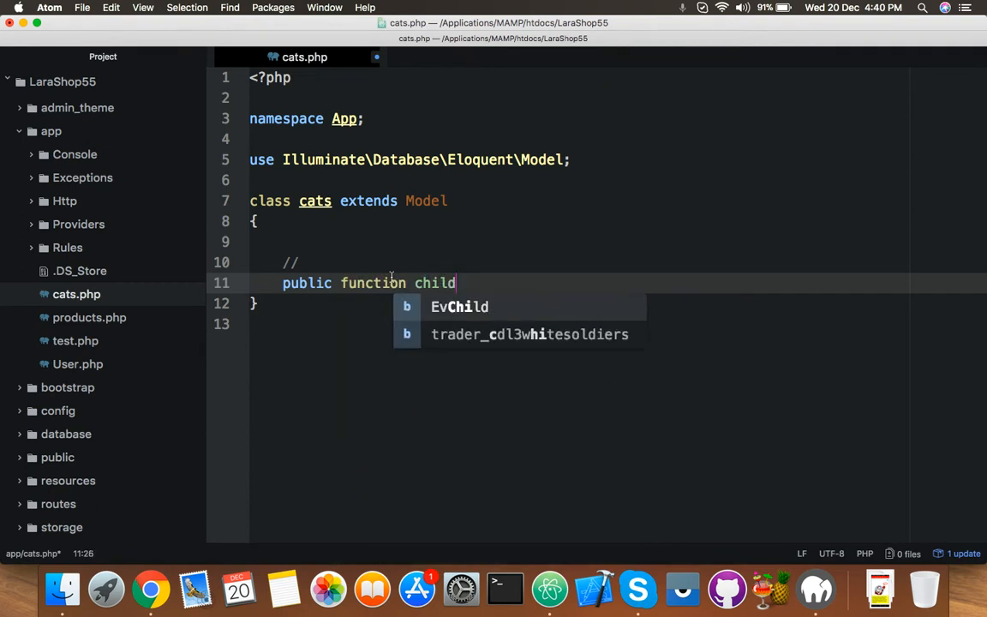
{"action": "type", "text": "s(){"}
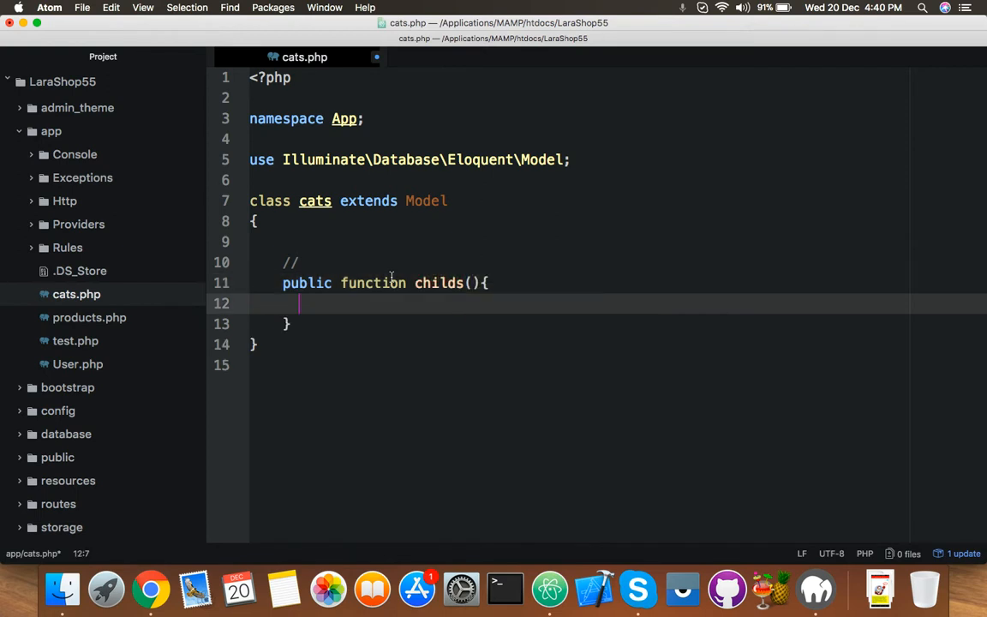
{"action": "type", "text": "reru"}
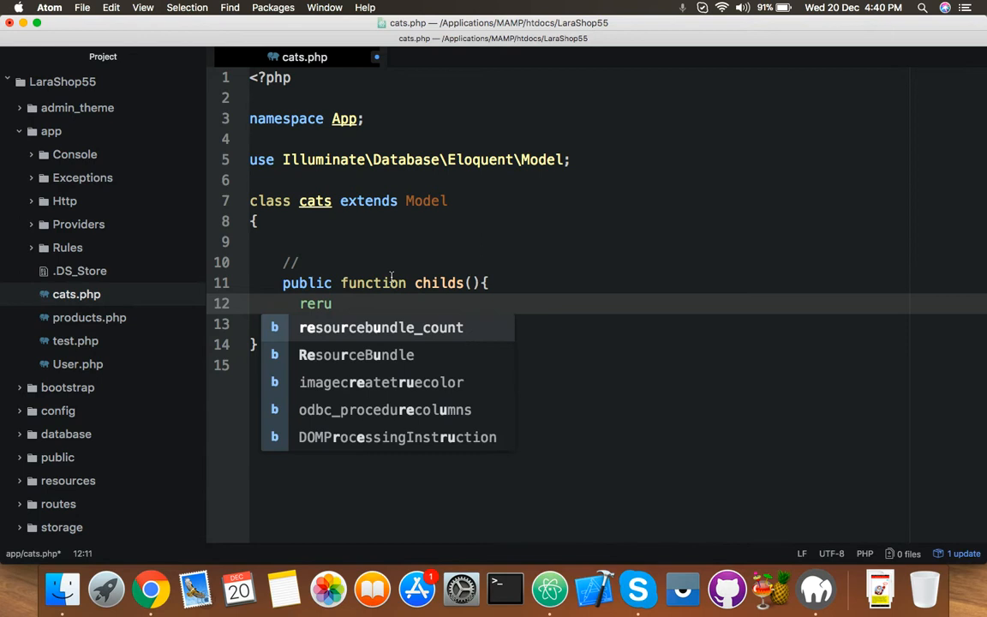
{"action": "type", "text": "return $t"}
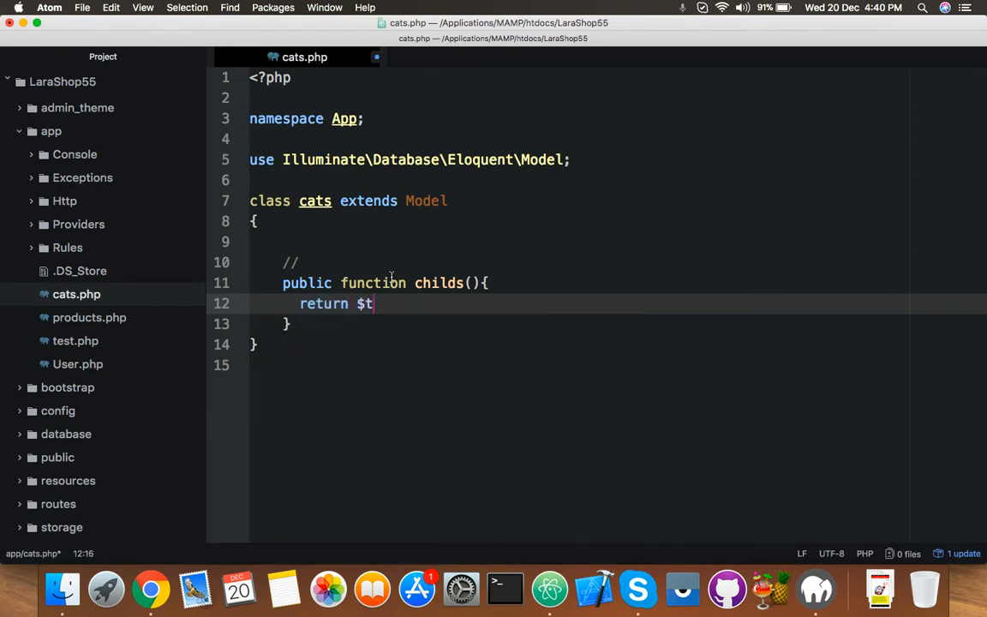
{"action": "type", "text": "his->"}
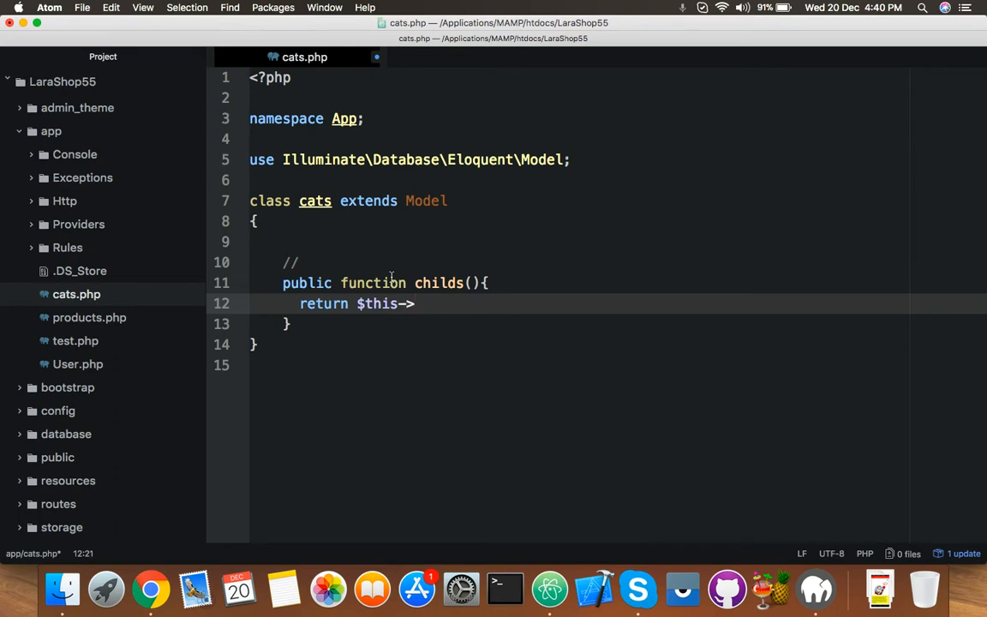
{"action": "type", "text": "hasMany('"}
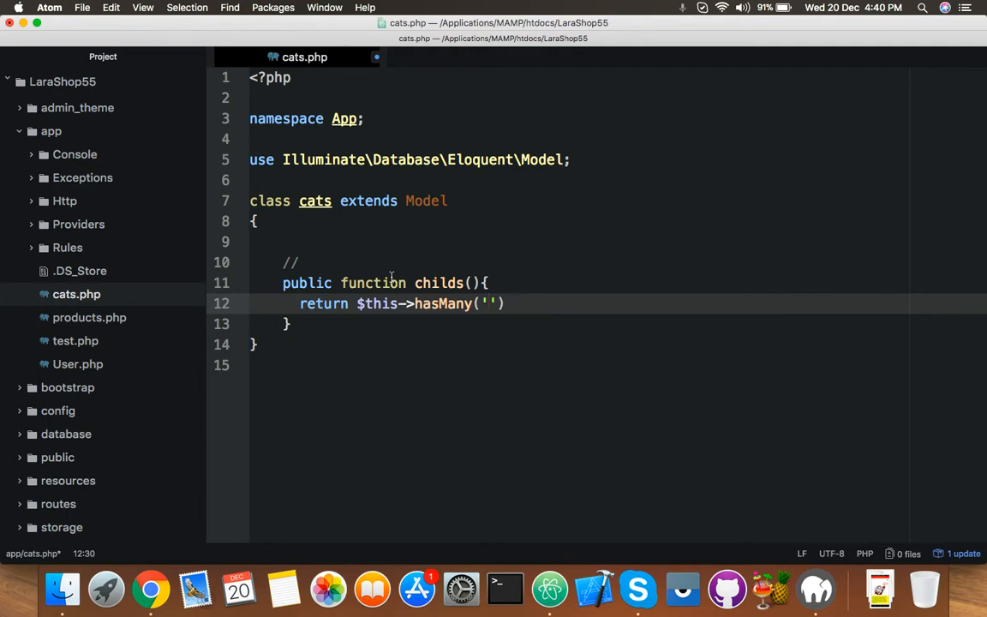
{"action": "type", "text": "App\\c"}
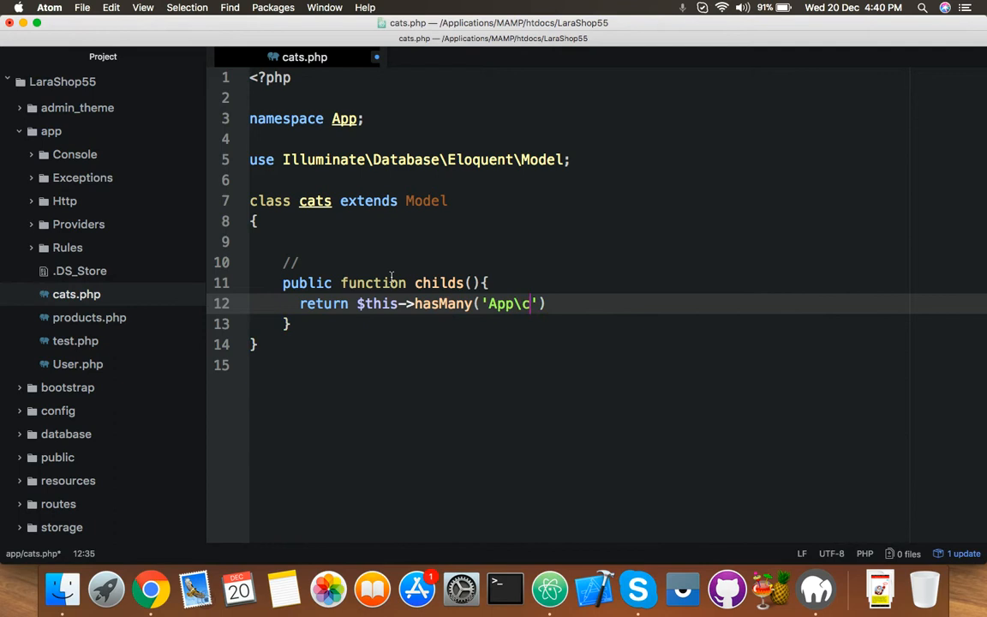
{"action": "type", "text": "ats"}
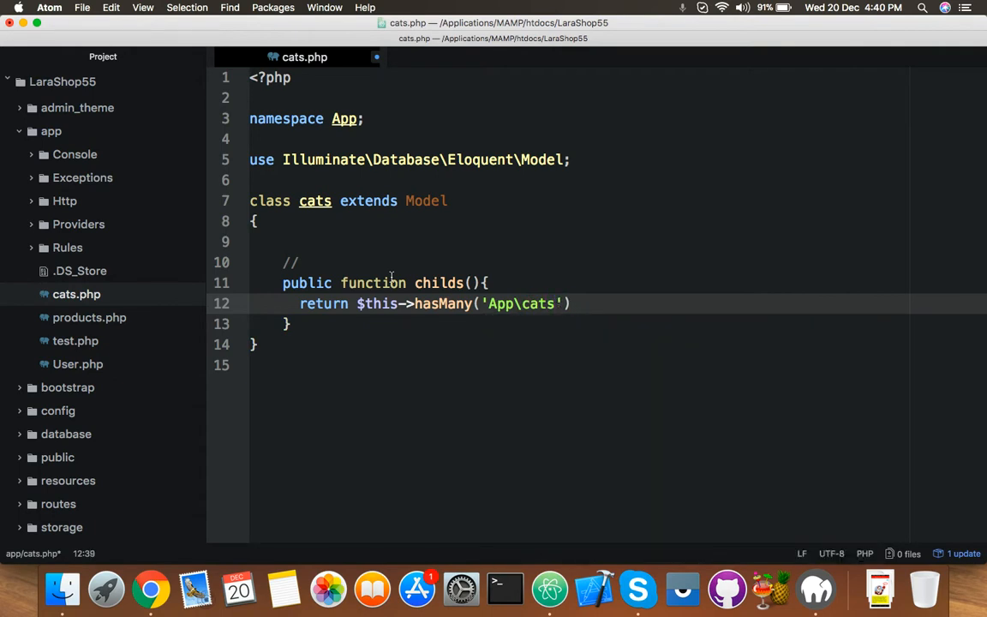
{"action": "type", "text": ",'p_'"}
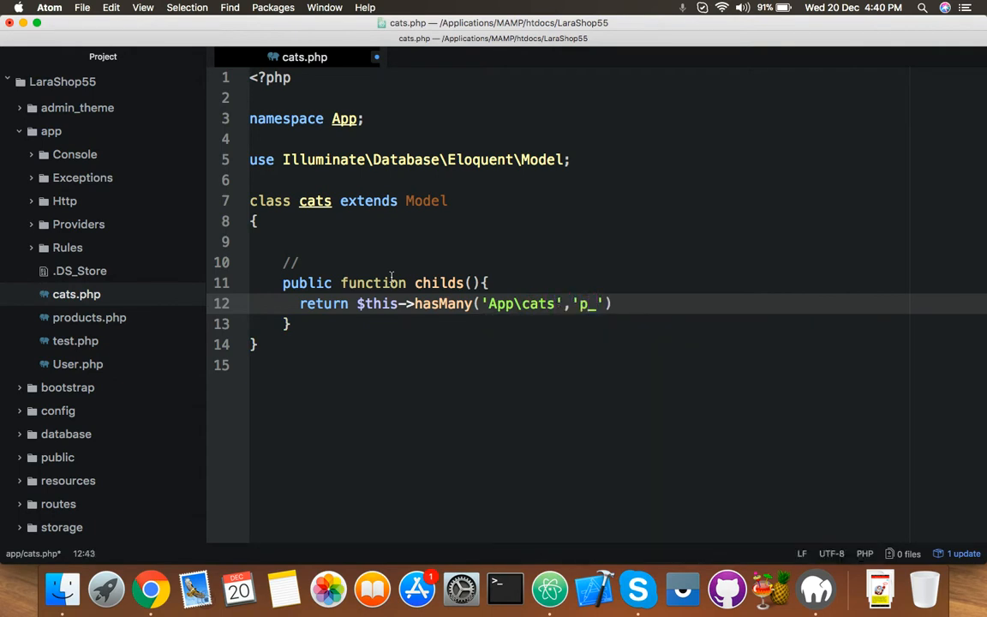
{"action": "type", "text": "id);"}
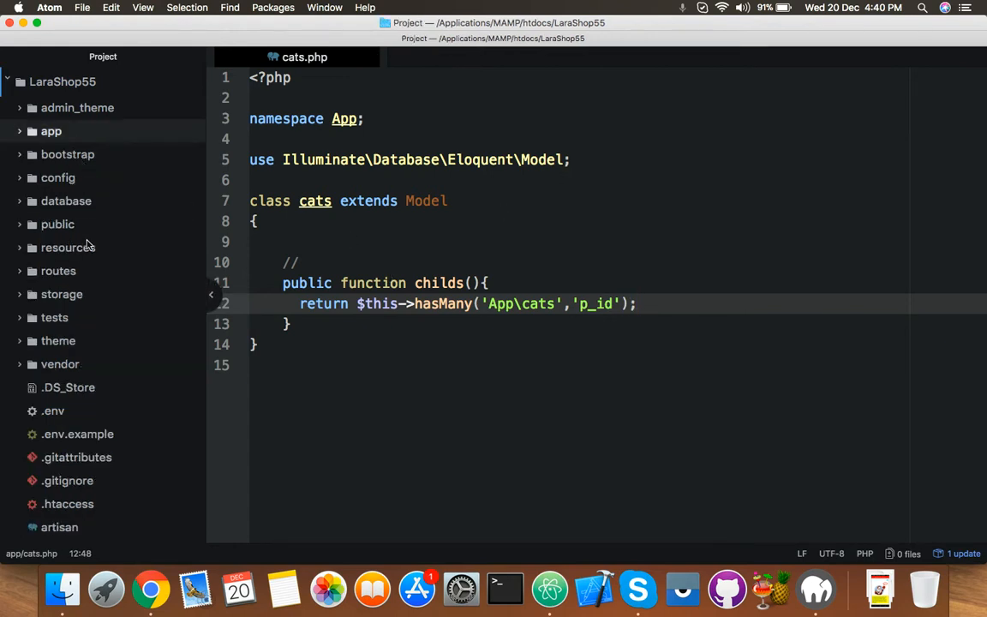
Step: Add a 'test' route in web.php returning App\cats::with('childs')
{"action": "left_click", "coordinate": [58, 271]}
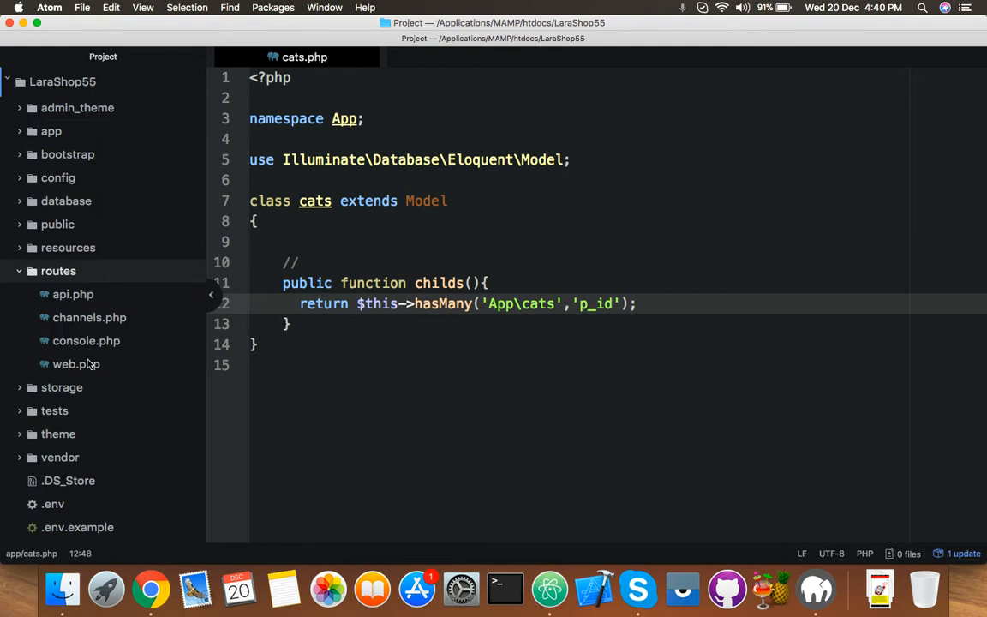
{"action": "left_click", "coordinate": [76, 364]}
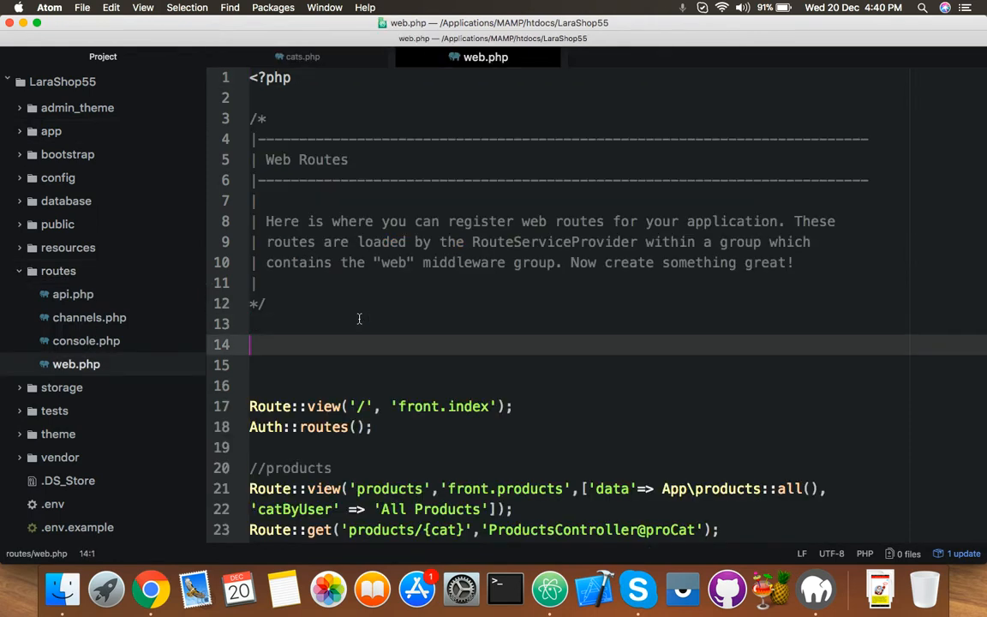
{"action": "type", "text": "Route::g"}
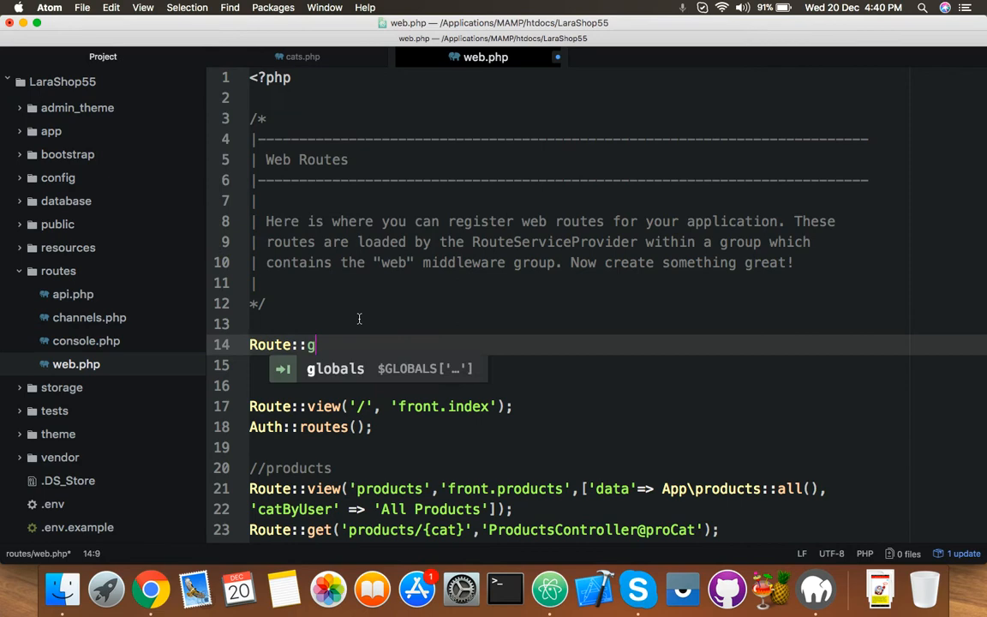
{"action": "type", "text": "et"}
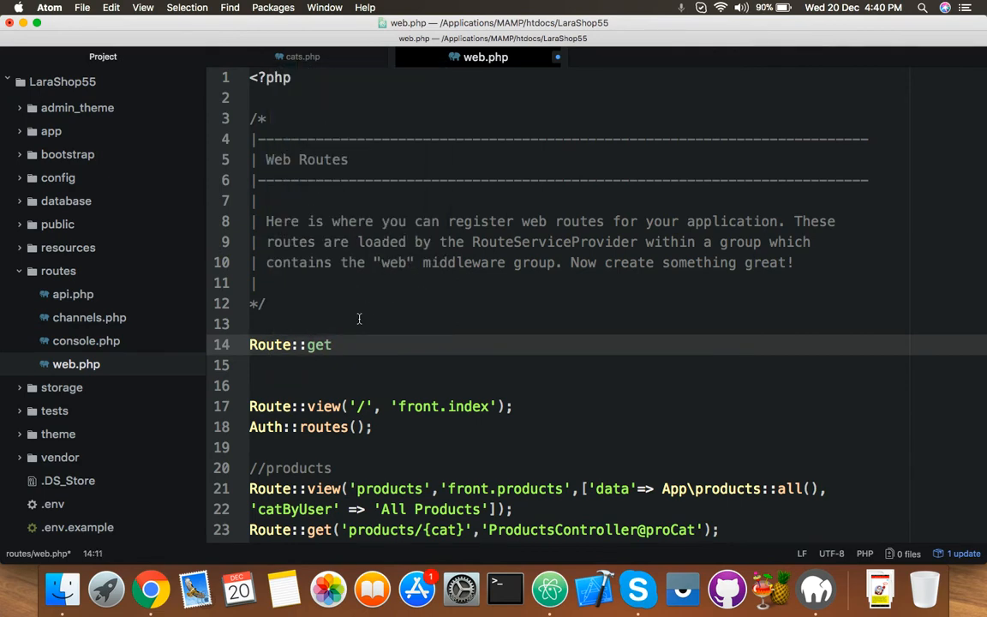
{"action": "type", "text": "('test')"}
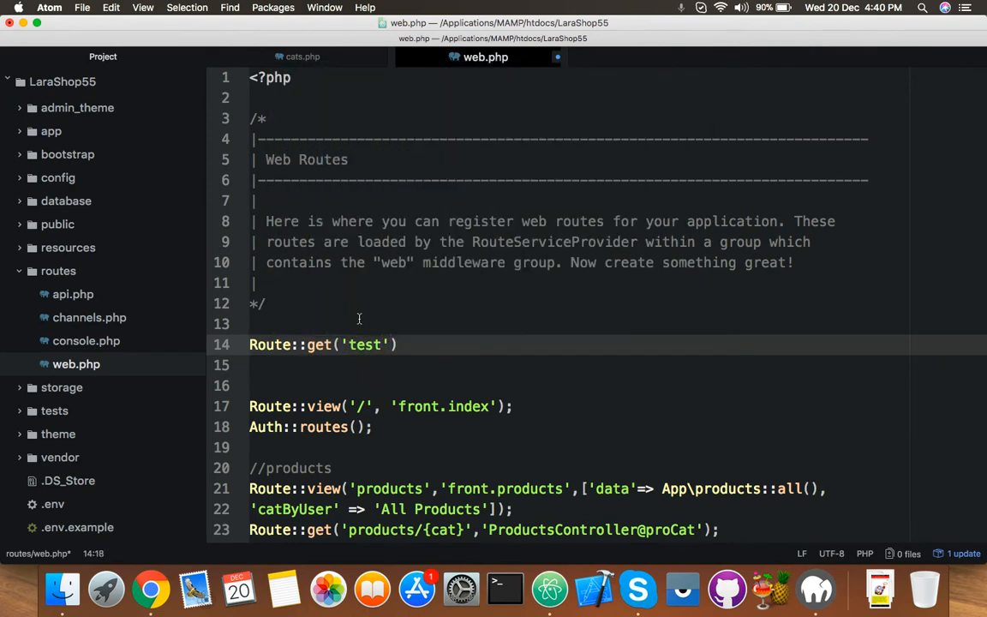
{"action": "type", "text": ",function("}
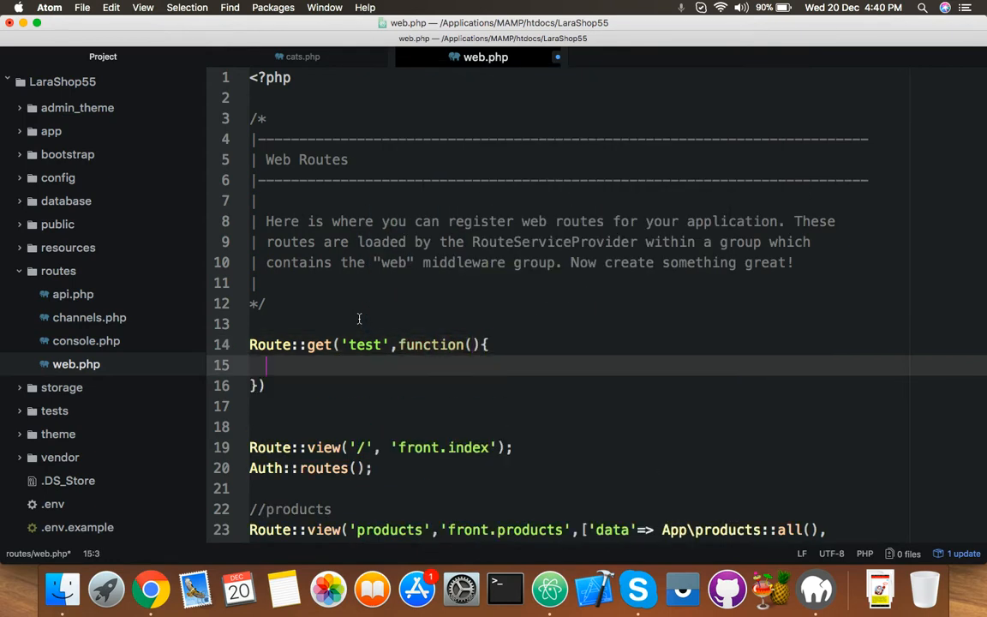
{"action": "type", "text": "return"}
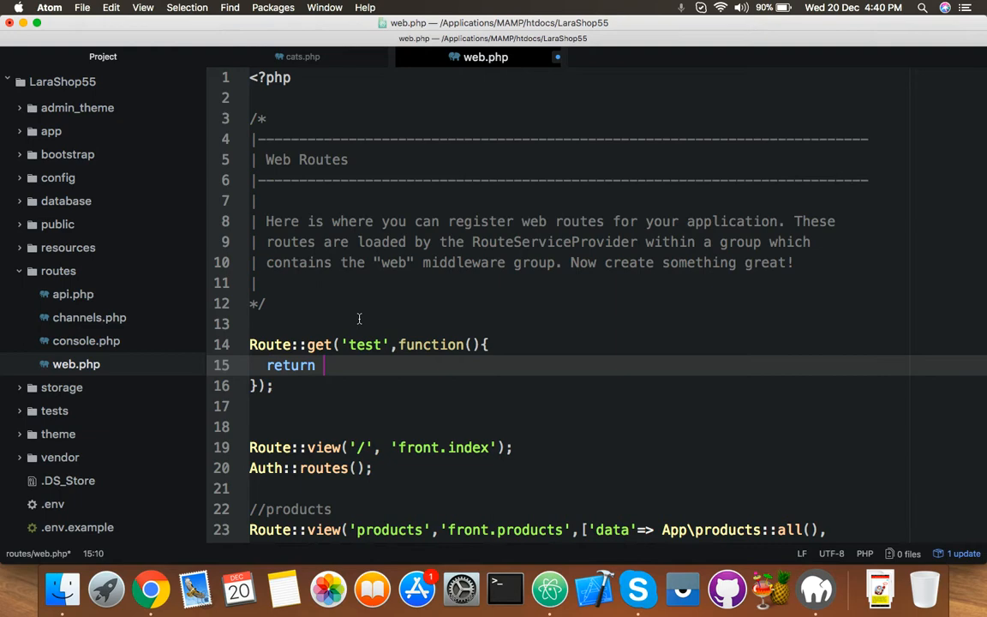
{"action": "type", "text": "App\\"}
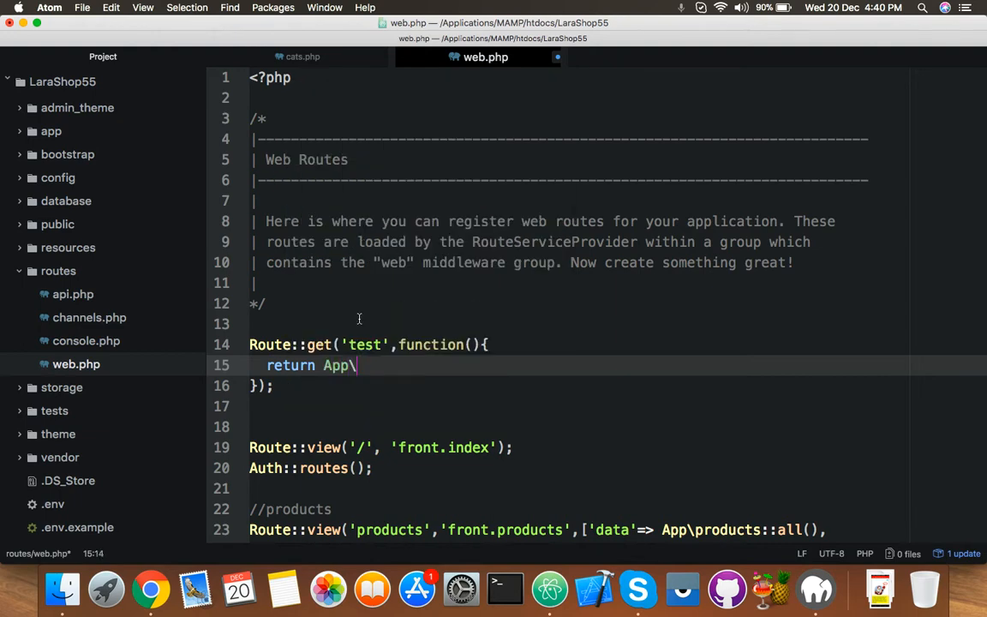
{"action": "type", "text": "cats::"}
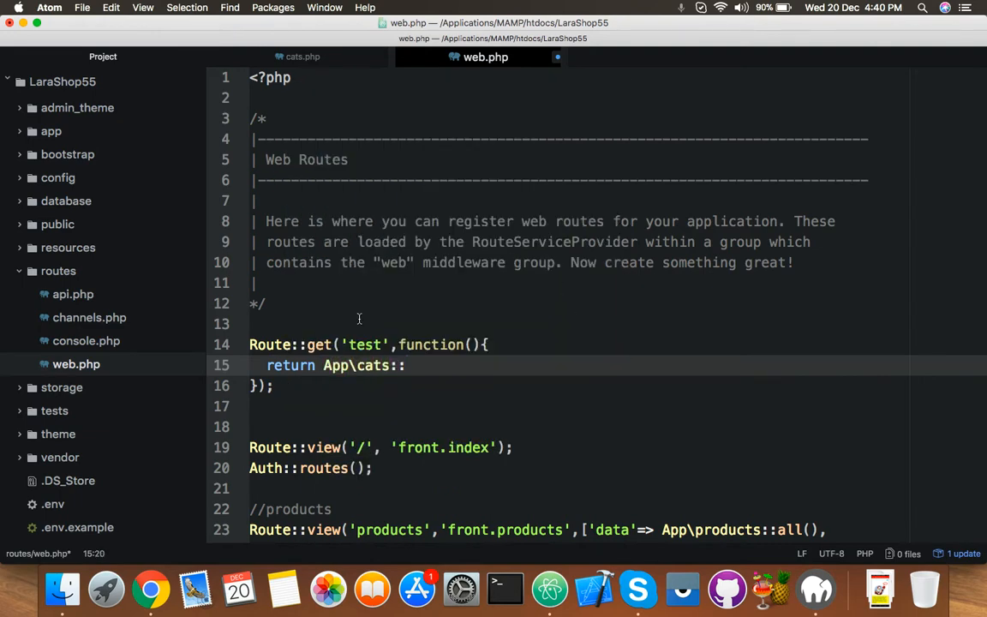
{"action": "type", "text": "with('"}
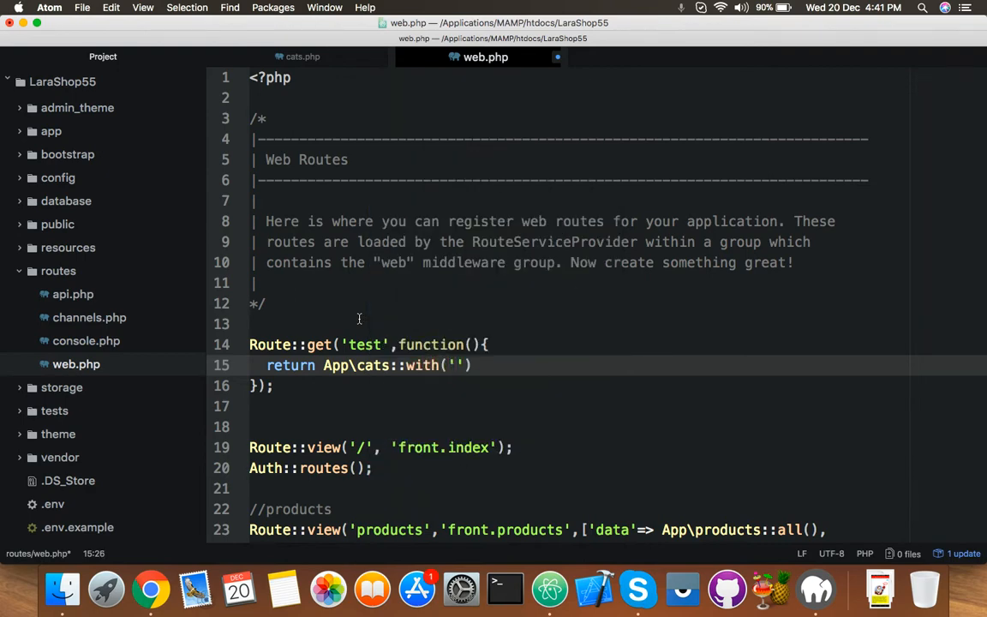
{"action": "type", "text": "child"}
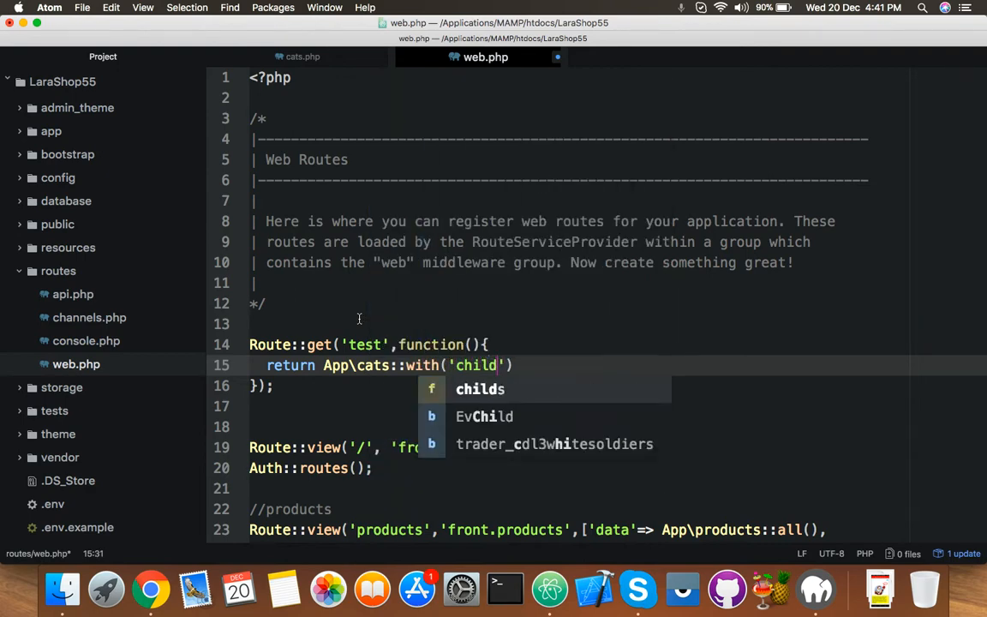
Step: Chain ->where('p_id',0)->get() onto the test route's childs query
{"action": "left_click", "coordinate": [304, 57]}
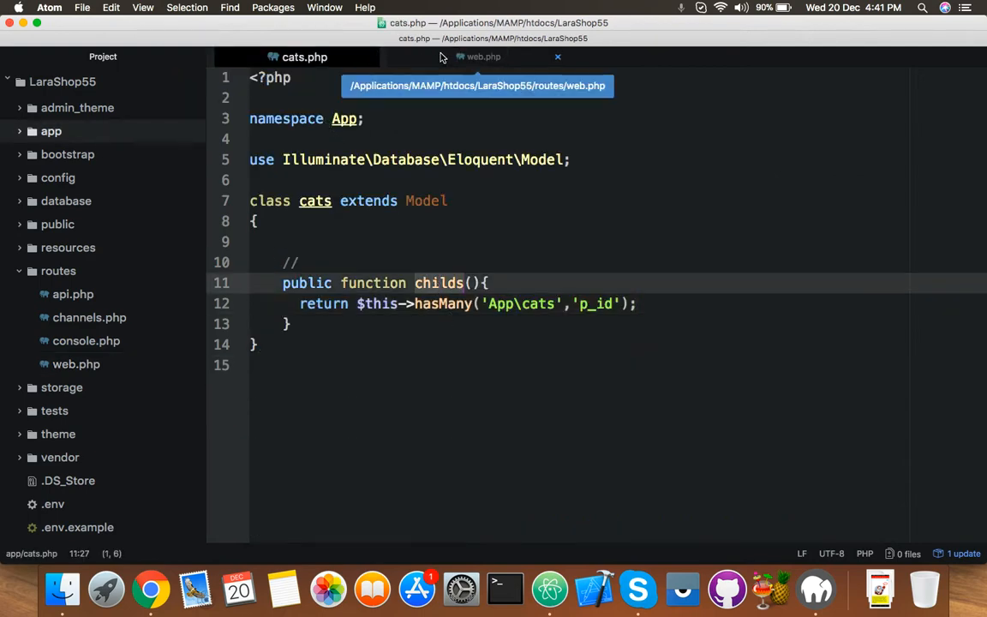
{"action": "left_click", "coordinate": [484, 57]}
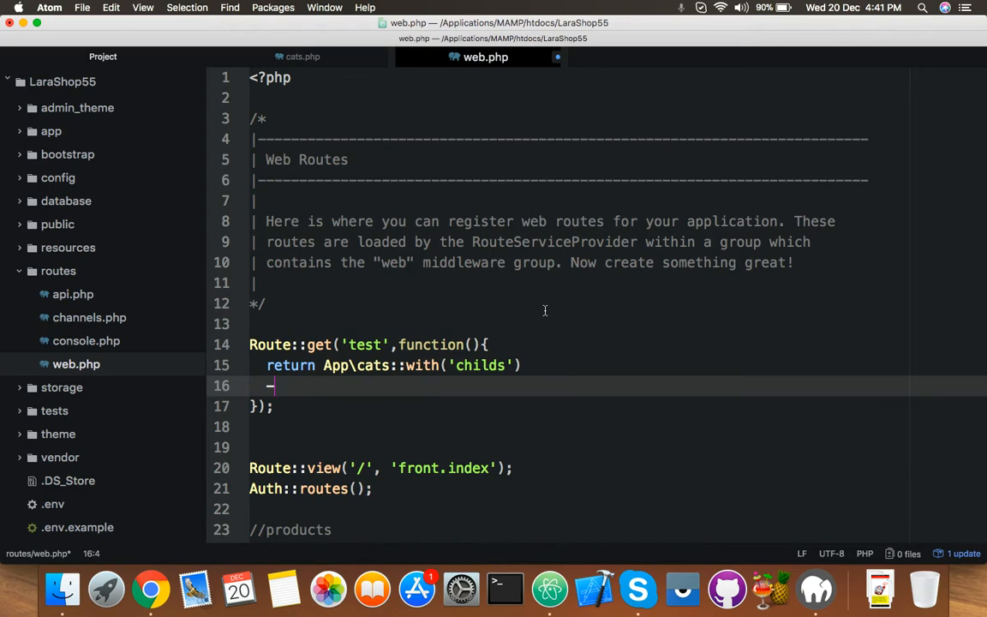
{"action": "type", "text": "->where('"}
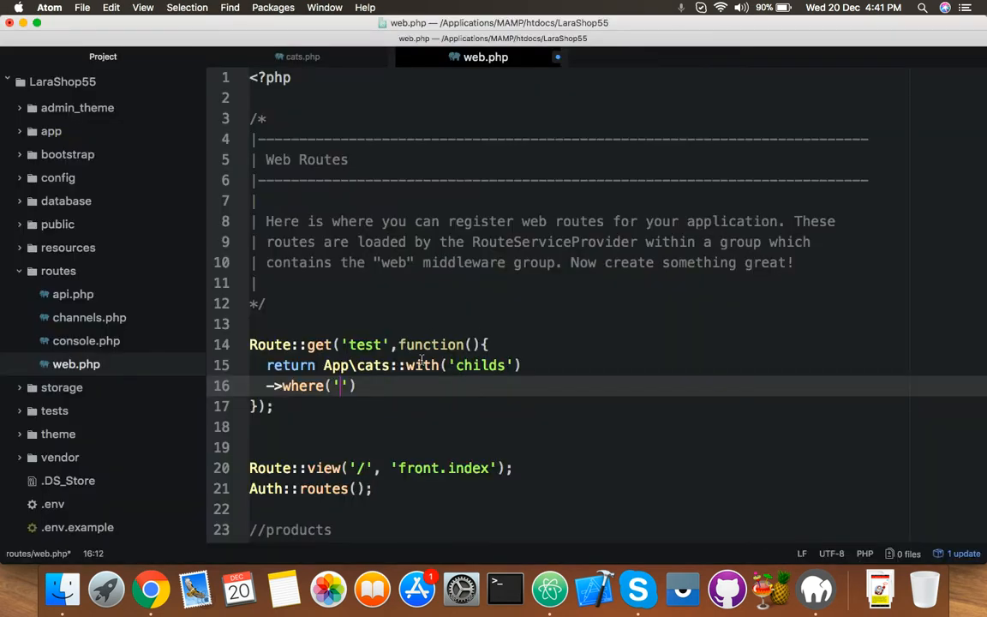
{"action": "type", "text": "p-"}
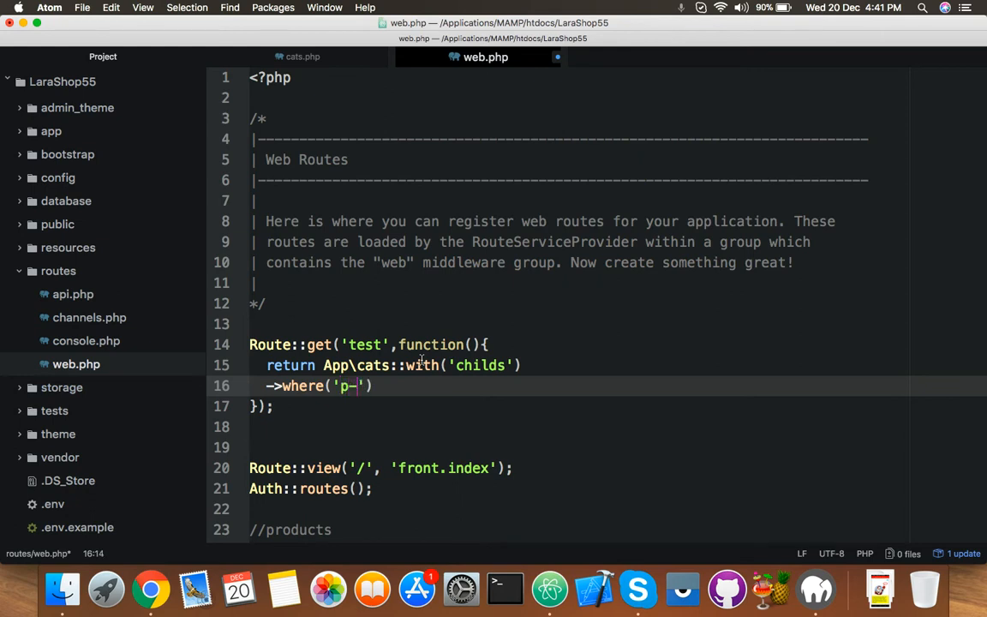
{"action": "type", "text": "_id"}
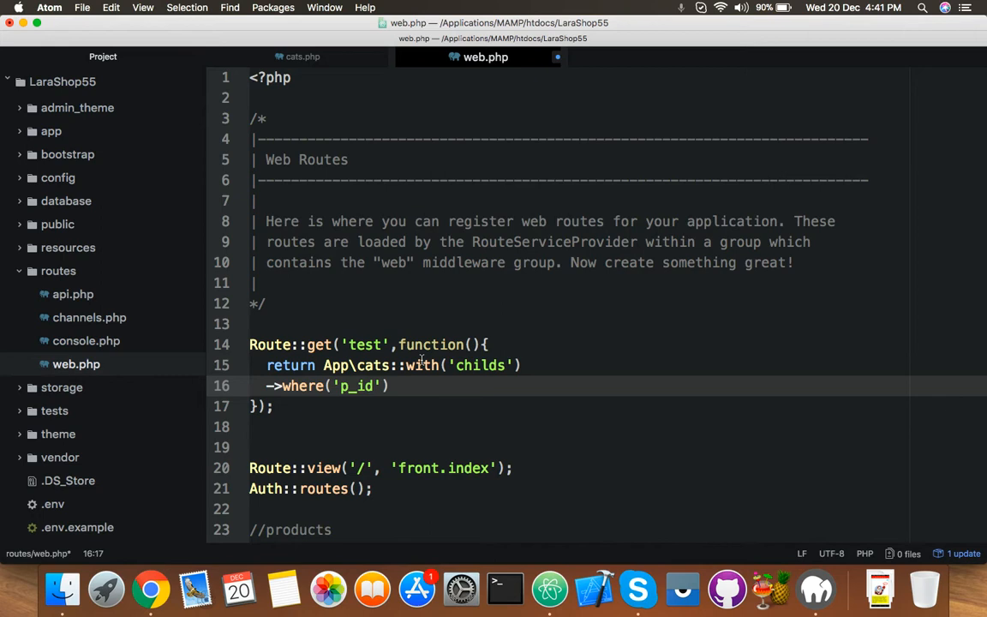
{"action": "type", "text": "09"}
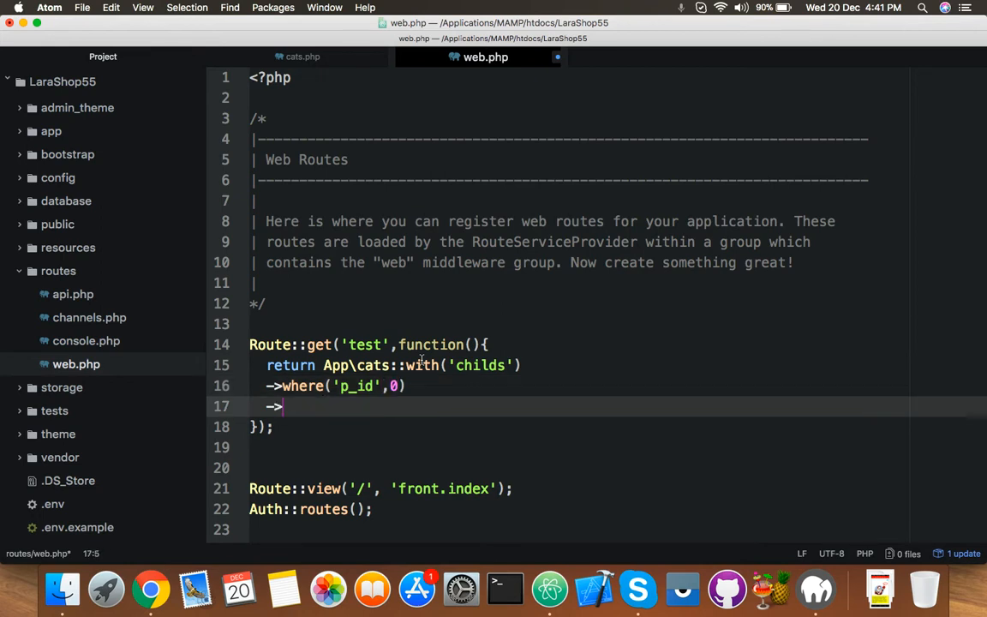
{"action": "type", "text": "get()"}
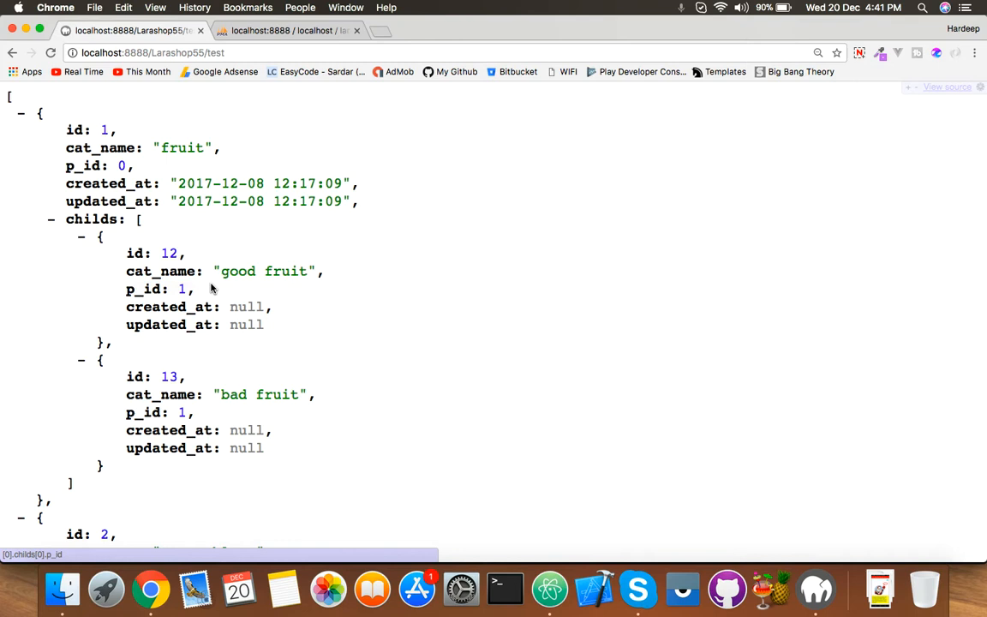
Step: Scroll through the test route JSON to check fruit, vegetables and sweets childs arrays
{"action": "scroll", "scroll_direction": "down", "scroll_amount": 3}
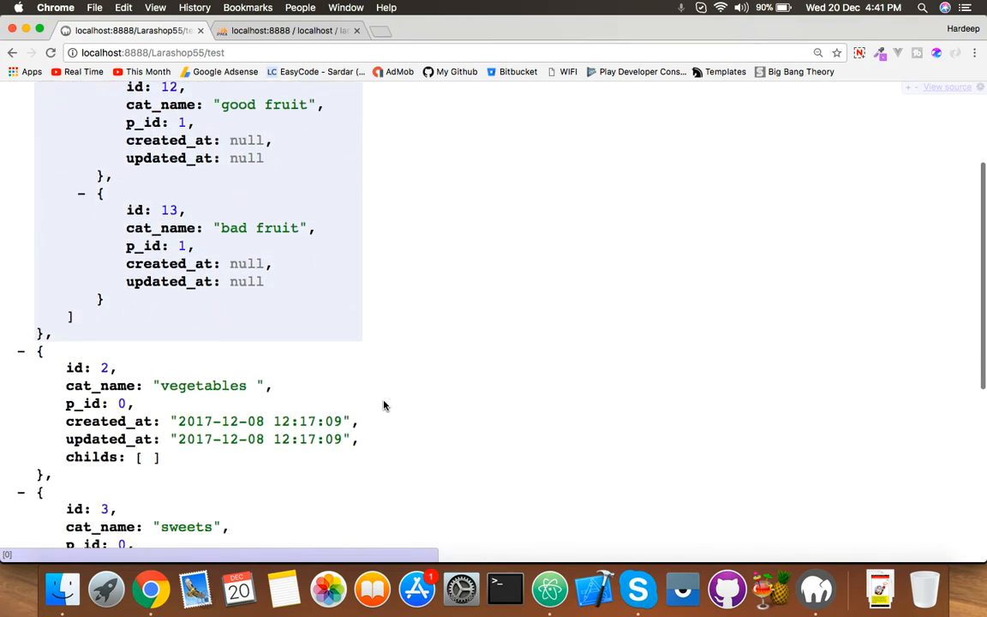
{"action": "scroll", "scroll_direction": "down", "scroll_amount": 3}
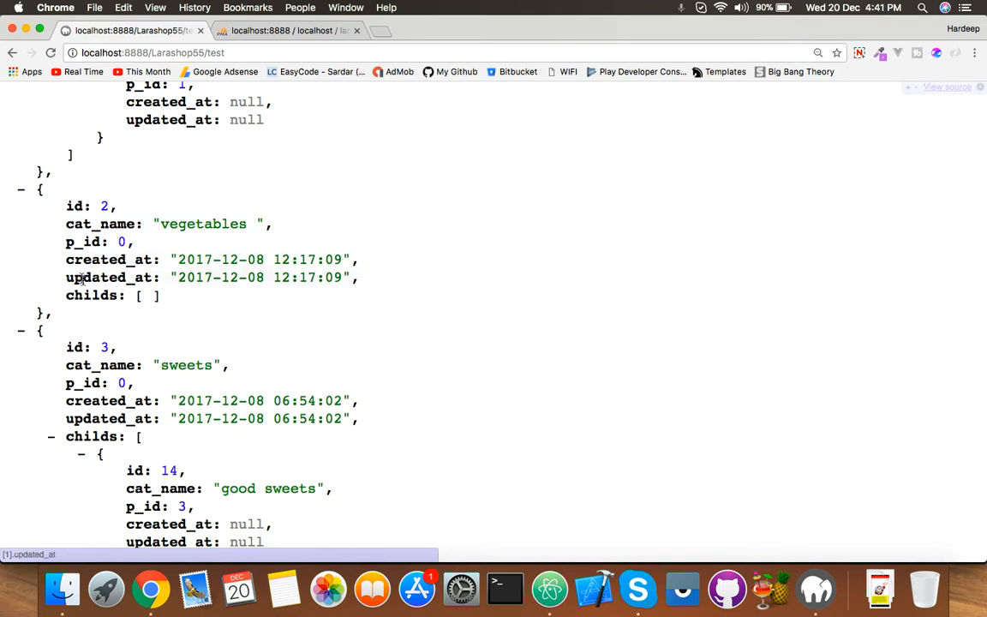
{"action": "scroll", "scroll_direction": "down", "scroll_amount": 3}
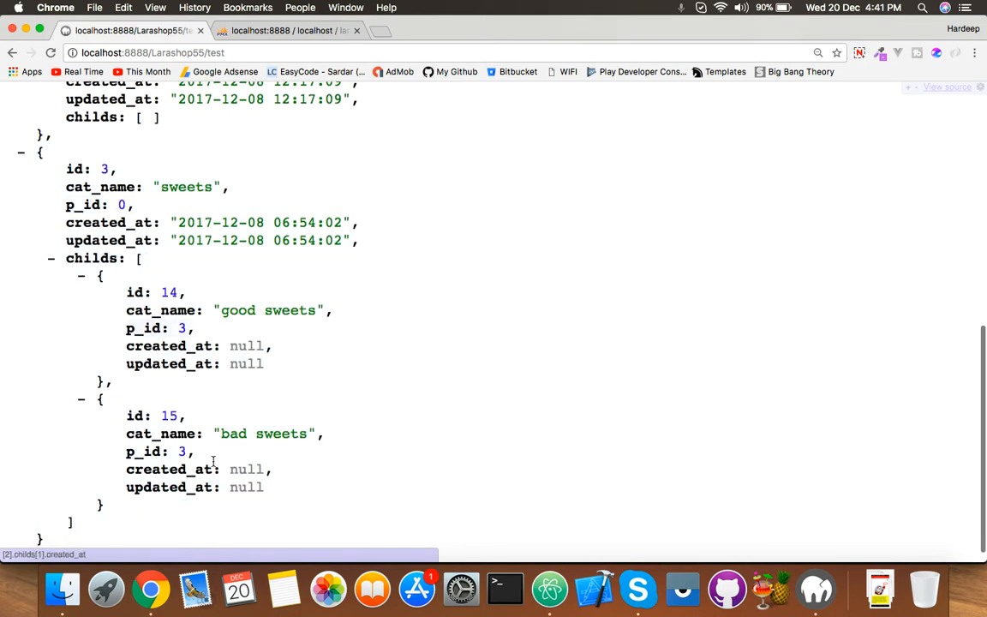
{"action": "scroll", "scroll_direction": "up", "scroll_amount": 3}
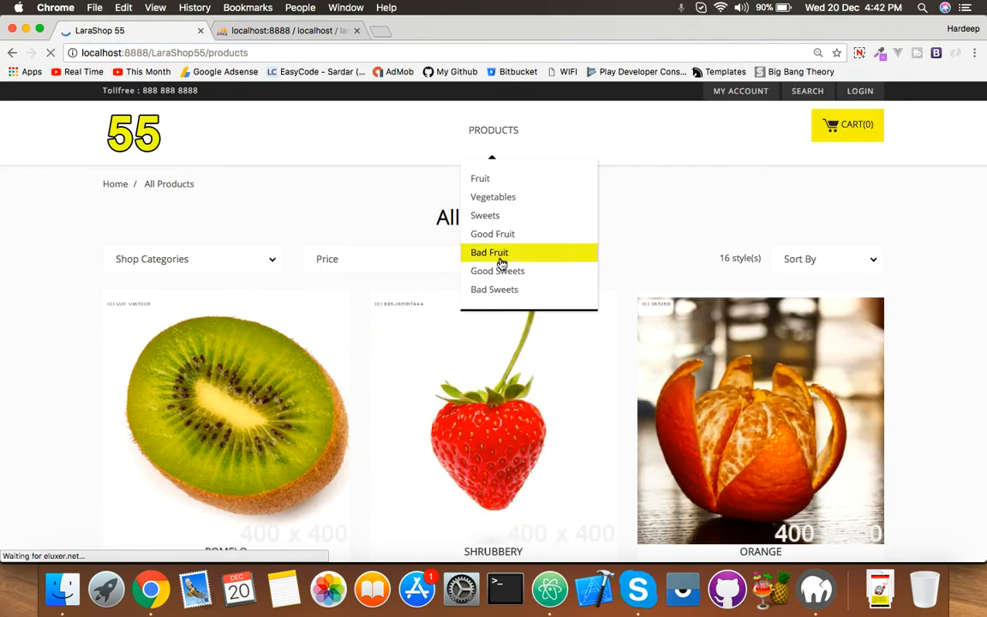
{"action": "mouse_move", "coordinate": [494, 252]}
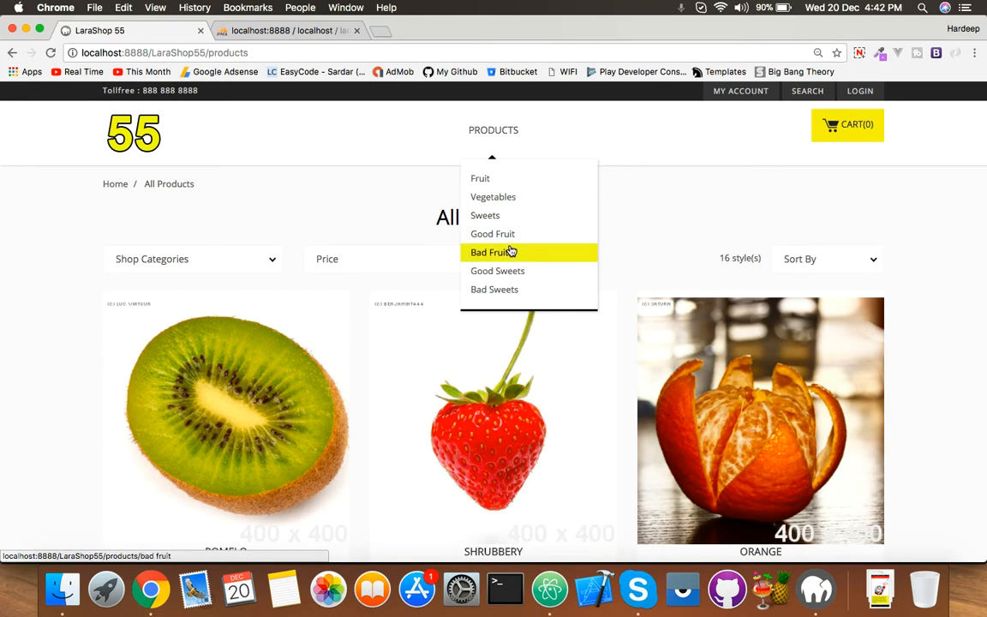
{"action": "mouse_move", "coordinate": [549, 589]}
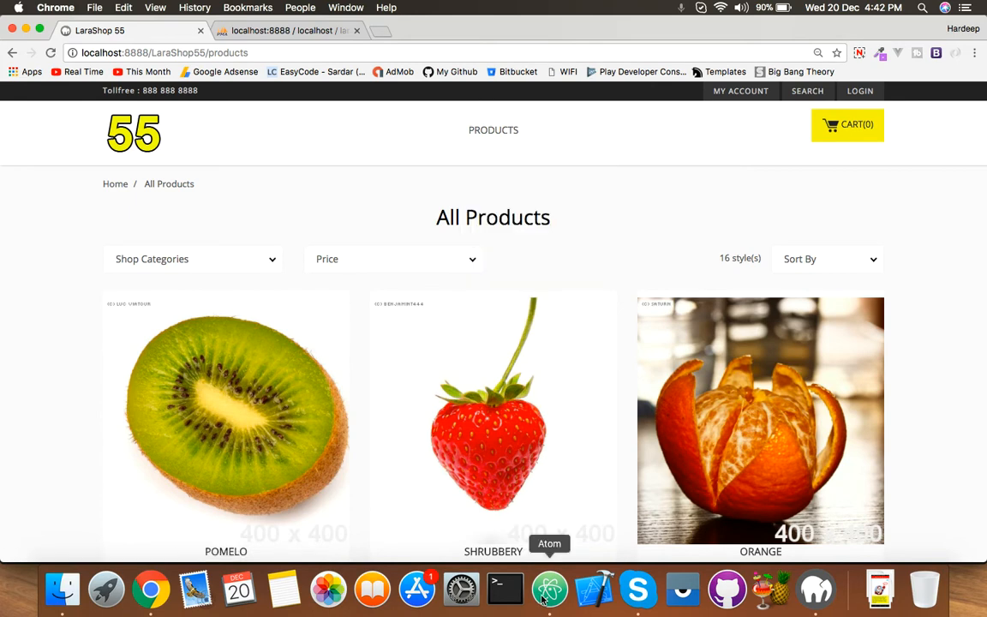
{"action": "left_click", "coordinate": [549, 589]}
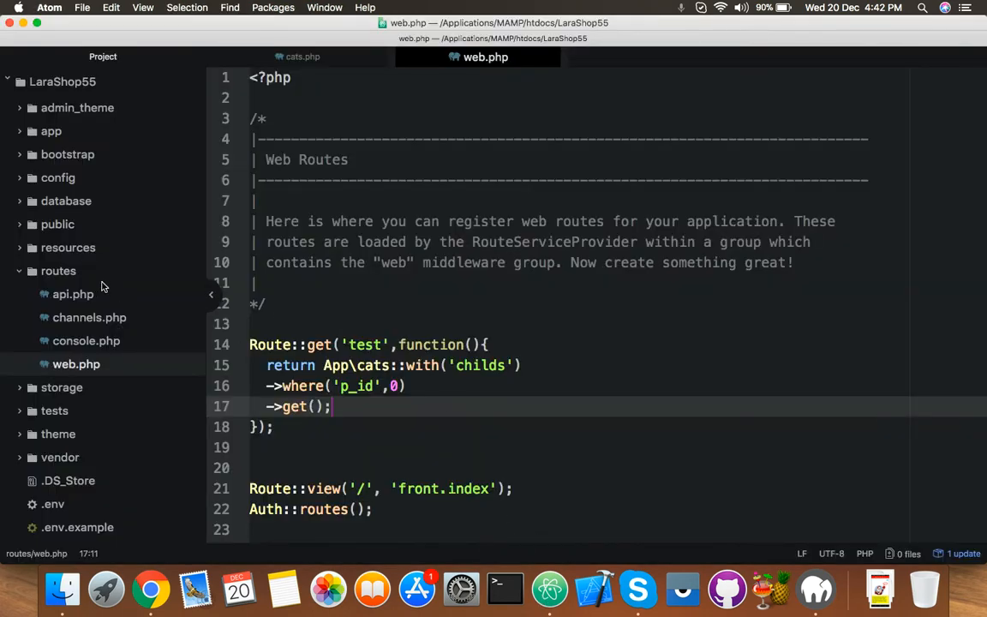
{"action": "left_click", "coordinate": [68, 248]}
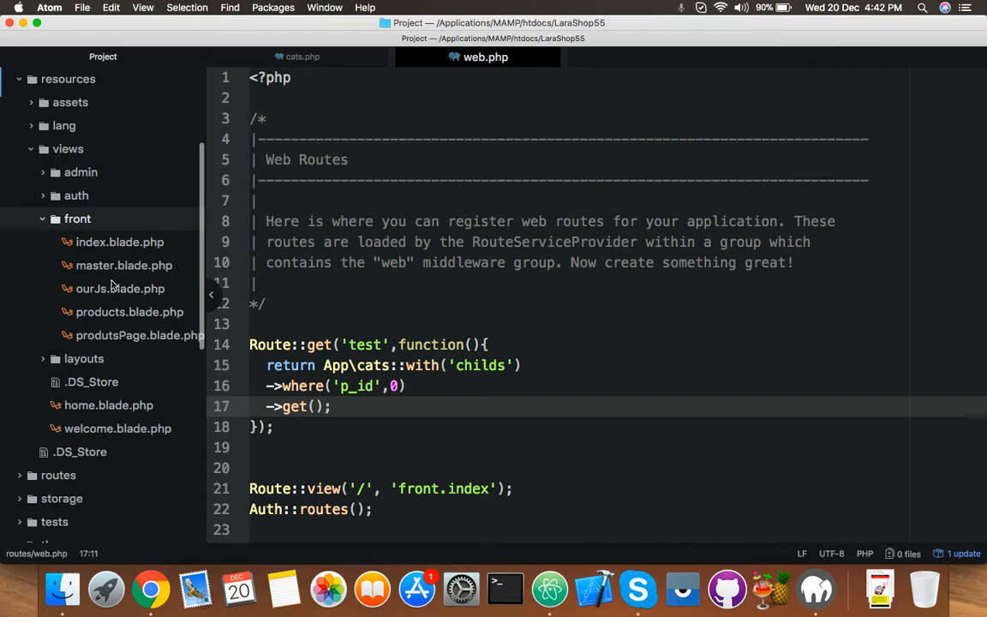
{"action": "left_click", "coordinate": [123, 265]}
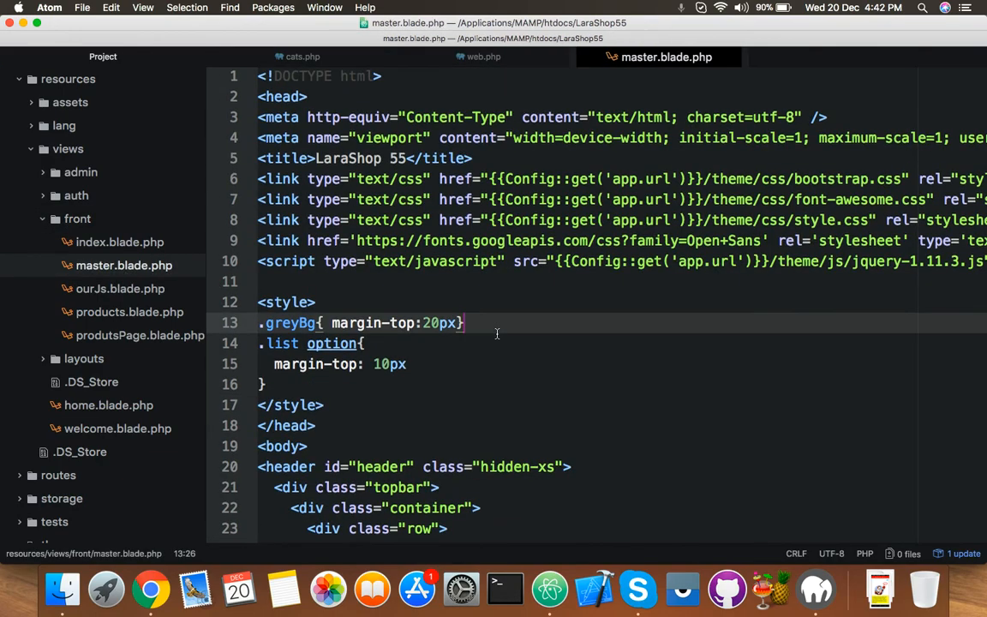
{"action": "scroll", "scroll_direction": "down", "scroll_amount": 3}
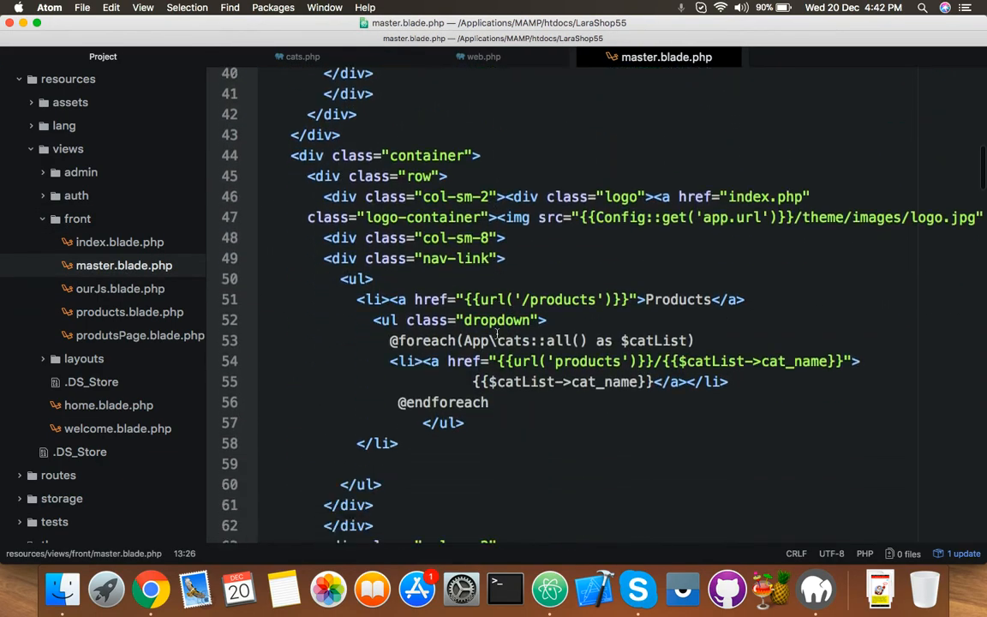
{"action": "scroll", "scroll_direction": "down", "scroll_amount": 3}
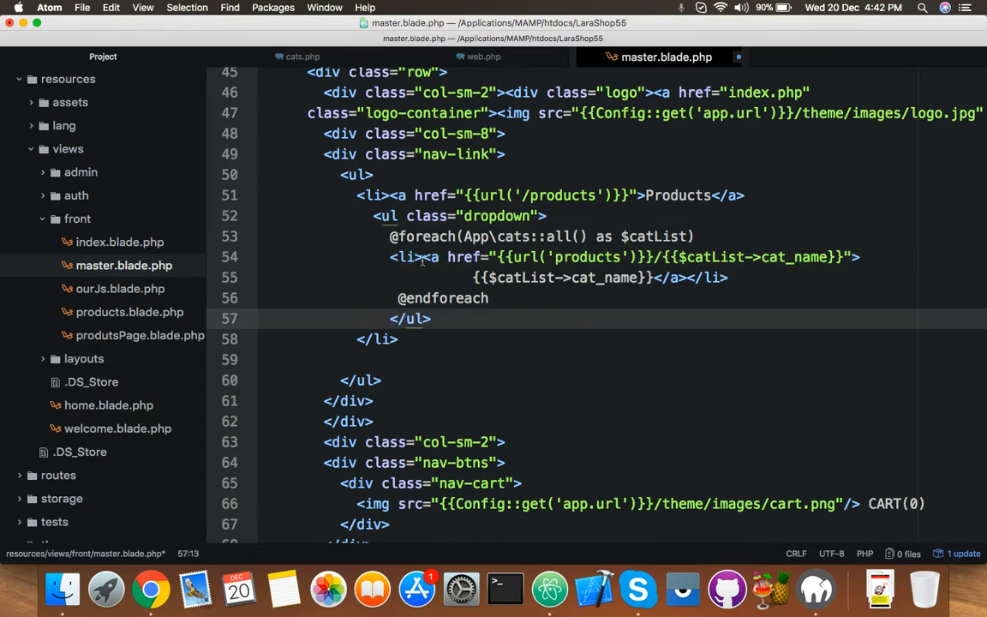
{"action": "left_click", "coordinate": [394, 236]}
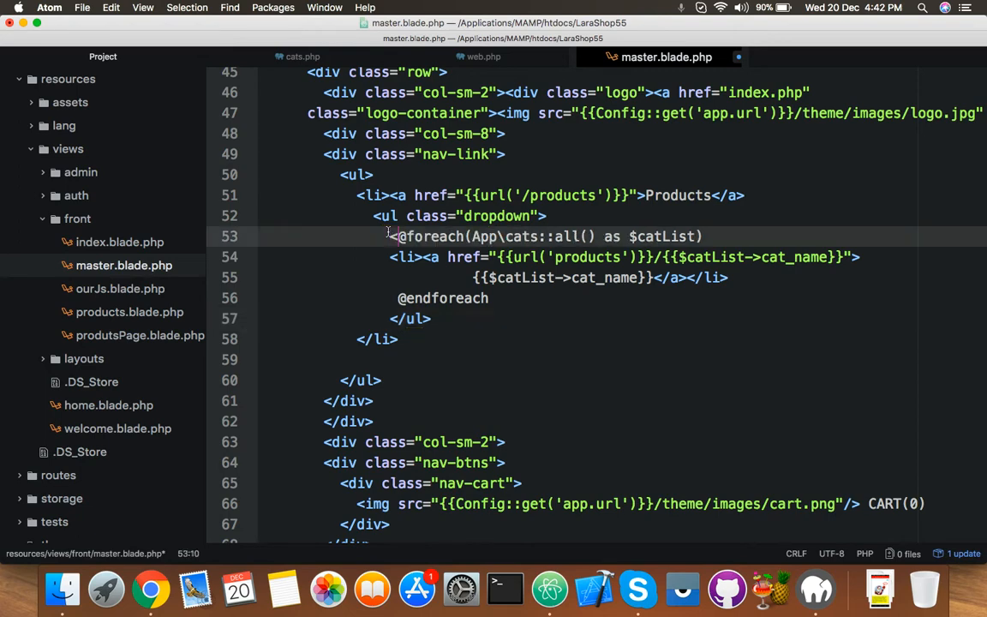
{"action": "type", "text": "<?php /("}
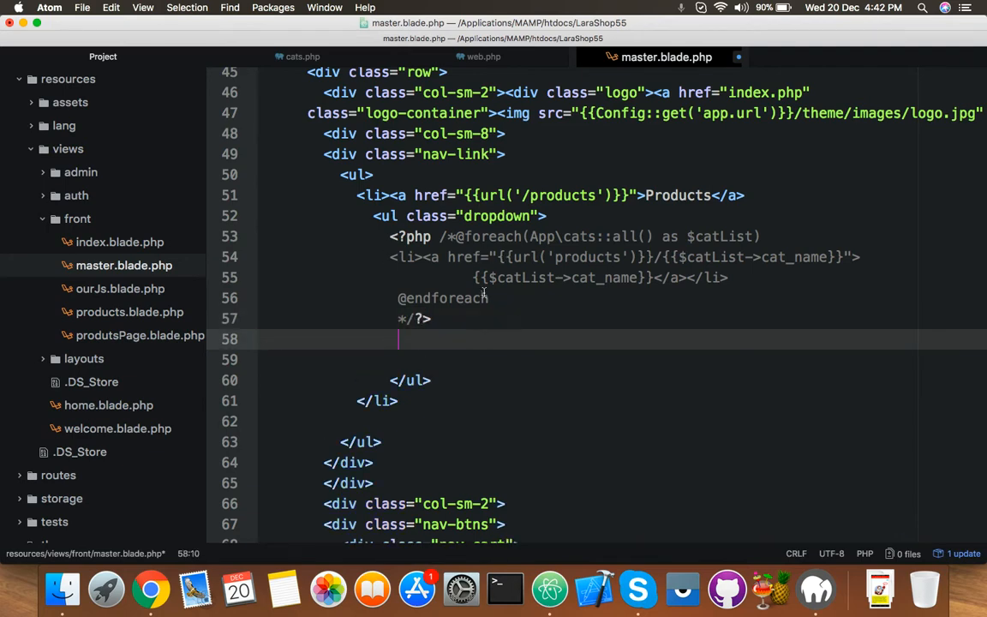
{"action": "mouse_move", "coordinate": [466, 343]}
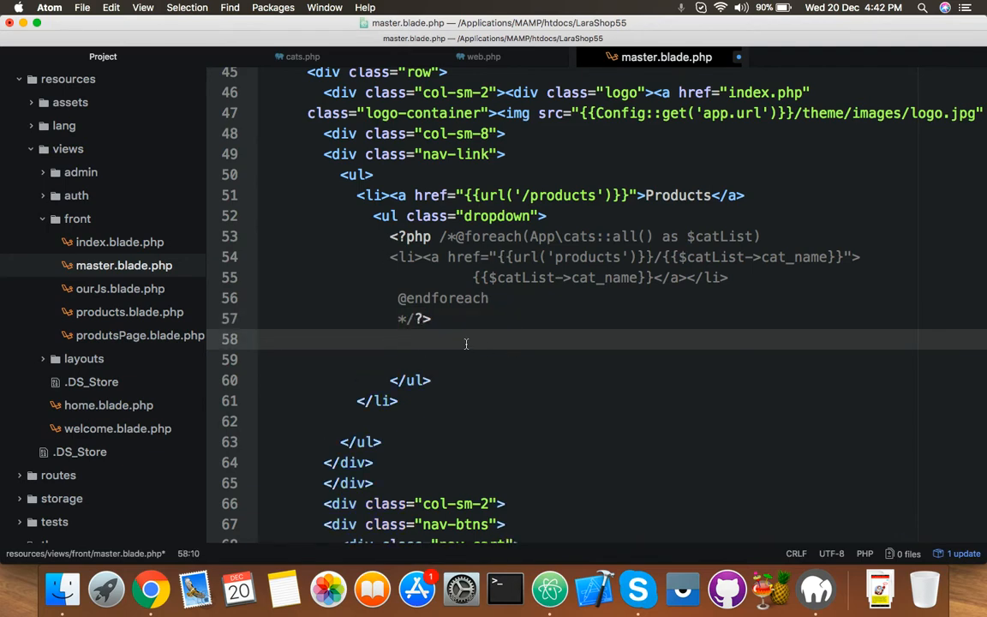
{"action": "type", "text": "@"}
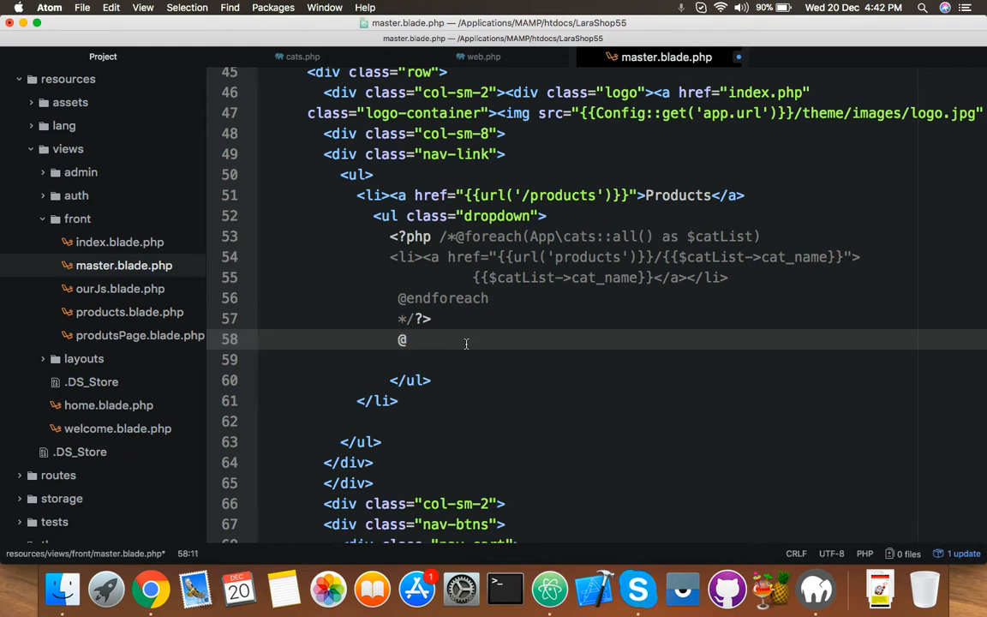
{"action": "type", "text": "for"}
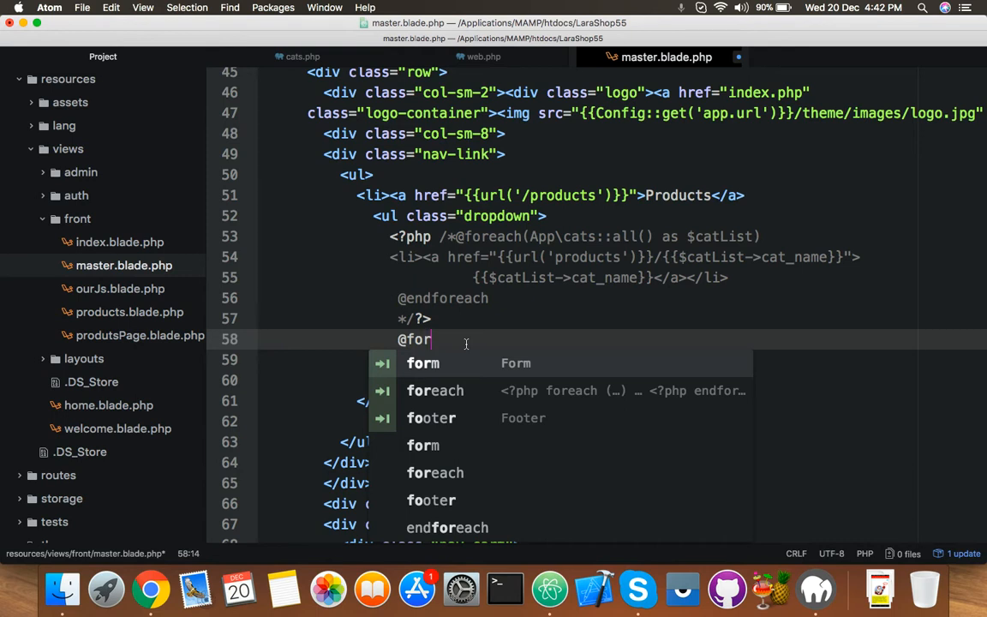
{"action": "type", "text": "ea"}
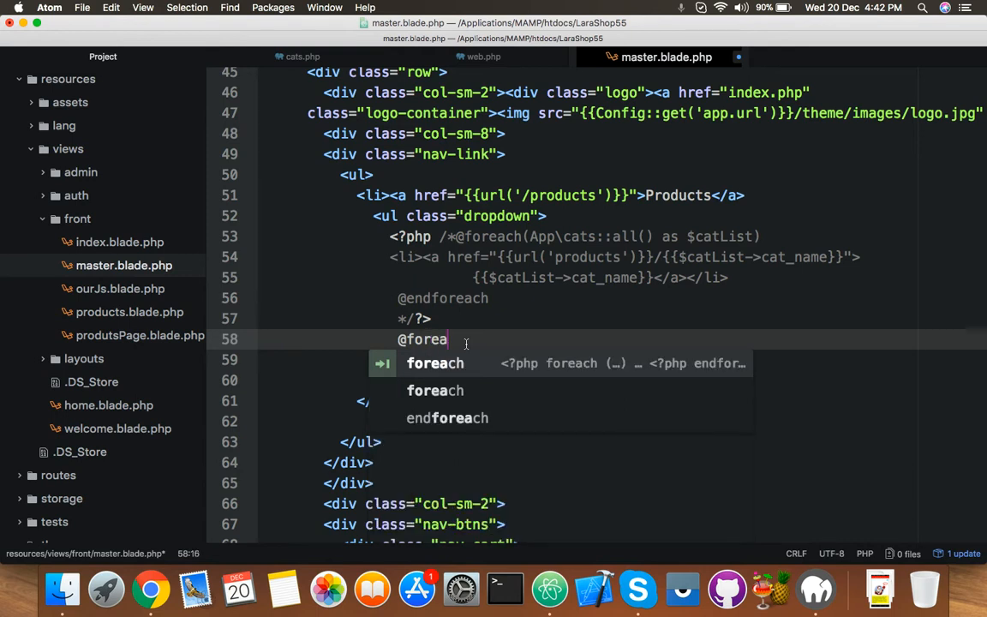
{"action": "key", "text": "Tab"}
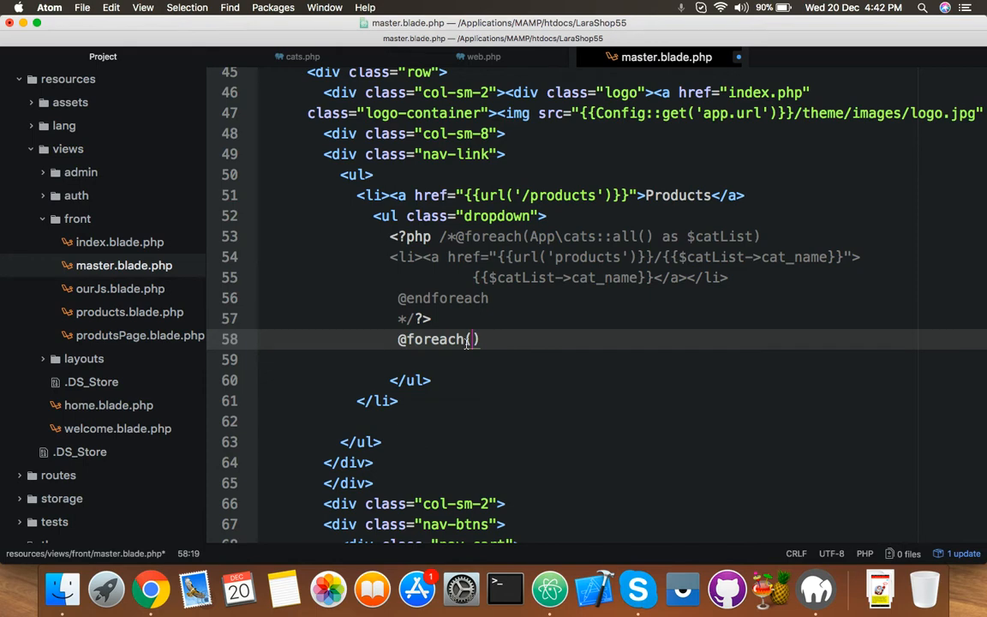
{"action": "type", "text": "App"}
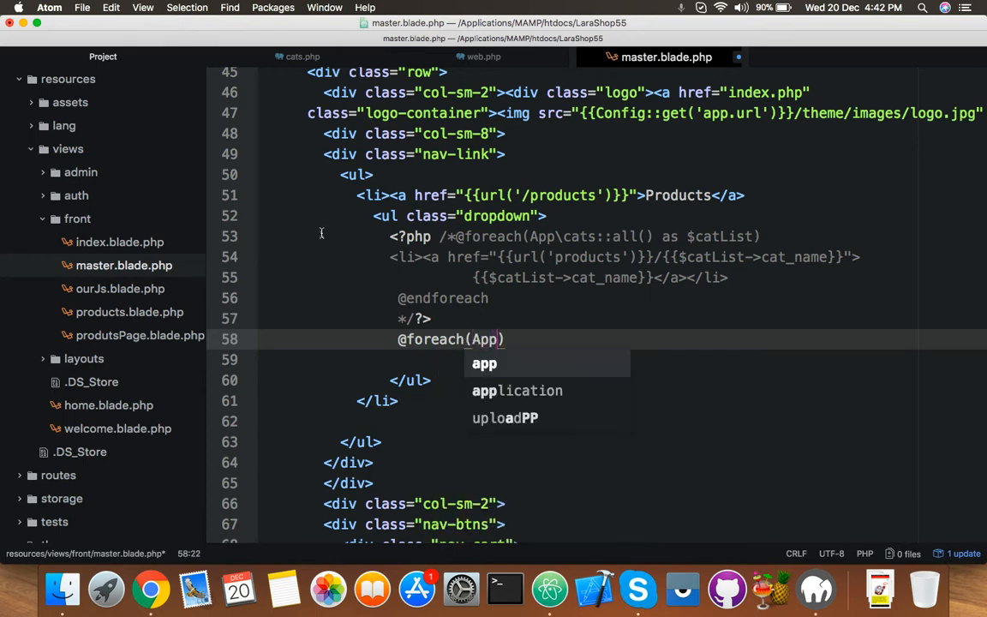
{"action": "type", "text": "\\cats::with"}
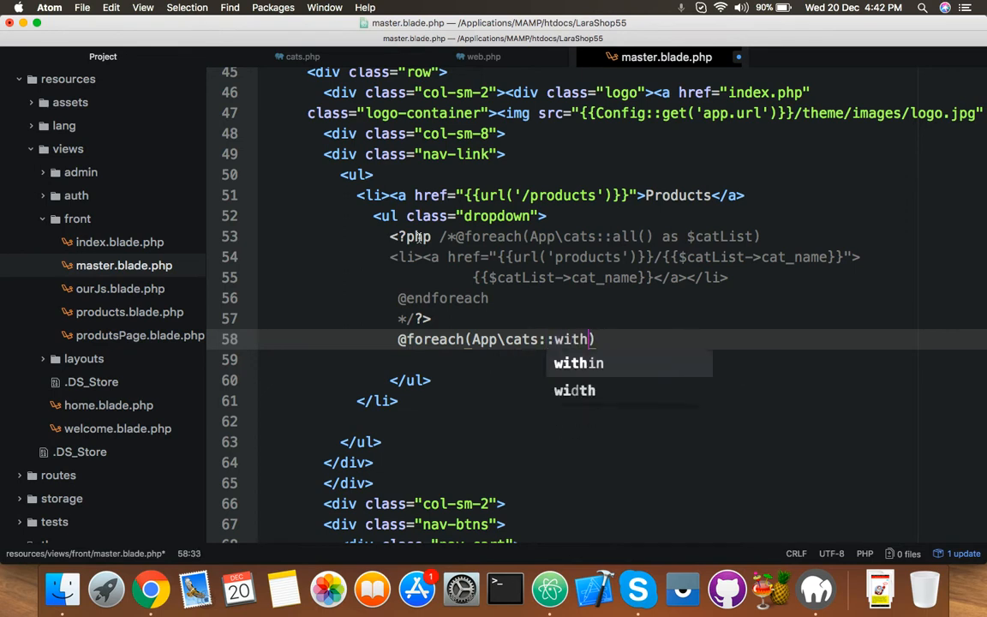
{"action": "type", "text": "('')"}
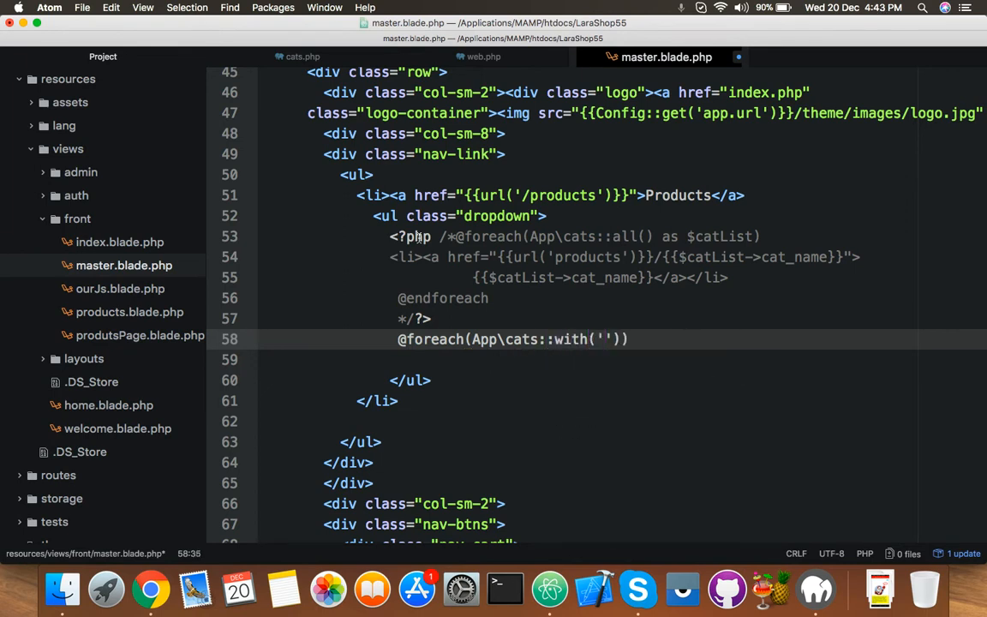
{"action": "type", "text": "childs"}
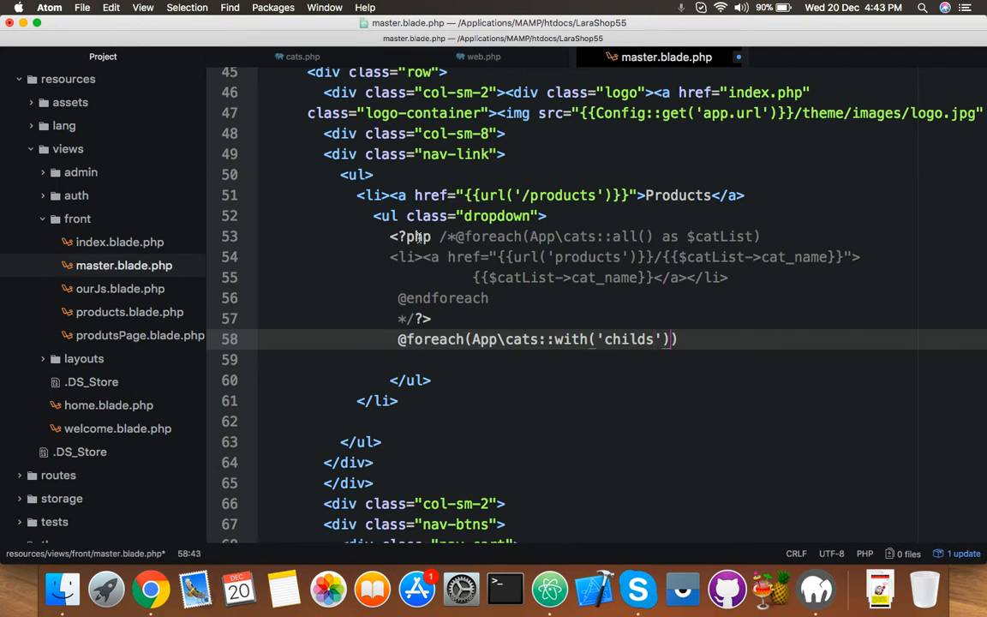
{"action": "type", "text": "->"}
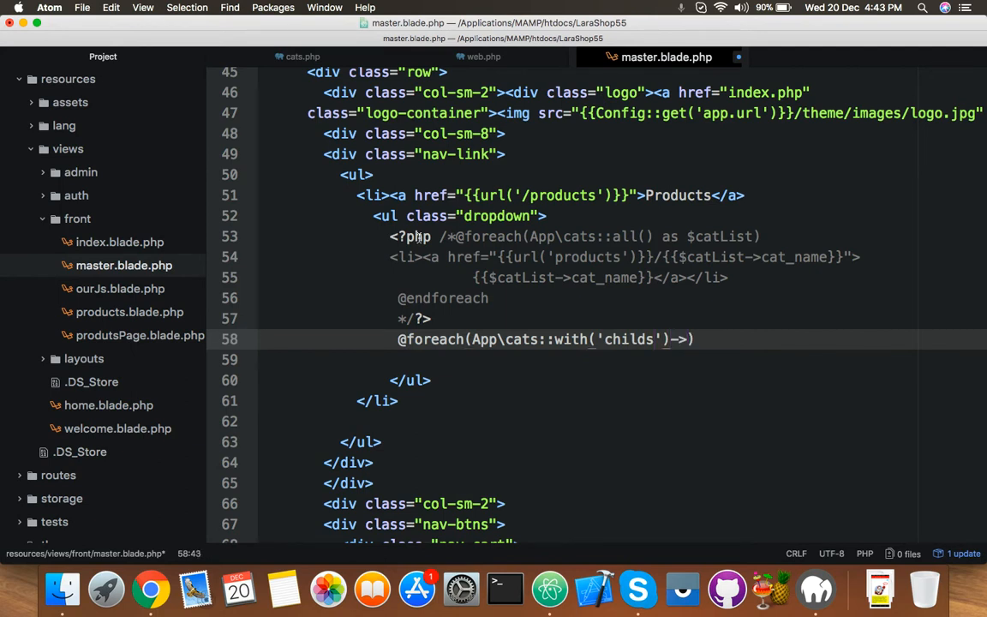
{"action": "type", "text": "where('"}
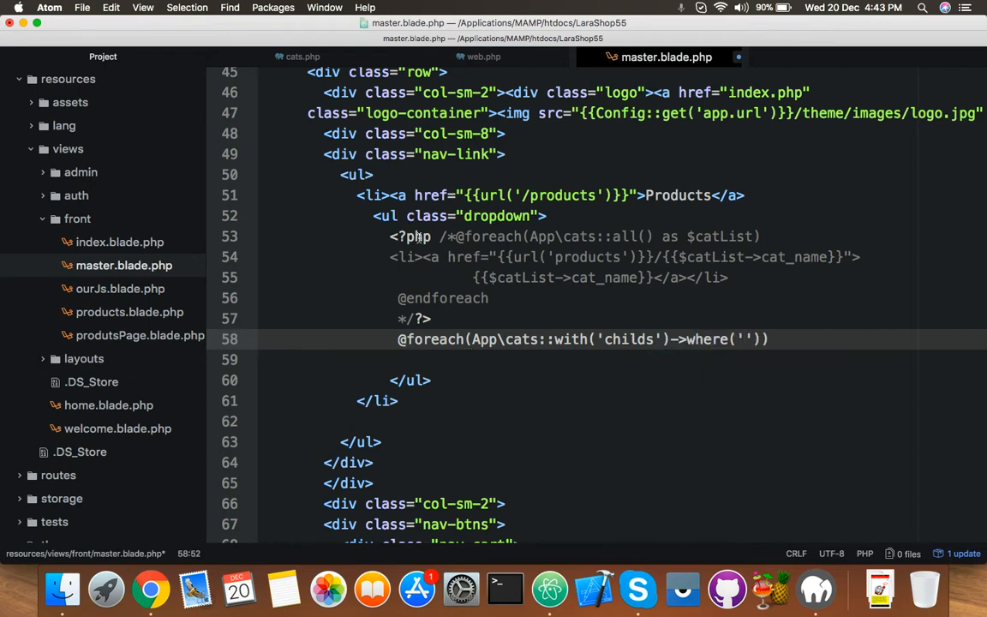
{"action": "type", "text": "'p_id',"}
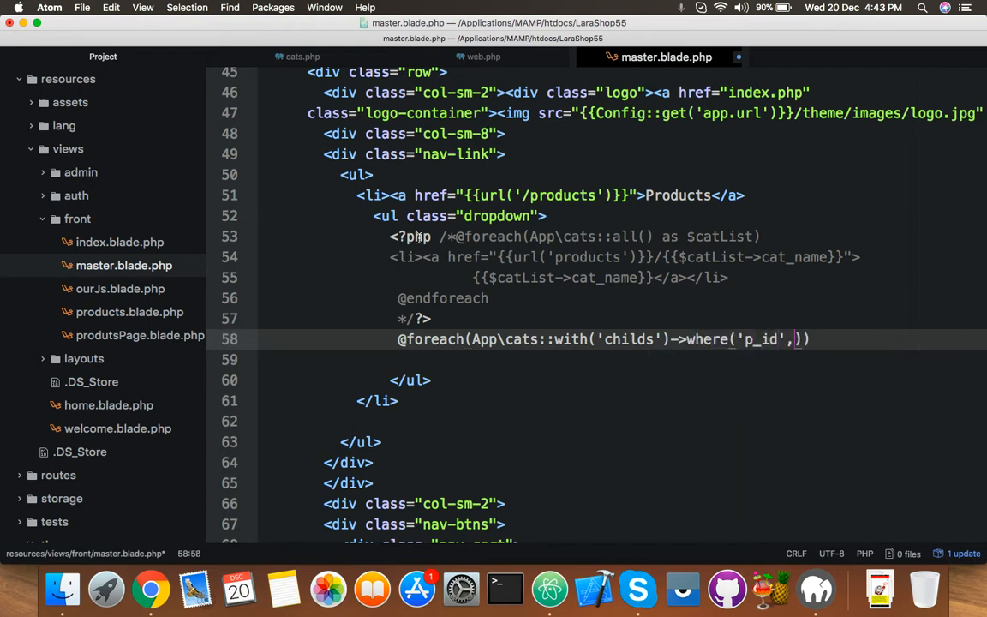
{"action": "type", "text": "0)->"}
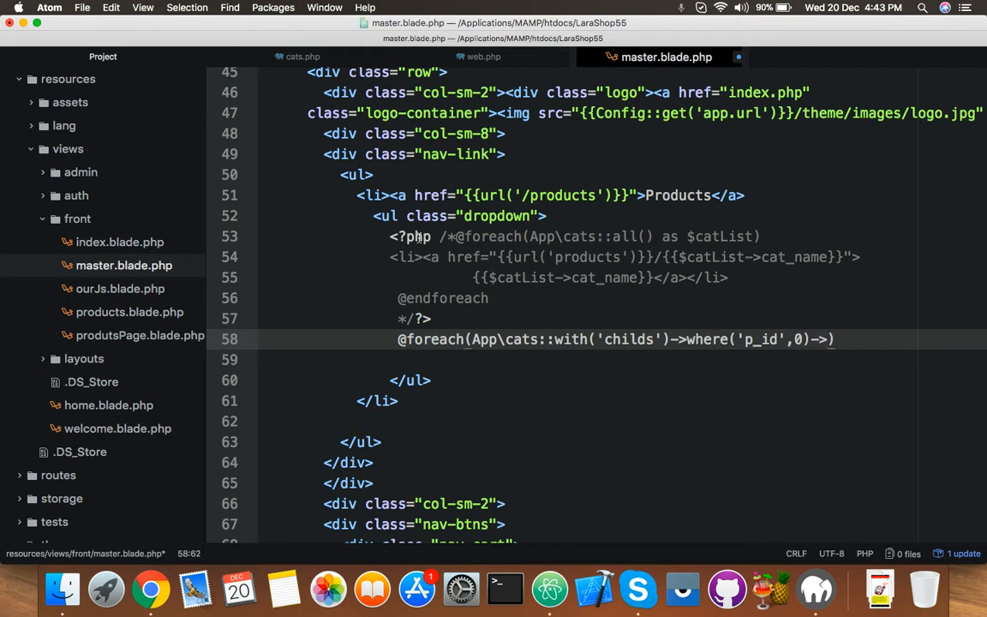
{"action": "type", "text": "get()"}
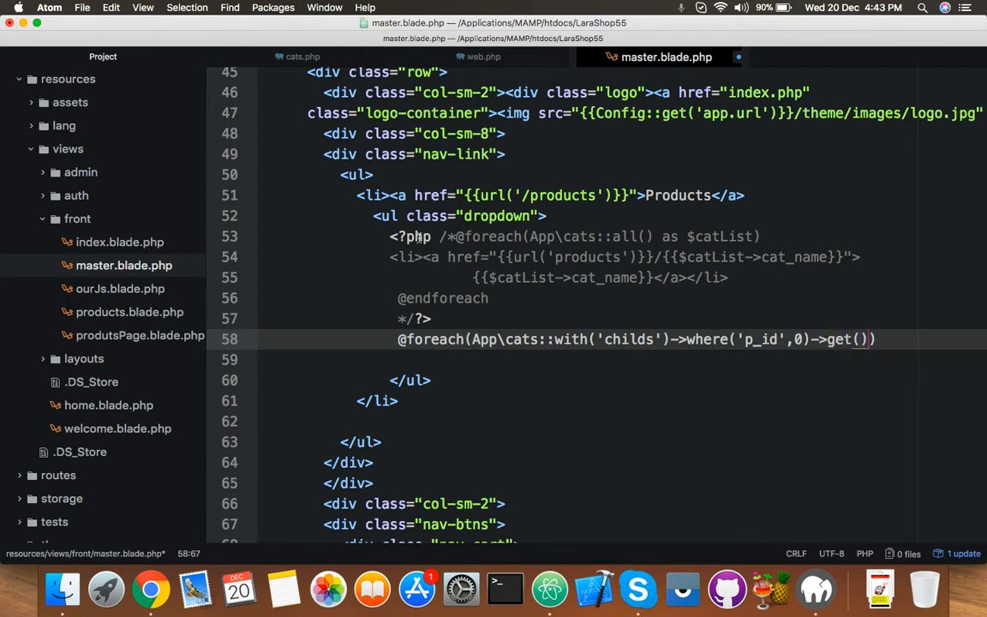
{"action": "type", "text": "as )"}
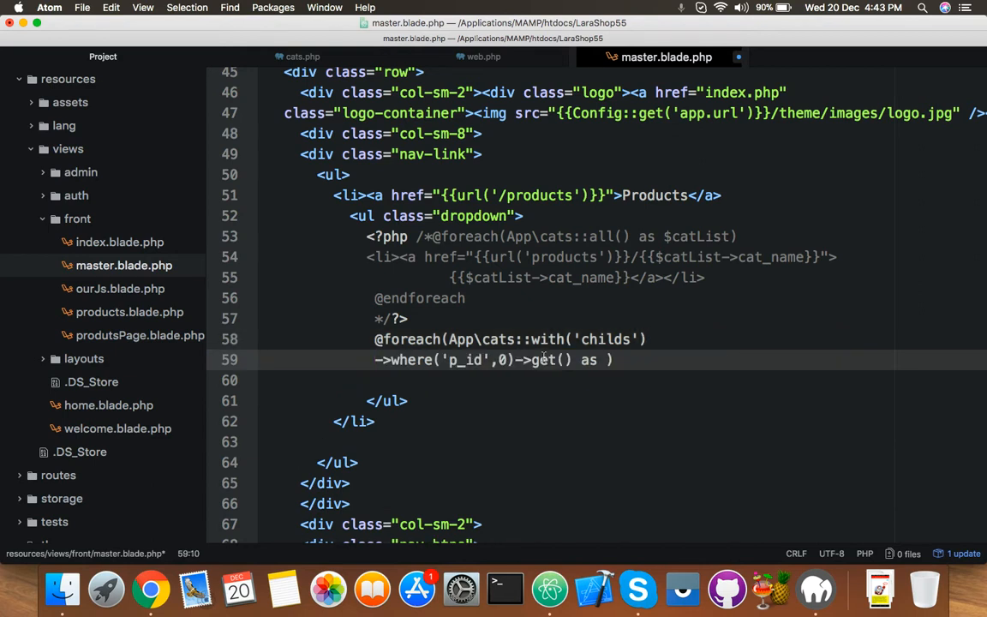
{"action": "type", "text": "$"}
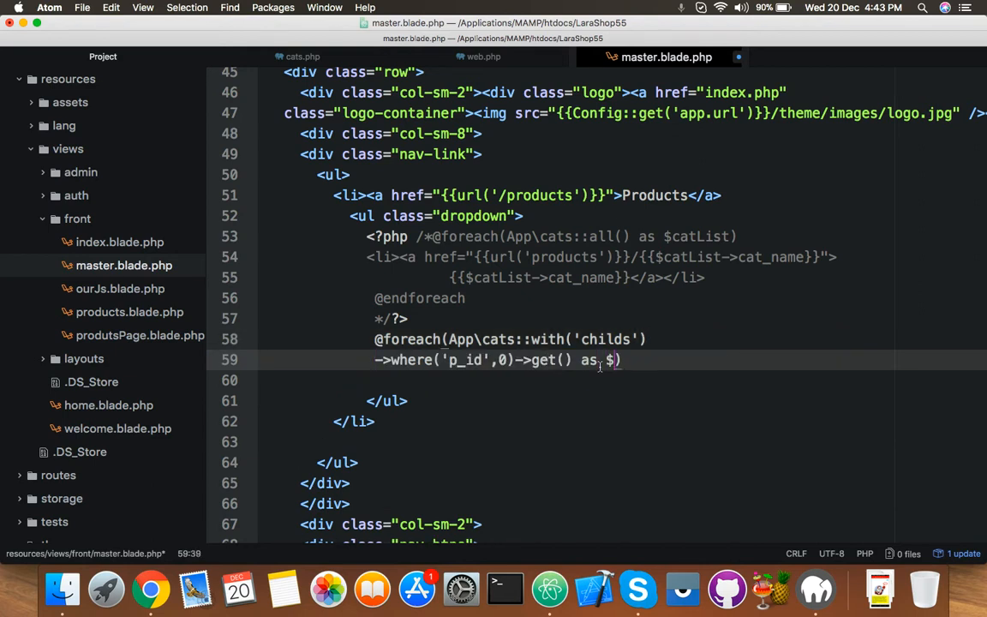
{"action": "type", "text": "it"}
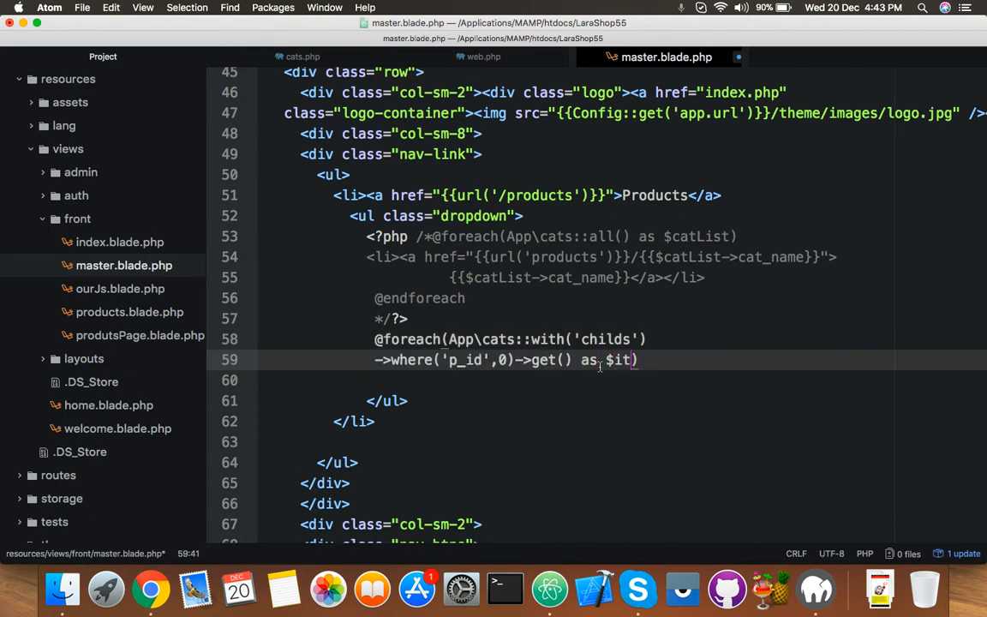
{"action": "key", "text": "backspace"}
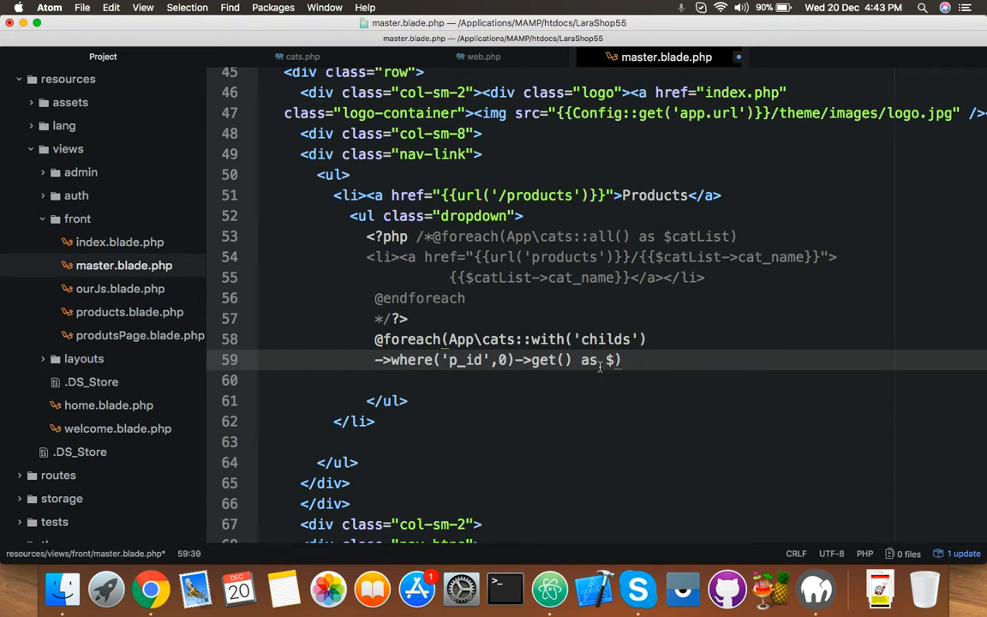
{"action": "type", "text": "item"}
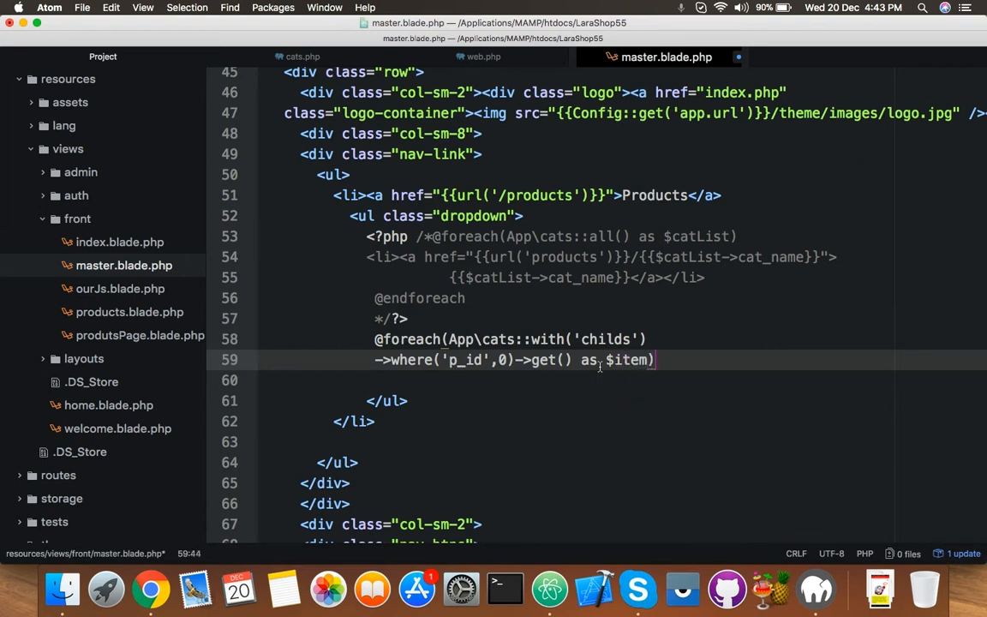
{"action": "type", "text": "@endfo"}
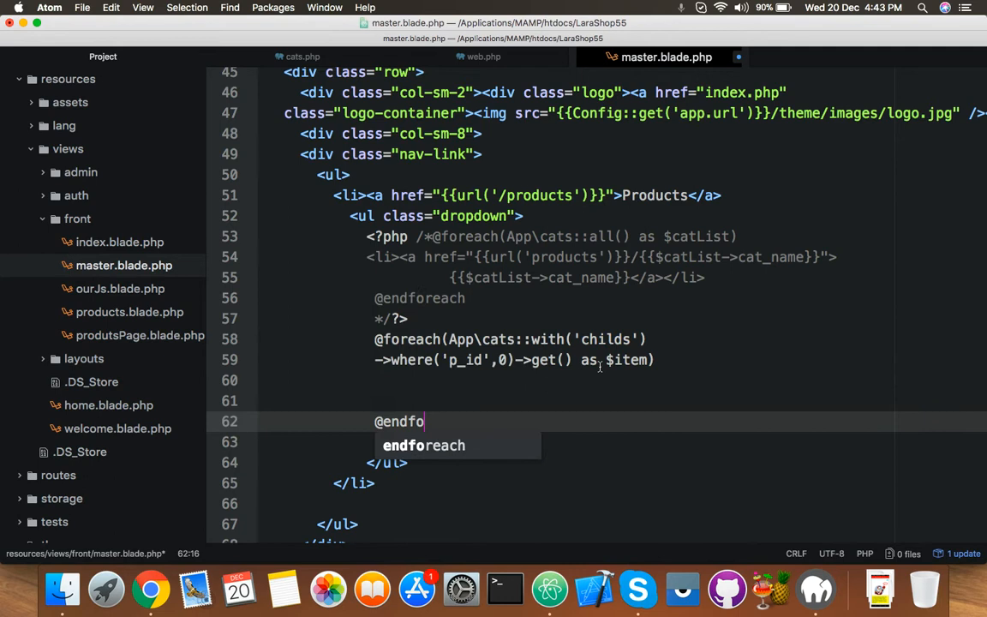
{"action": "key", "text": "tab"}
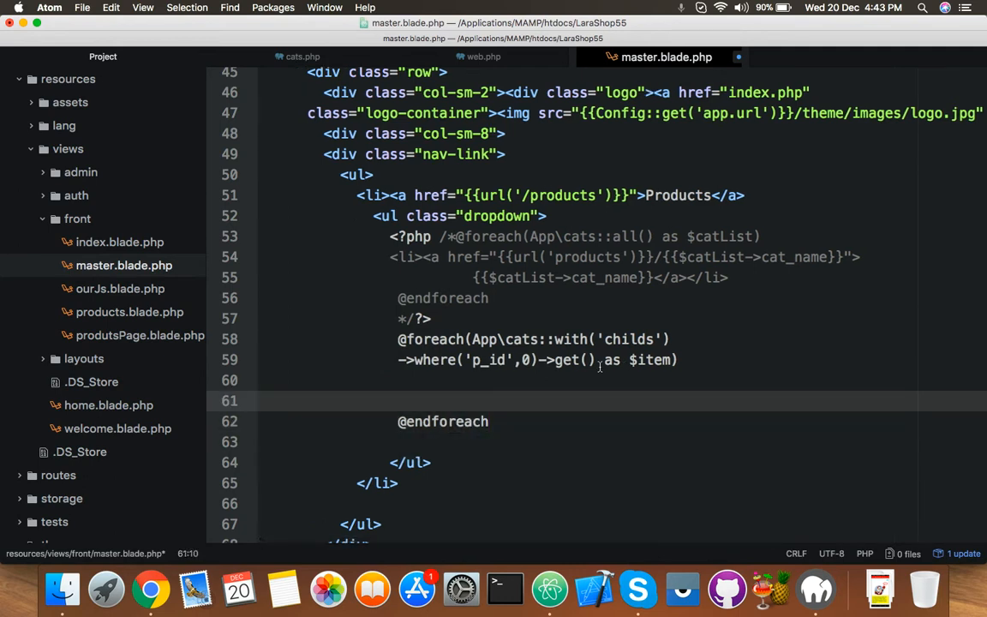
Step: Output <li><a href="">{{$item->cat_name}}</a></li> for each parent category inside the loop
{"action": "type", "text": "<li>"}
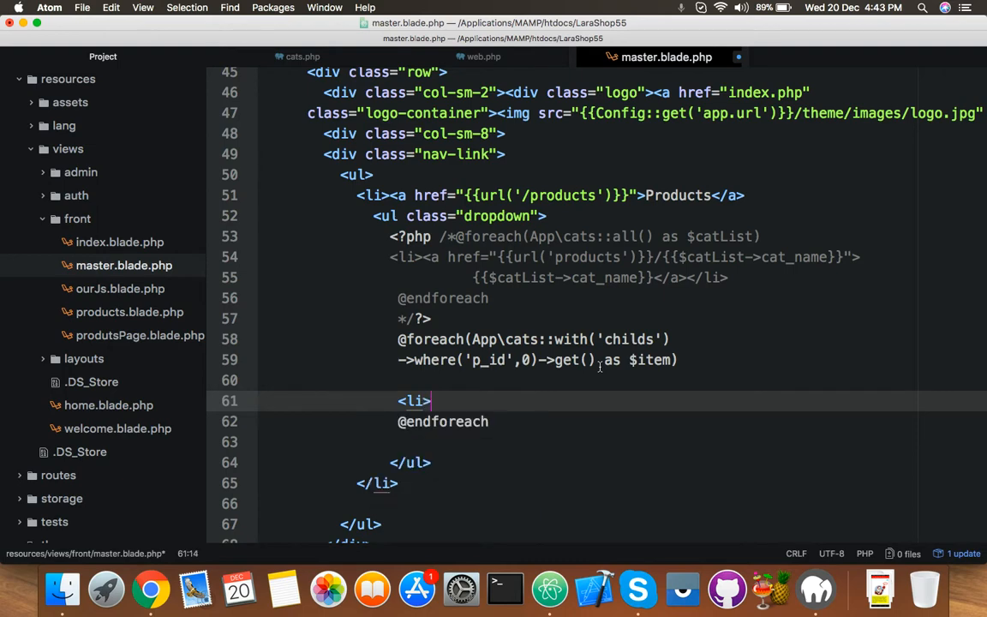
{"action": "type", "text": "<a"}
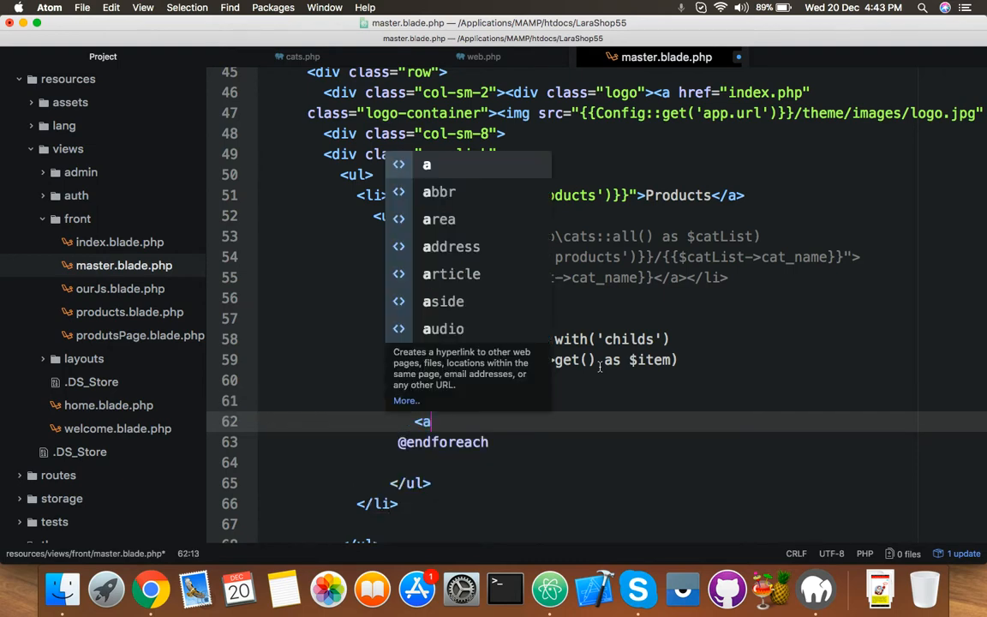
{"action": "type", "text": "href=\"\""}
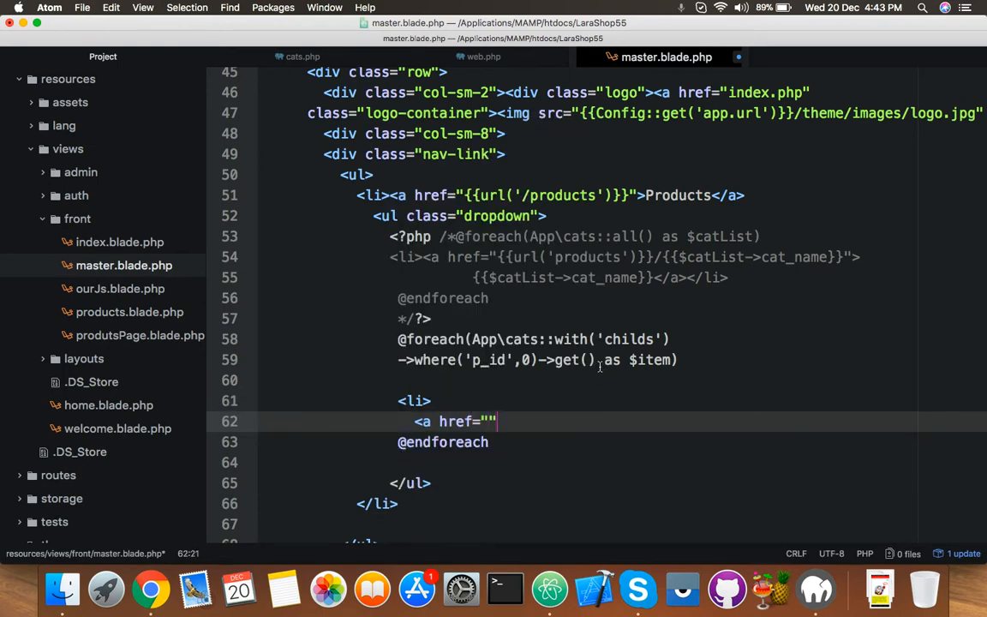
{"action": "type", "text": ">{}"}
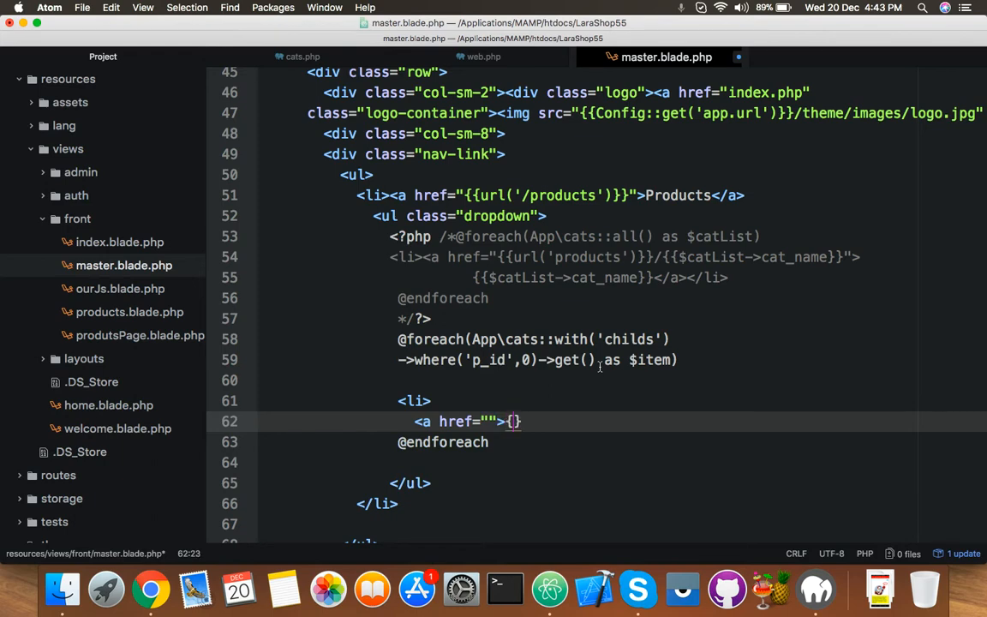
{"action": "type", "text": "$item="}
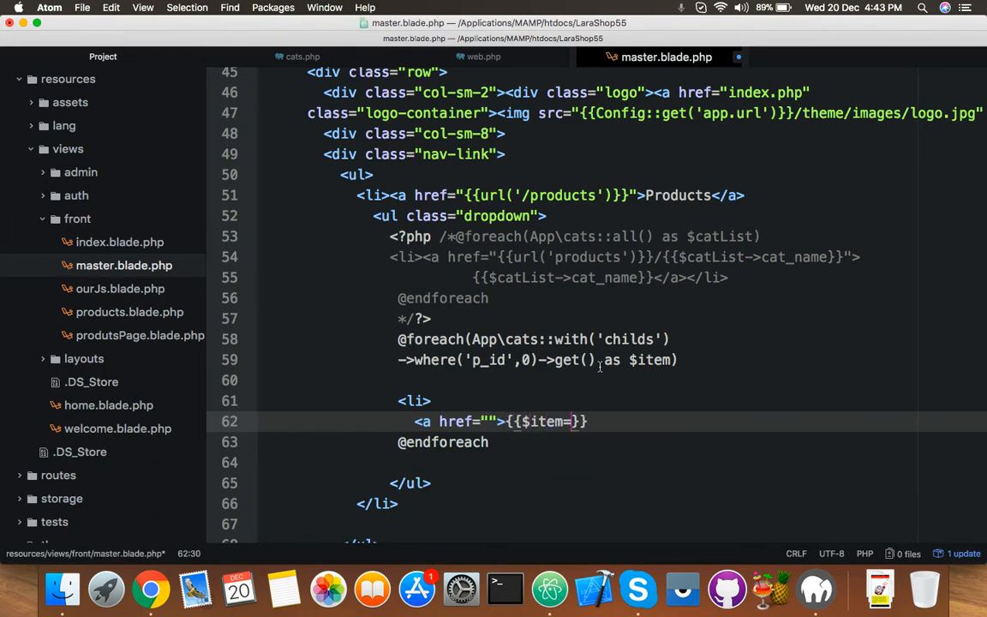
{"action": "type", "text": "->cat_"}
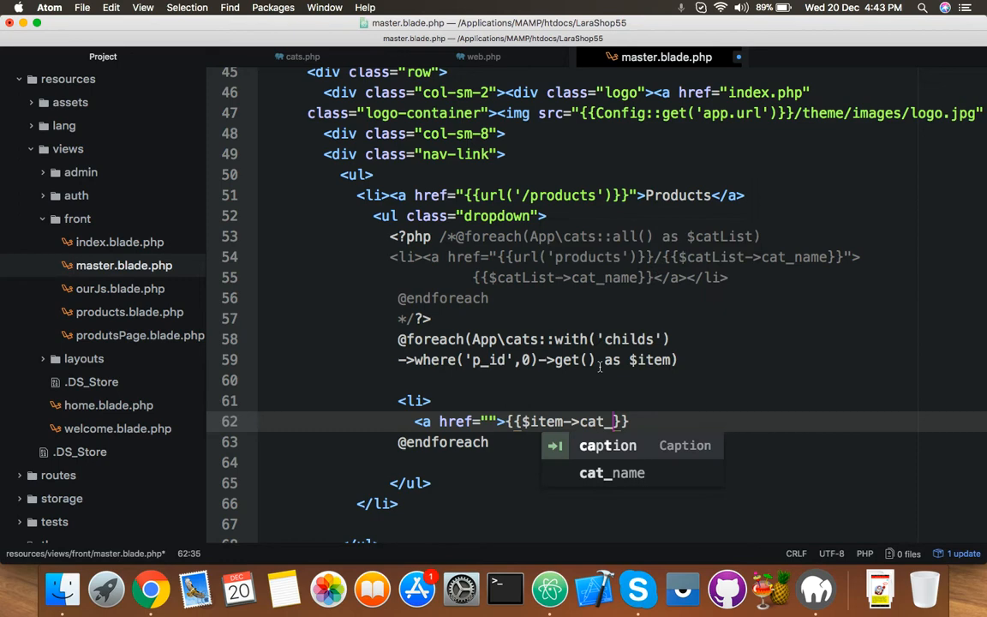
{"action": "type", "text": "name}}</a>"}
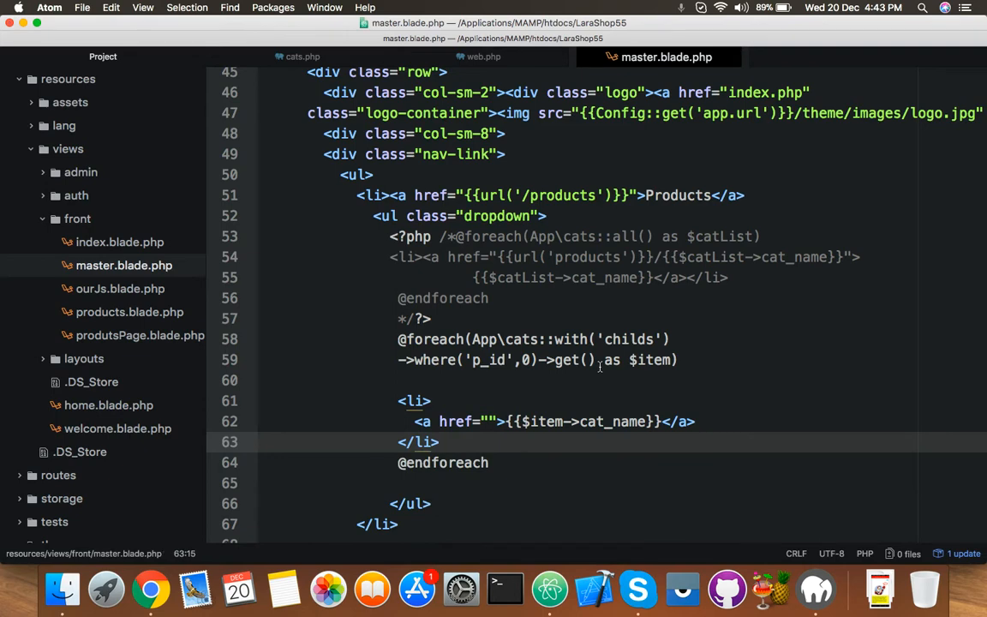
Step: Switch to Chrome and reload the LaraShop55 products page to test the menu
{"action": "left_click", "coordinate": [150, 589]}
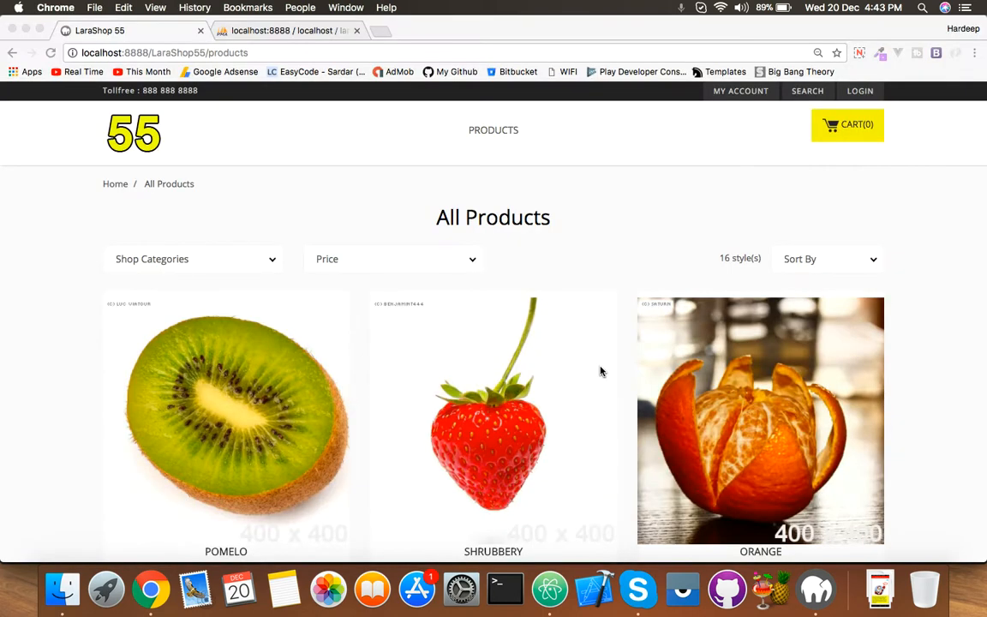
{"action": "left_click", "coordinate": [492, 129]}
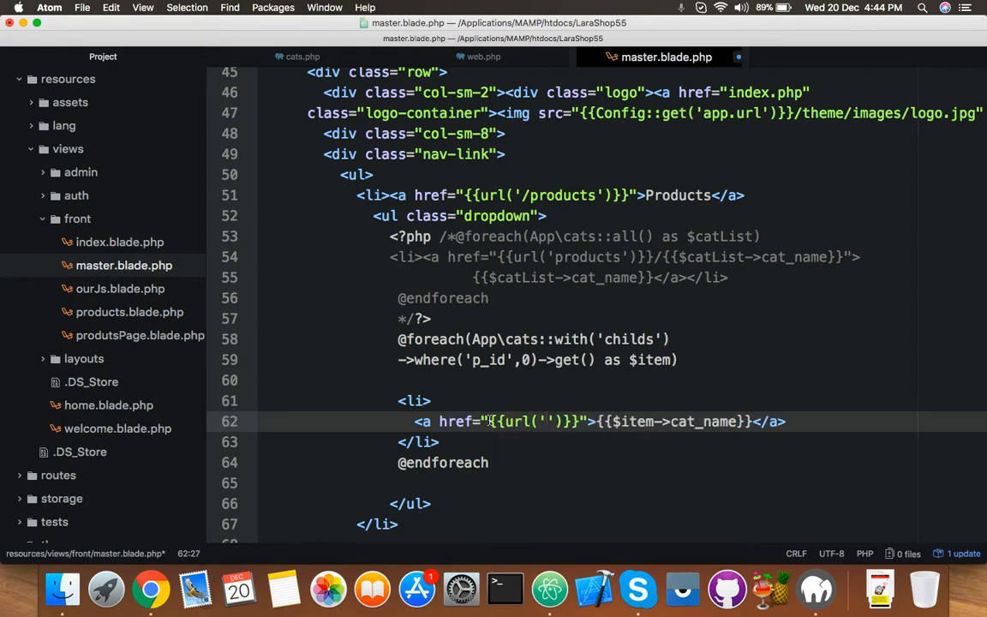
Step: Point each category link's href to {{url('products')}}/{{$item->cat_name}}
{"action": "type", "text": "products"}
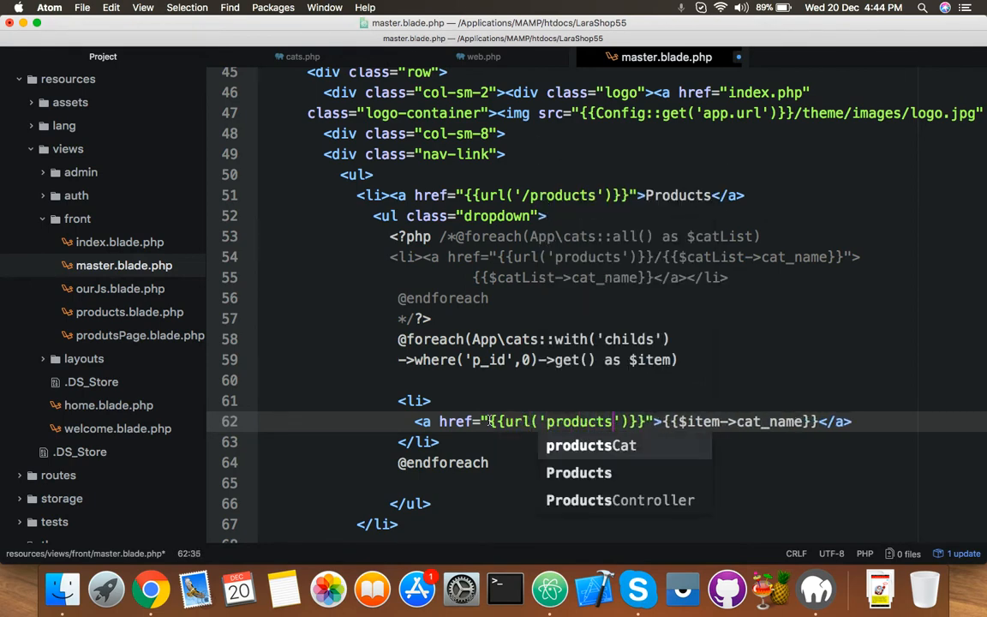
{"action": "type", "text": "/{{$item_"}
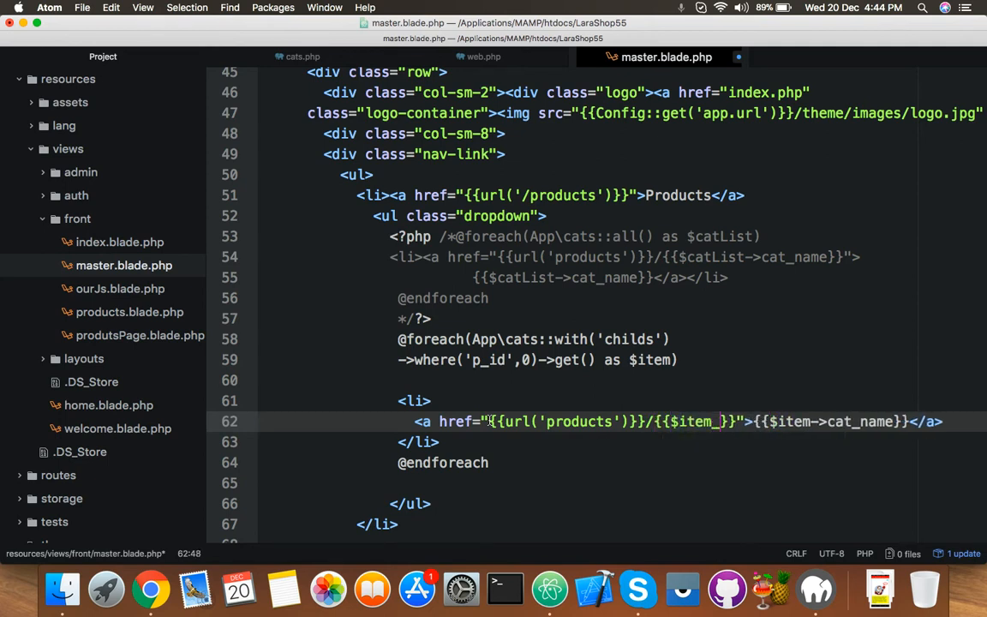
{"action": "type", "text": "_cat-N"}
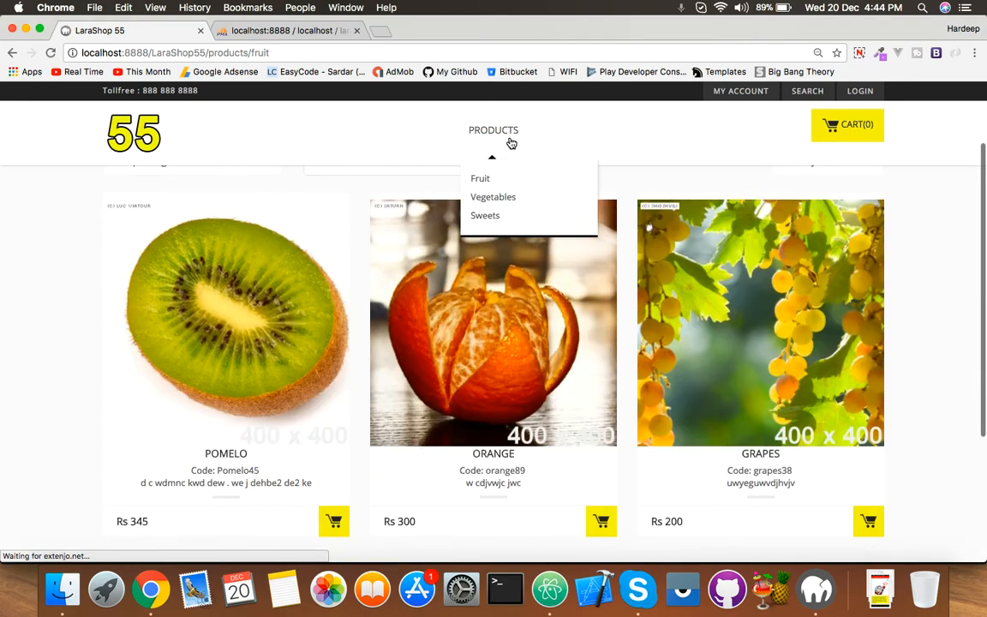
Step: Open the Vegetables and then Sweets category pages from the PRODUCTS dropdown
{"action": "left_click", "coordinate": [493, 196]}
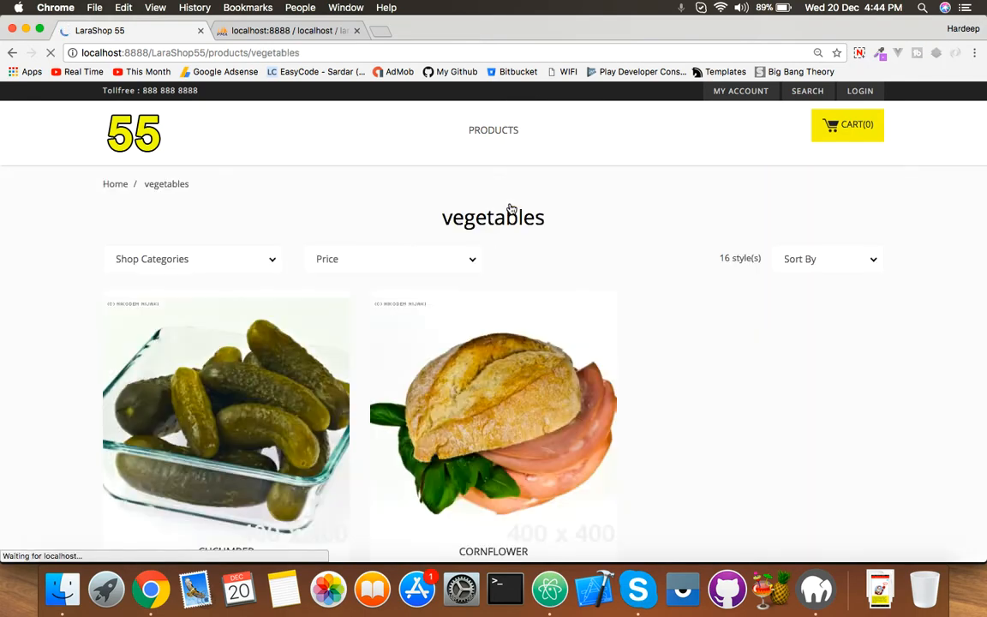
{"action": "left_click", "coordinate": [493, 130]}
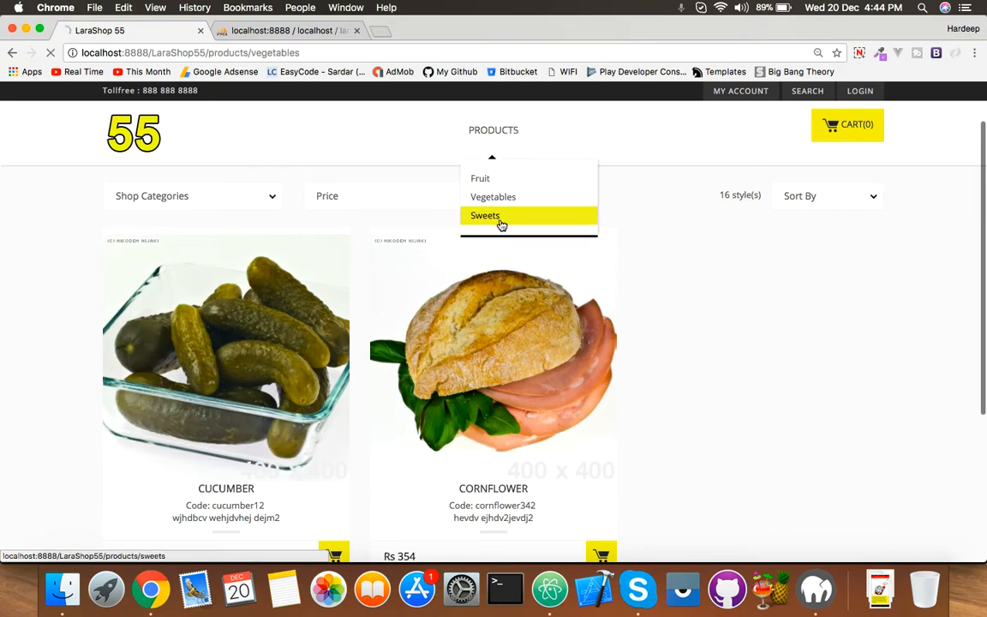
{"action": "left_click", "coordinate": [485, 215]}
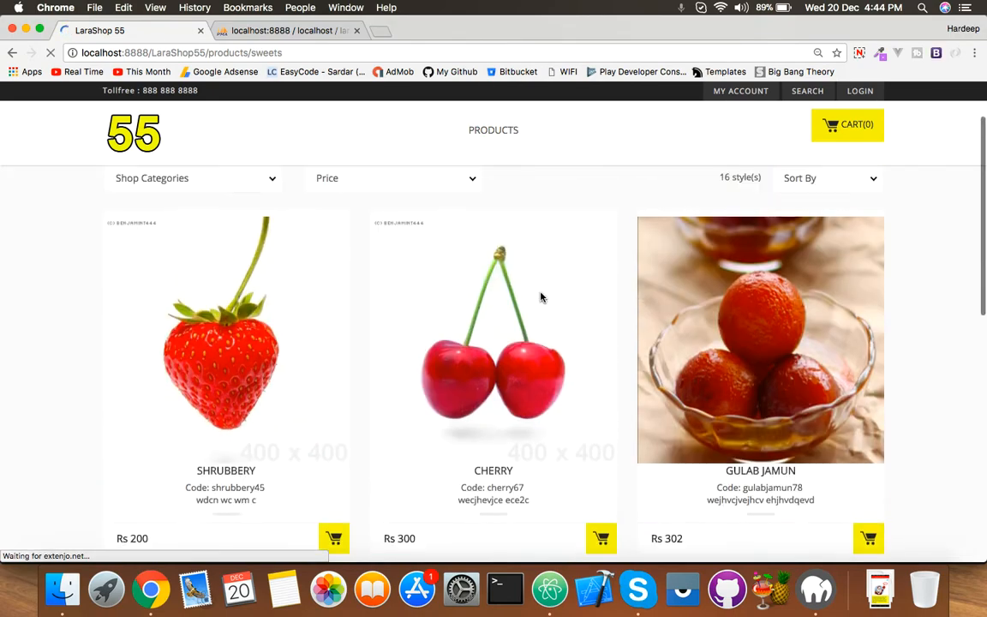
{"action": "left_click", "coordinate": [493, 130]}
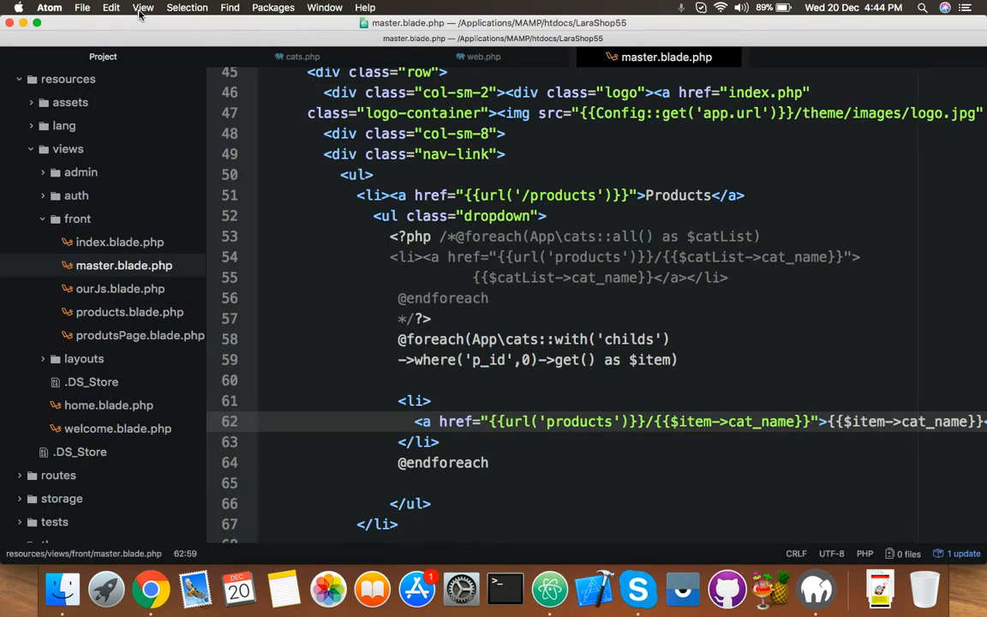
{"action": "left_click", "coordinate": [143, 7]}
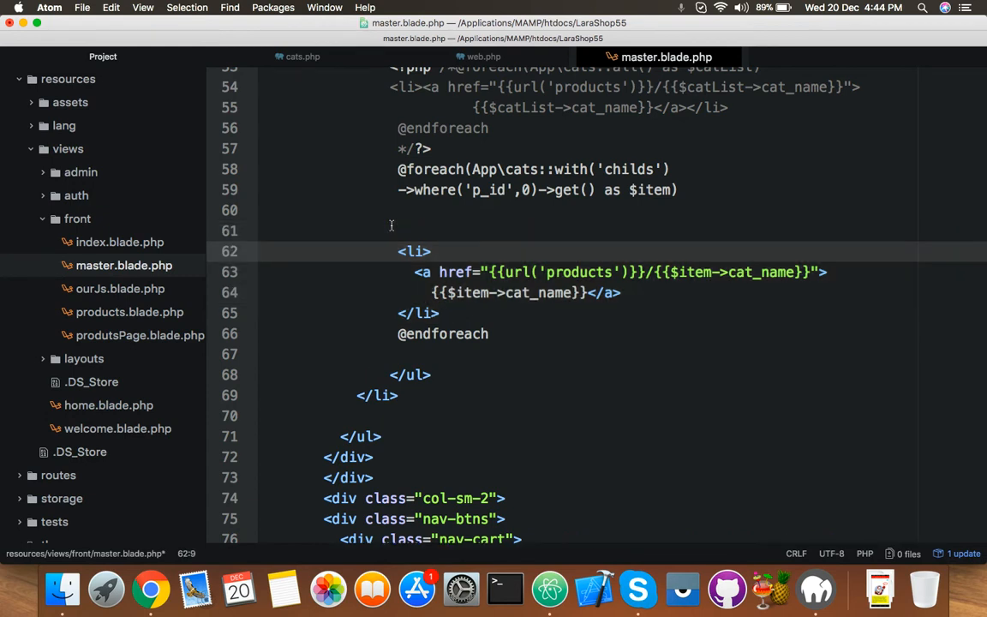
{"action": "type", "text": "@"}
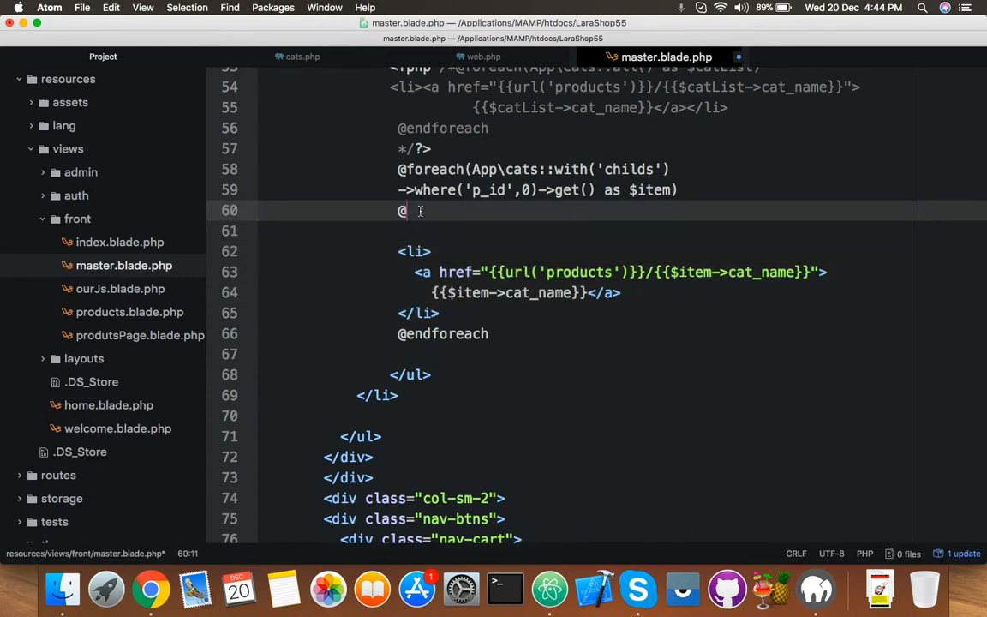
{"action": "type", "text": "if()"}
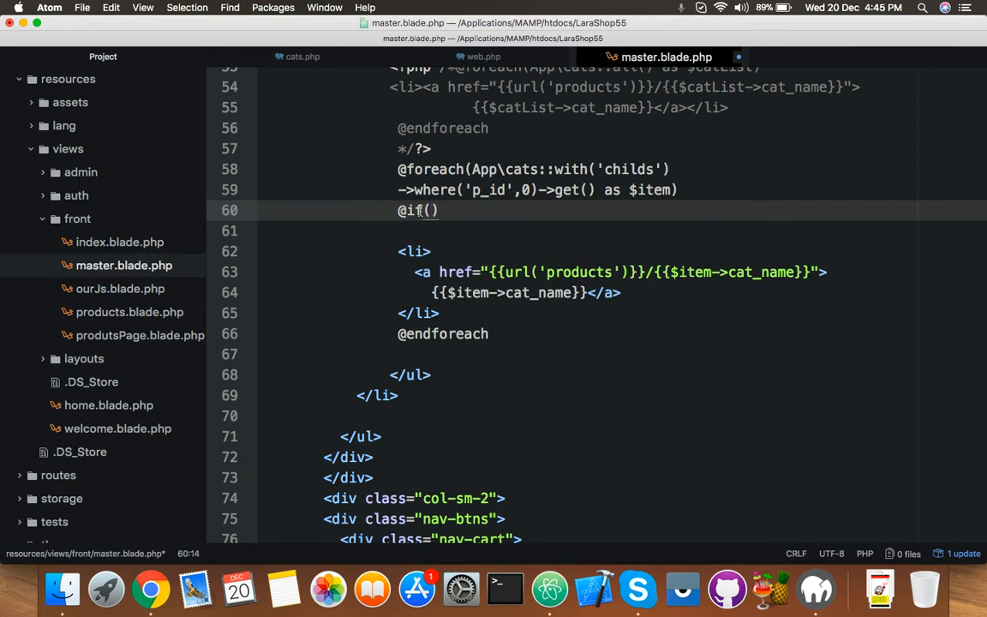
{"action": "type", "text": "$"}
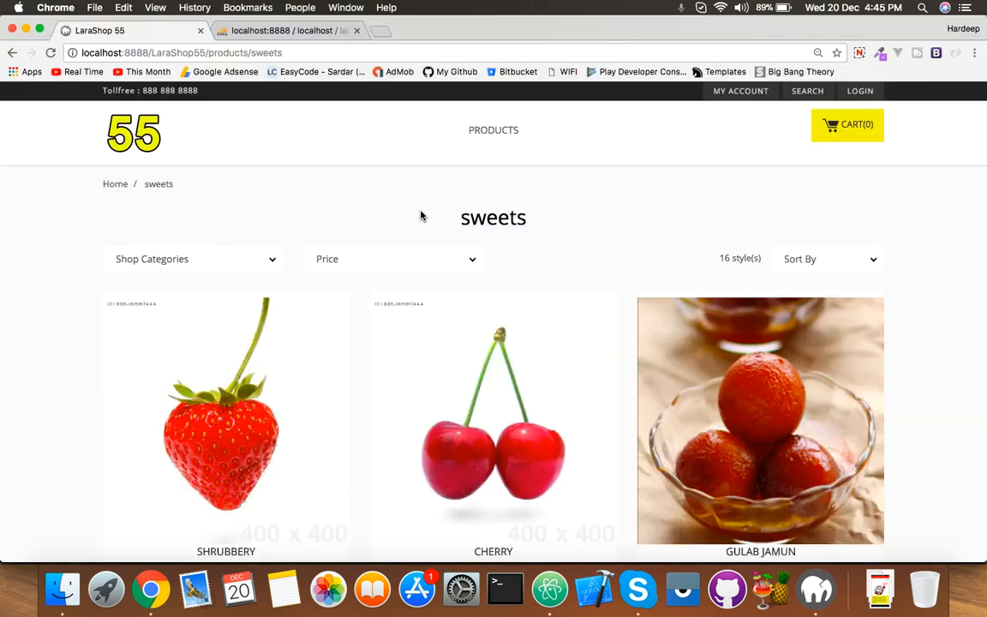
Step: Load localhost:8888/Larashop55/test to view the nested-childs JSON output
{"action": "left_click", "coordinate": [214, 52]}
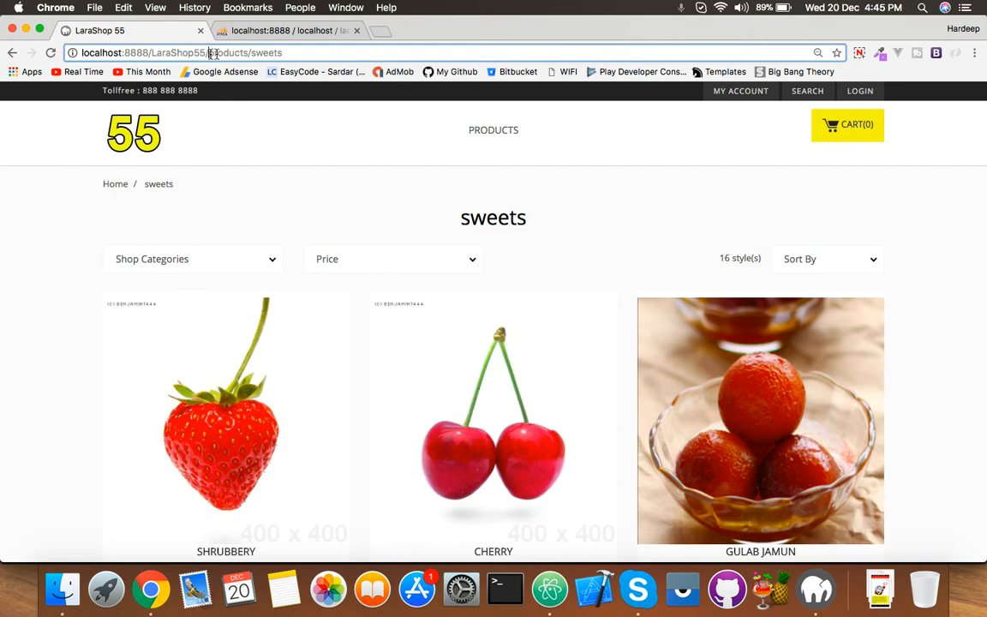
{"action": "type", "text": "/test"}
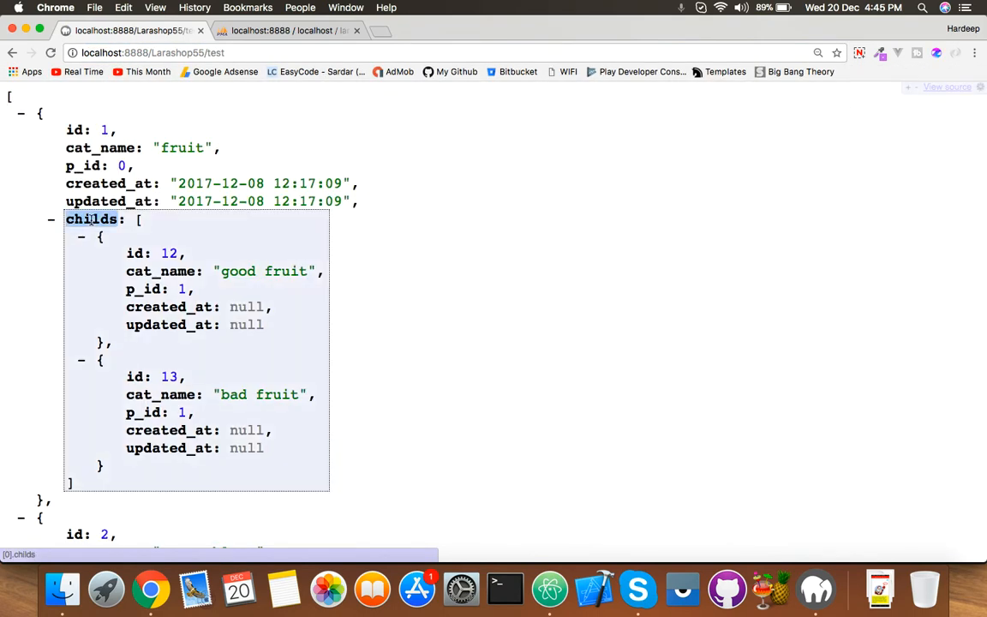
{"action": "scroll", "scroll_direction": "down", "scroll_amount": 3}
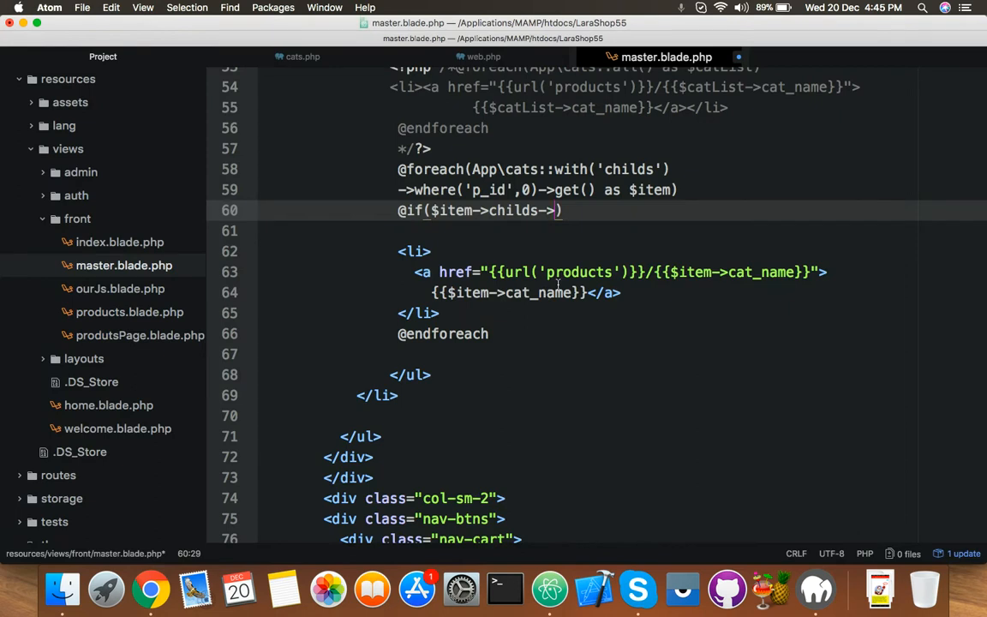
{"action": "type", "text": "count"}
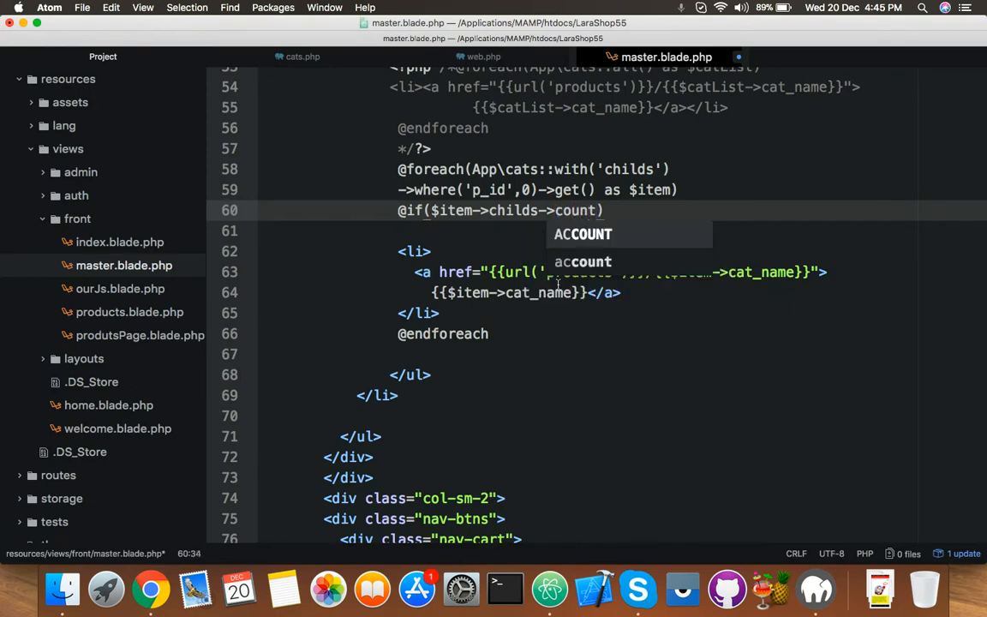
{"action": "type", "text": ">0)"}
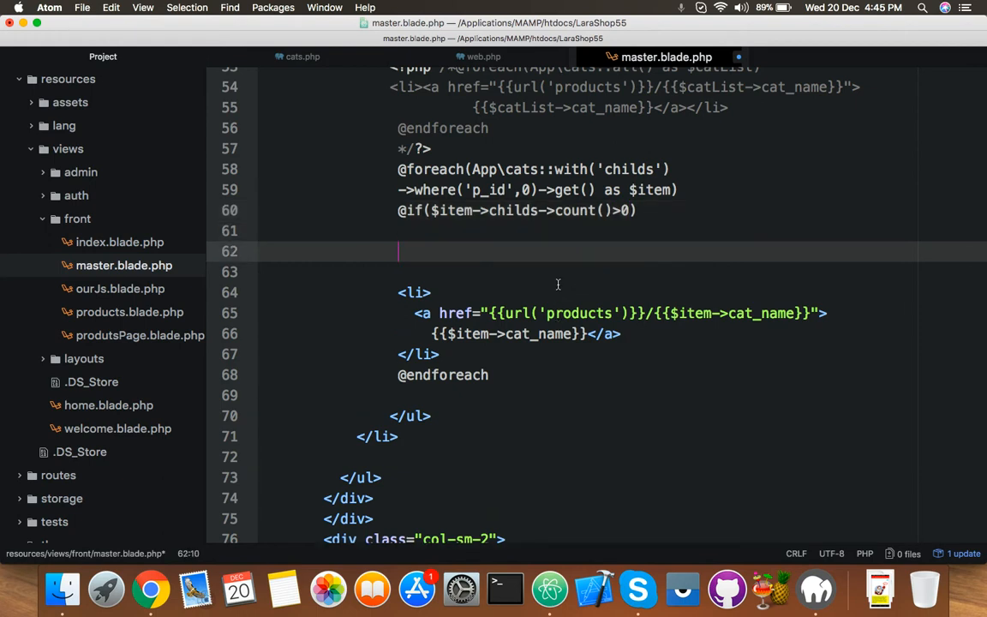
{"action": "type", "text": "@end"}
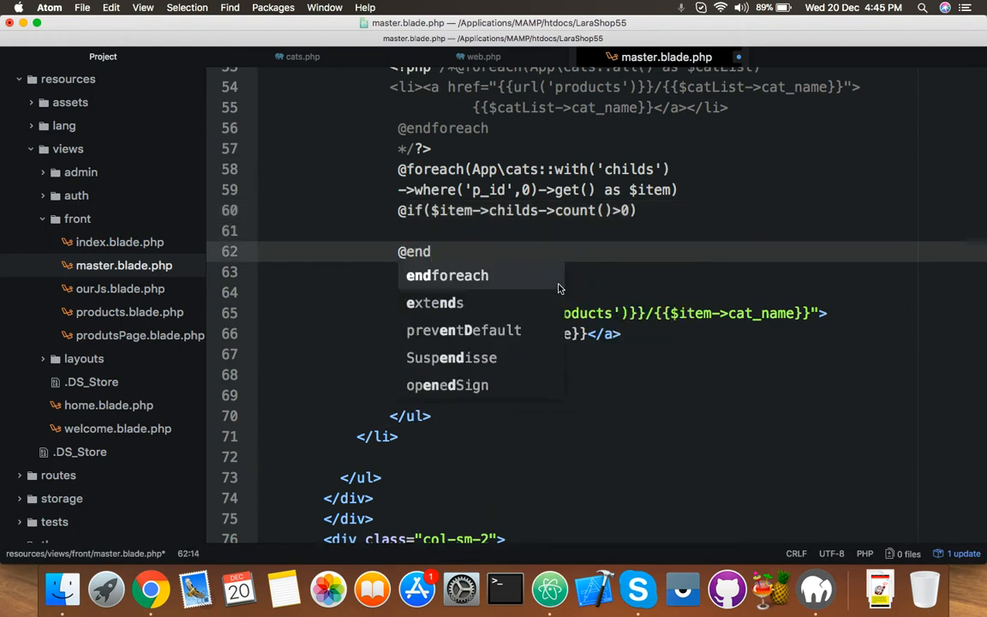
{"action": "type", "text": "els"}
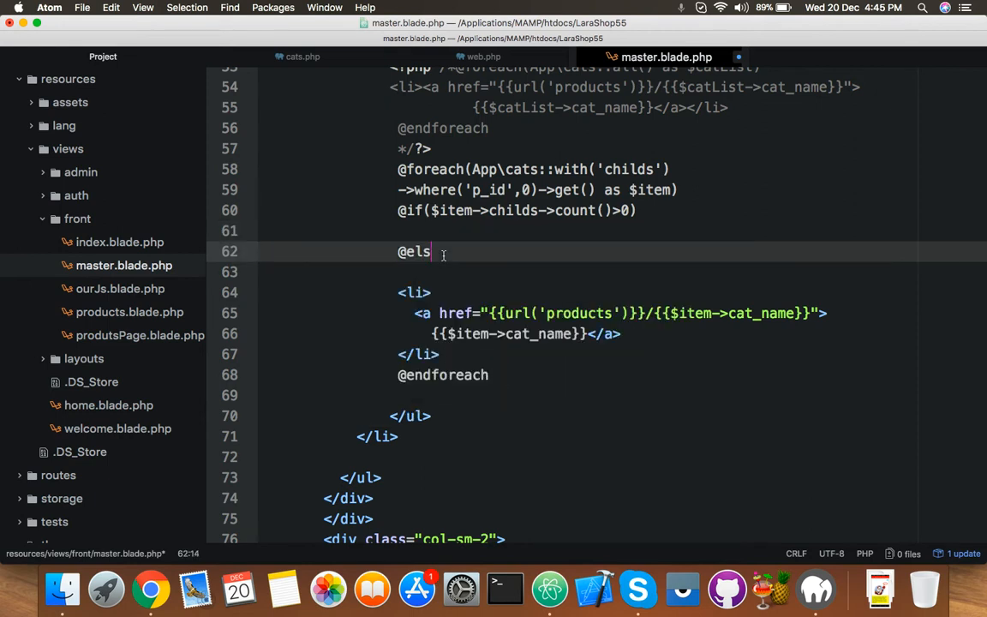
{"action": "type", "text": "e"}
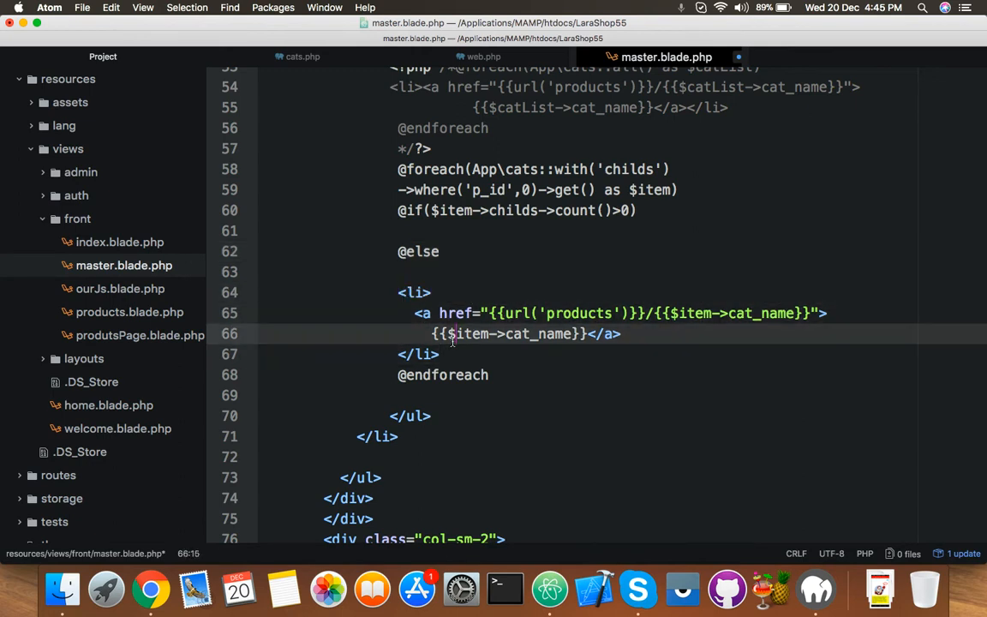
{"action": "type", "text": "@endif"}
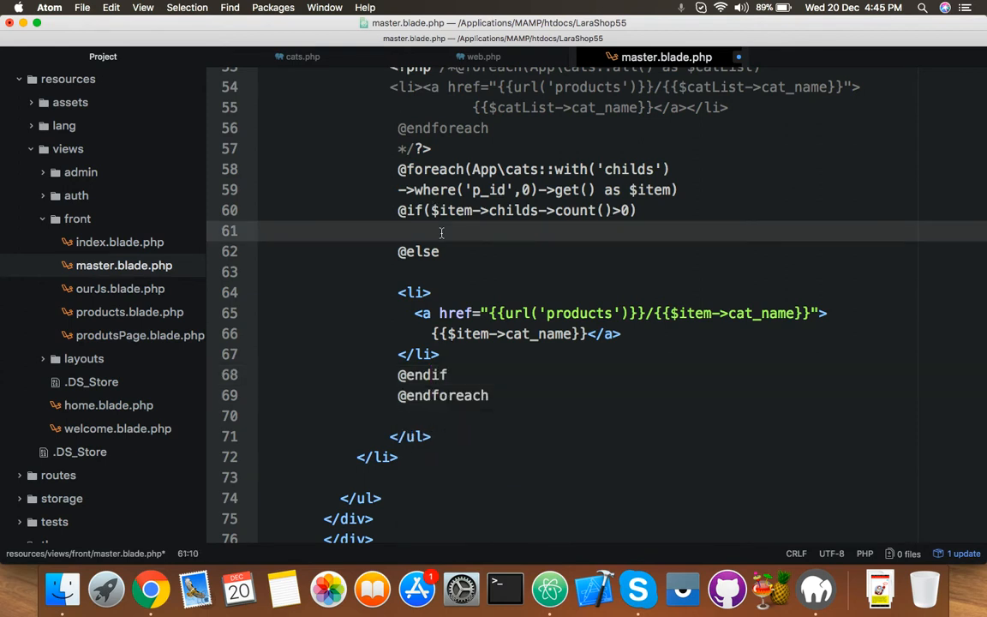
Step: Inside the if branch, add <li><a href="">{{$item->cat_name}}</a></li> for the parent category
{"action": "type", "text": "<li>"}
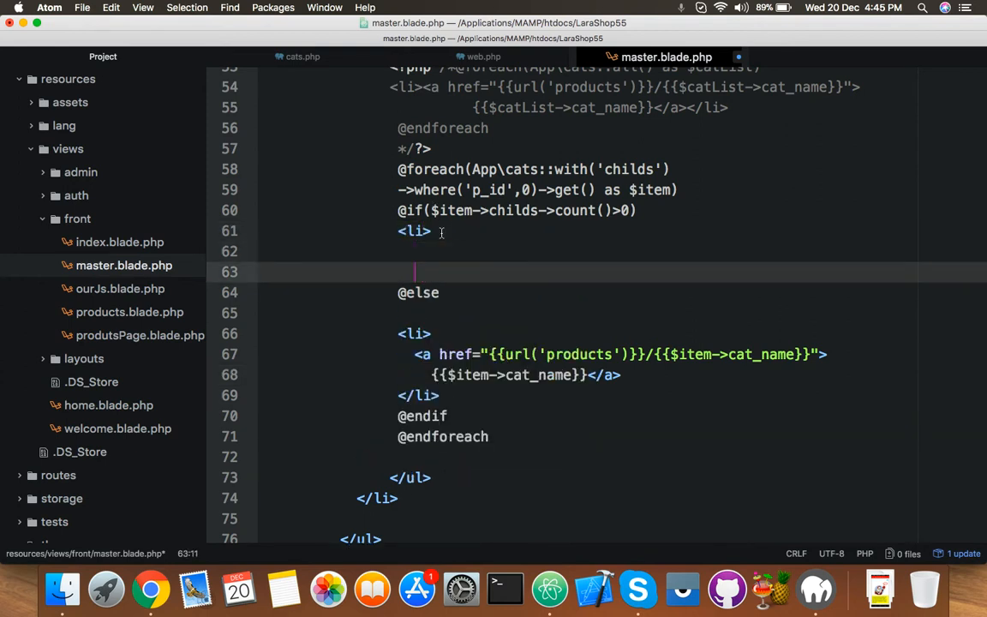
{"action": "type", "text": "</li>"}
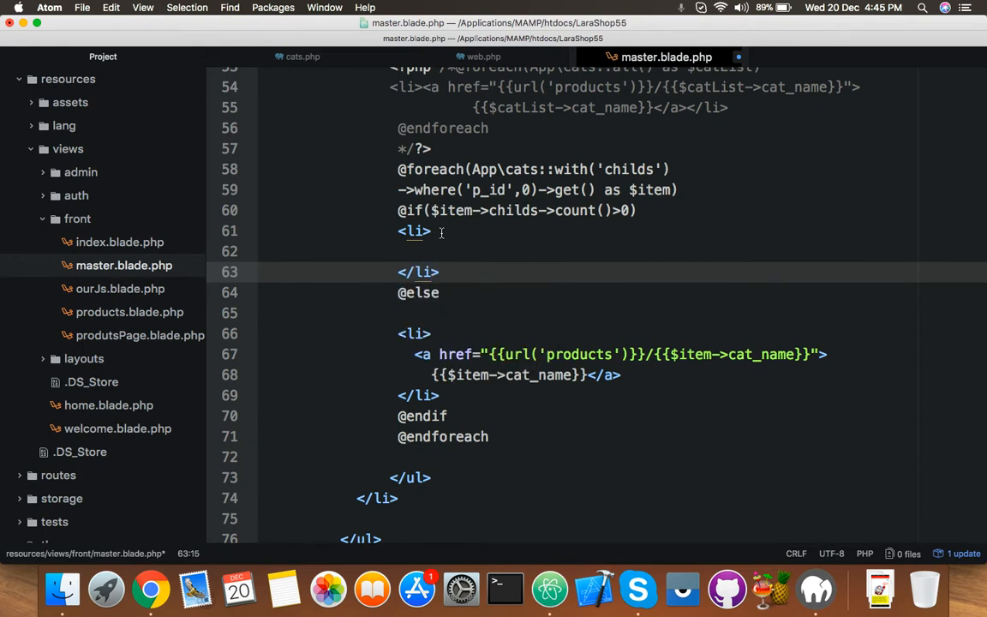
{"action": "type", "text": "<"}
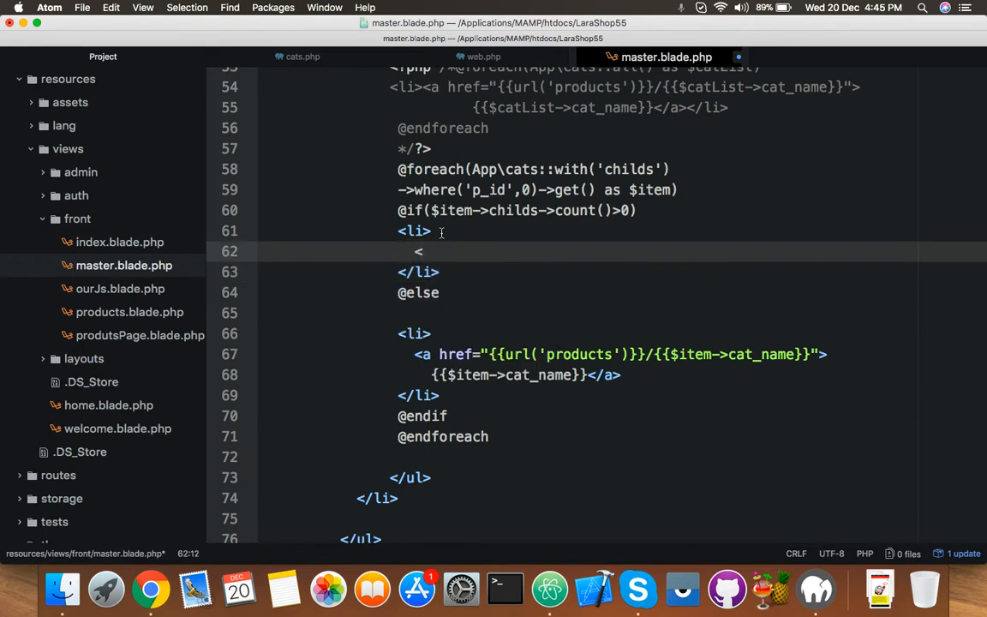
{"action": "type", "text": "a href="}
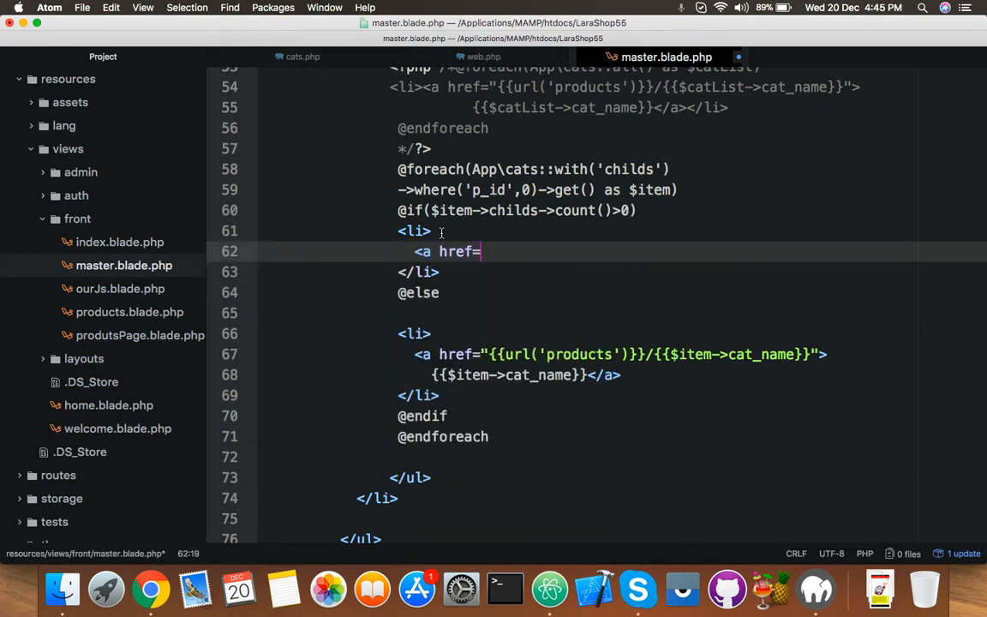
{"action": "type", "text": "\"\""}
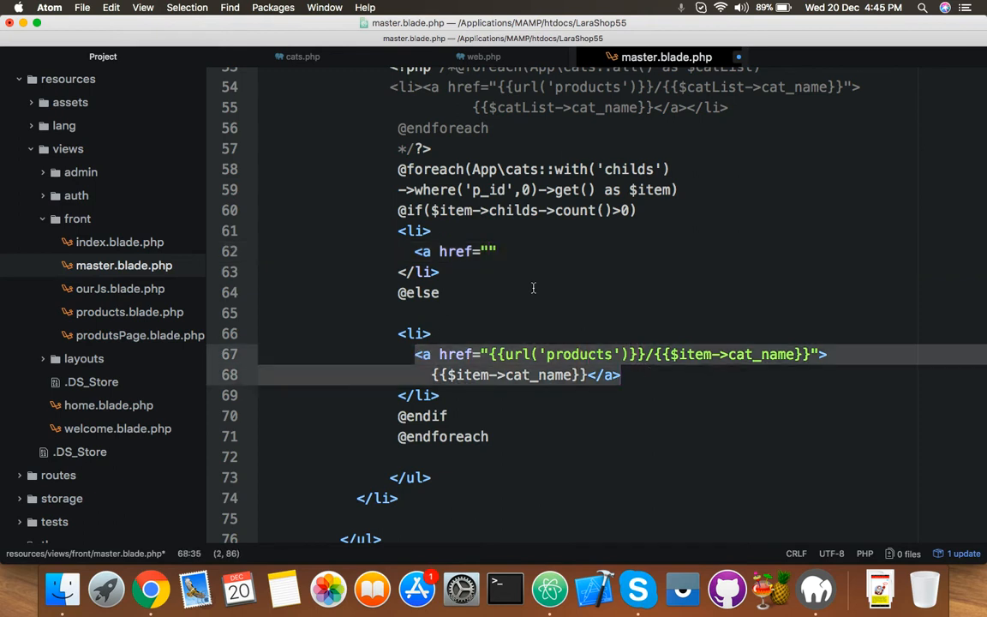
{"action": "type", "text": "{{}}"}
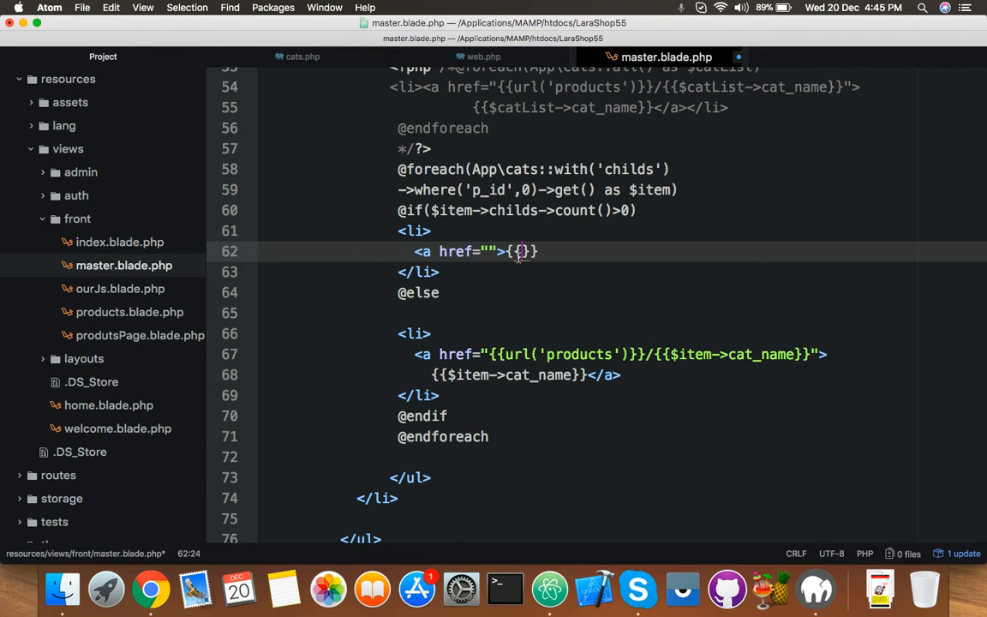
{"action": "type", "text": "$item->cat_name"}
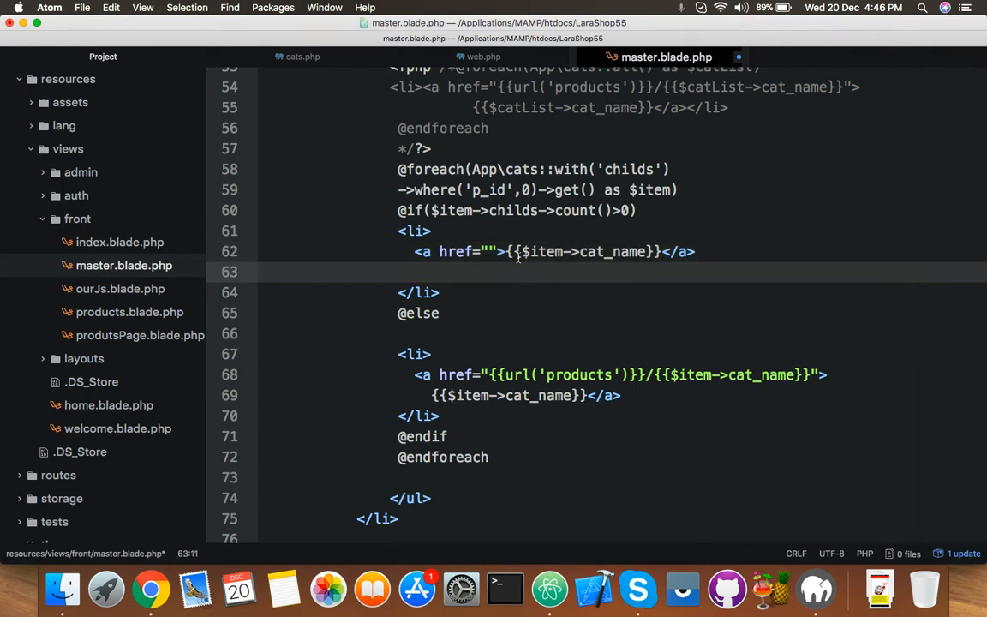
{"action": "left_click", "coordinate": [431, 273]}
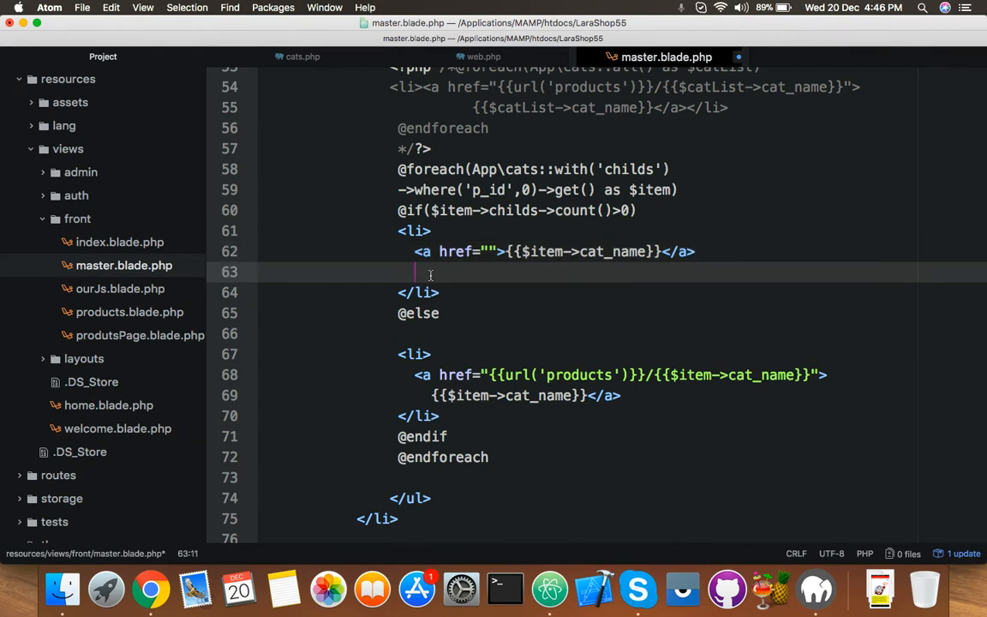
{"action": "type", "text": "@for"}
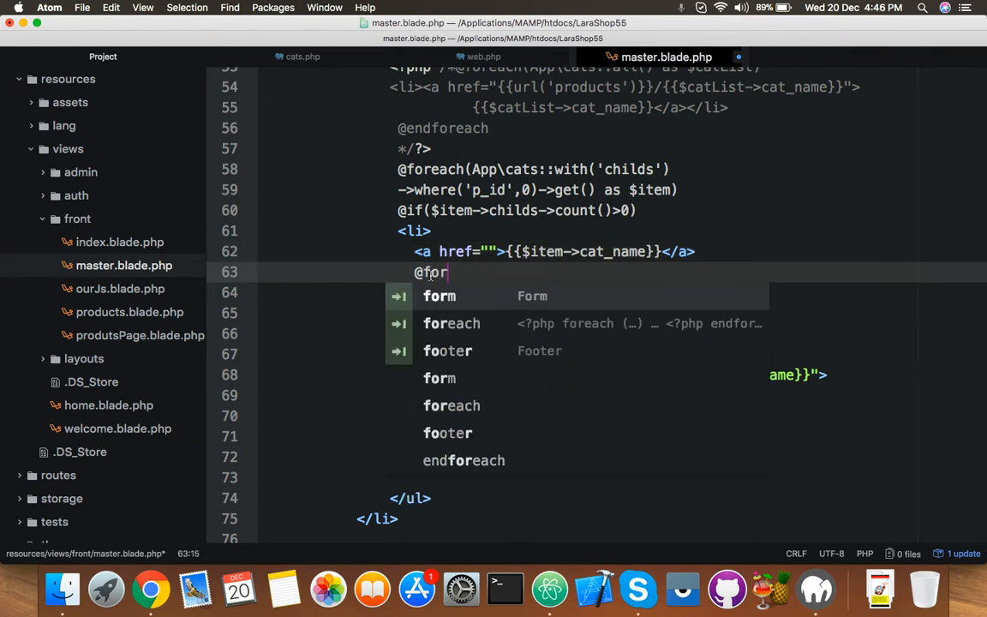
{"action": "key", "text": "Tab"}
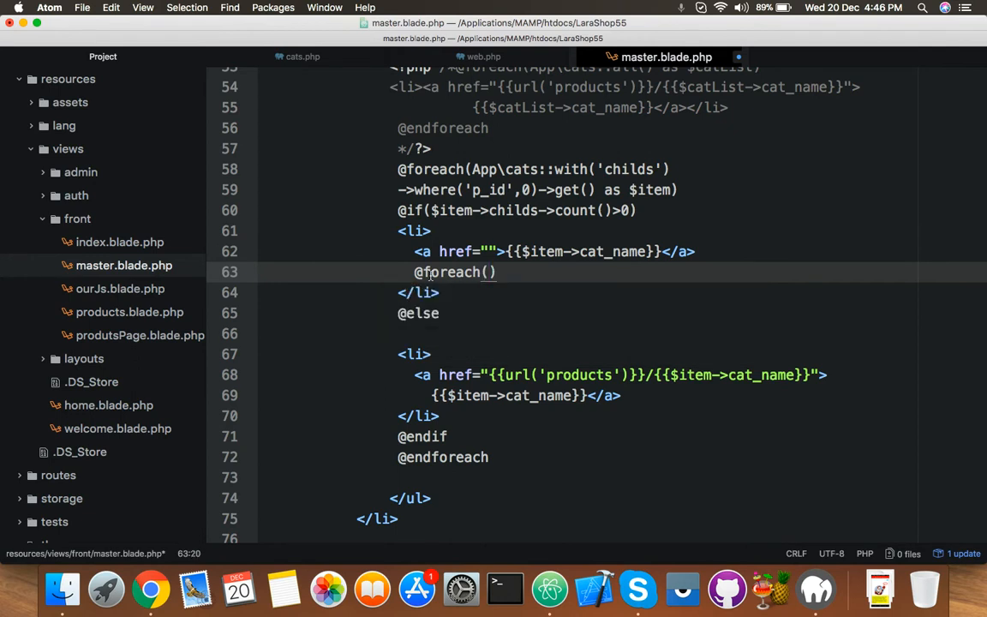
{"action": "type", "text": "$ite"}
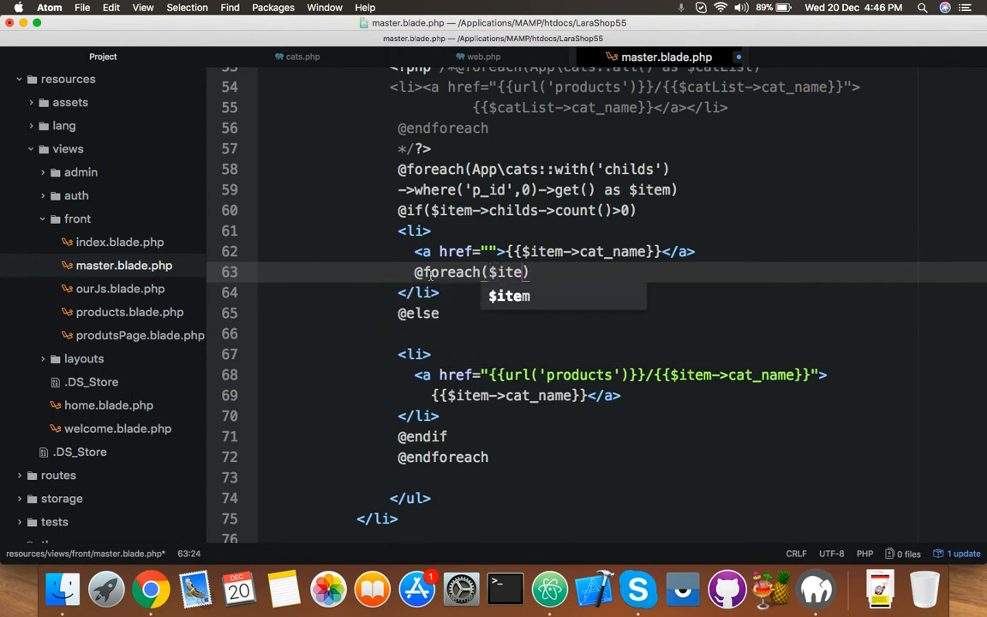
{"action": "type", "text": "->childs as $"}
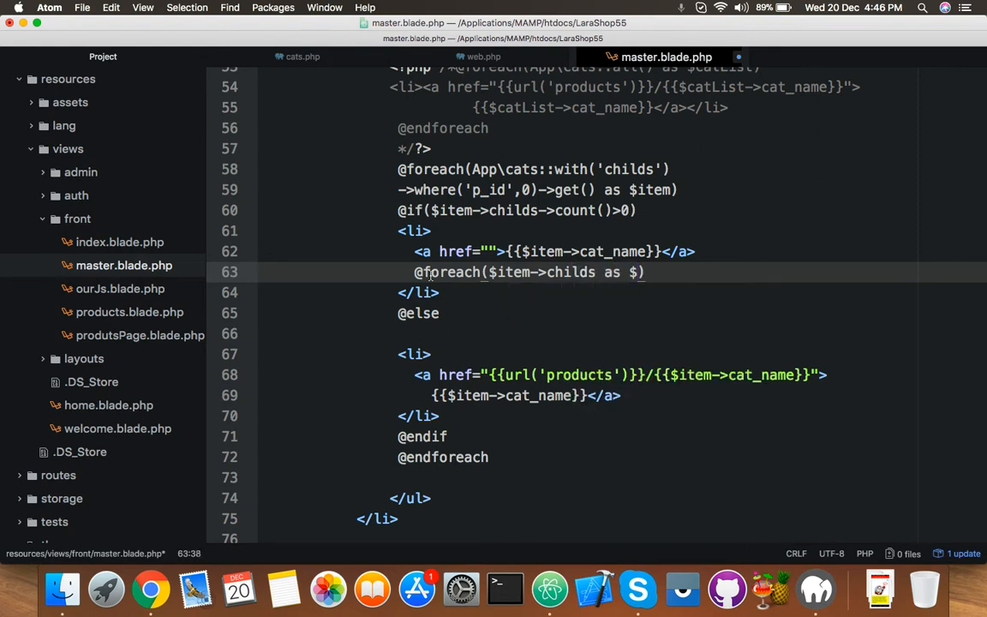
{"action": "type", "text": "subMenu"}
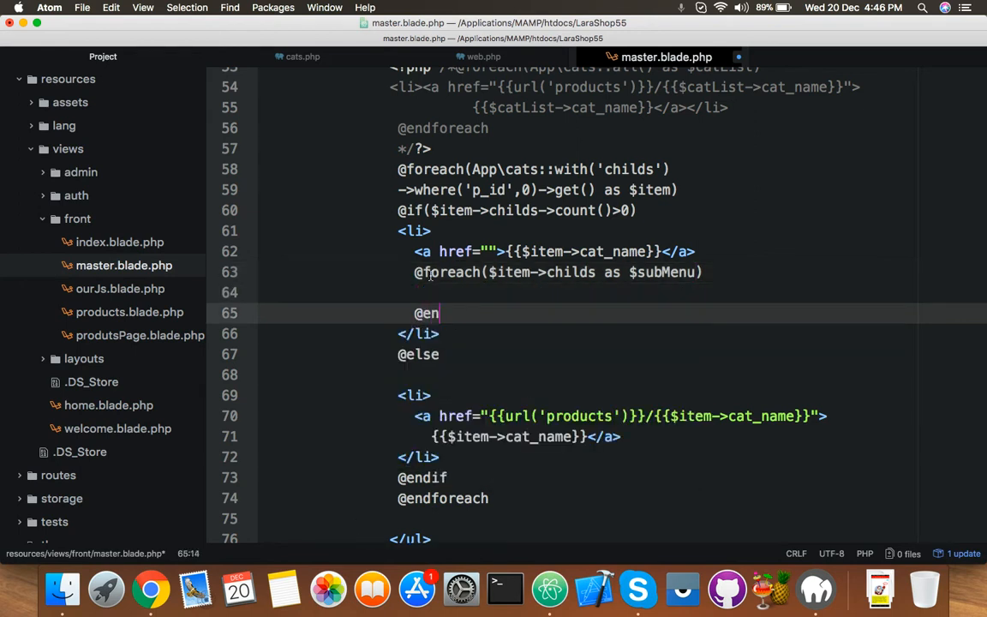
{"action": "type", "text": "dforeach"}
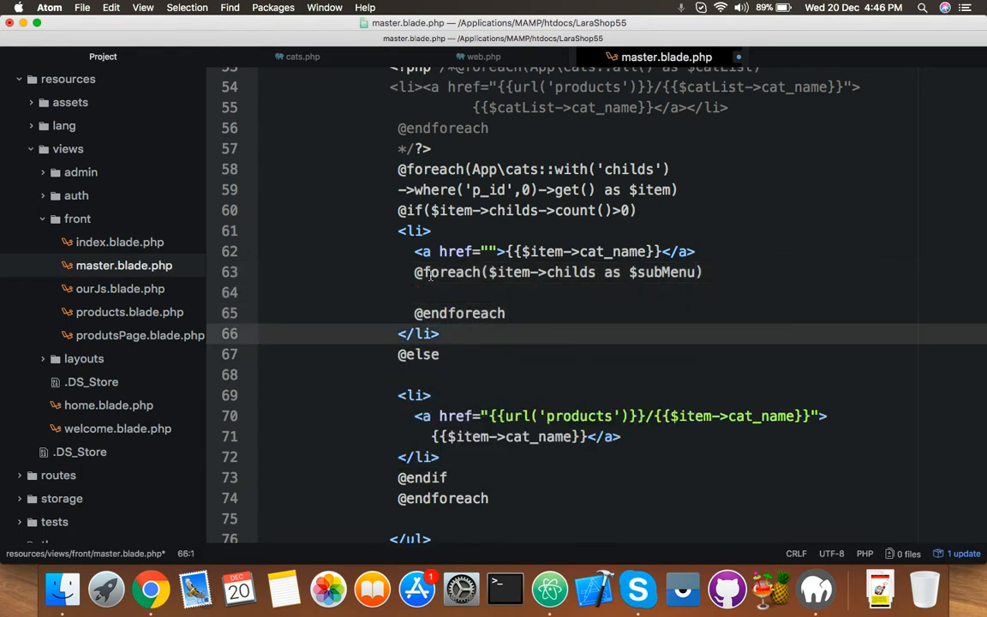
Step: Inside the child loop, output a <ul> with <li> items printing {{$item->cat_name}}
{"action": "type", "text": "<ul>"}
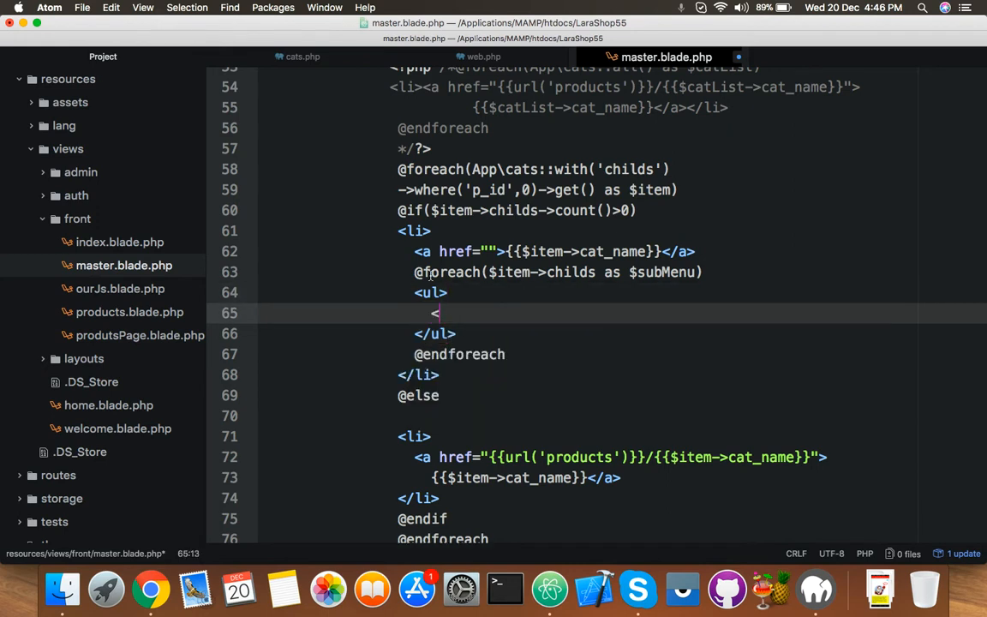
{"action": "type", "text": "<li>{{}}"}
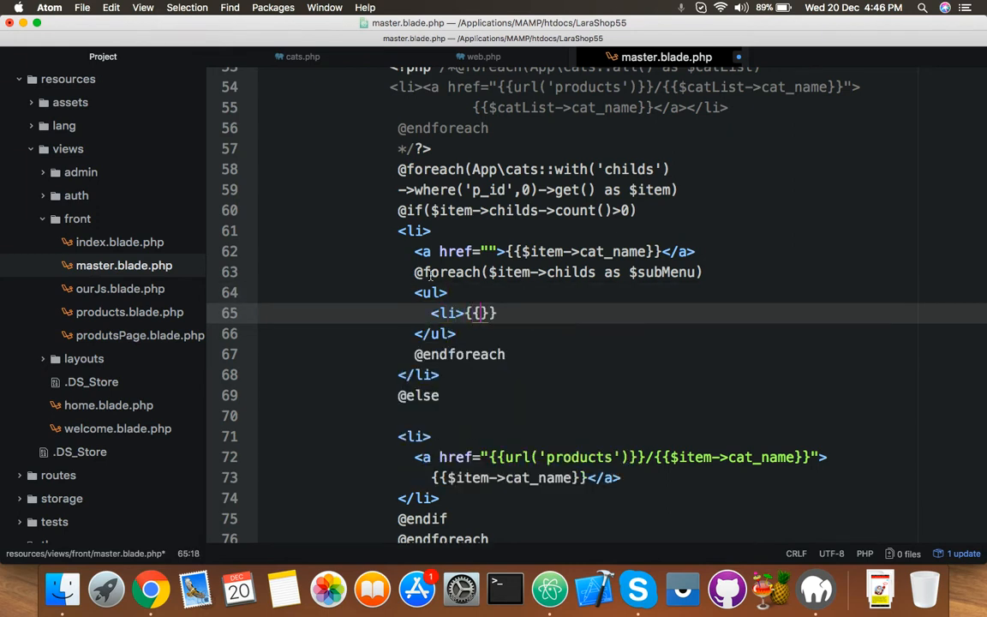
{"action": "type", "text": "$item-"}
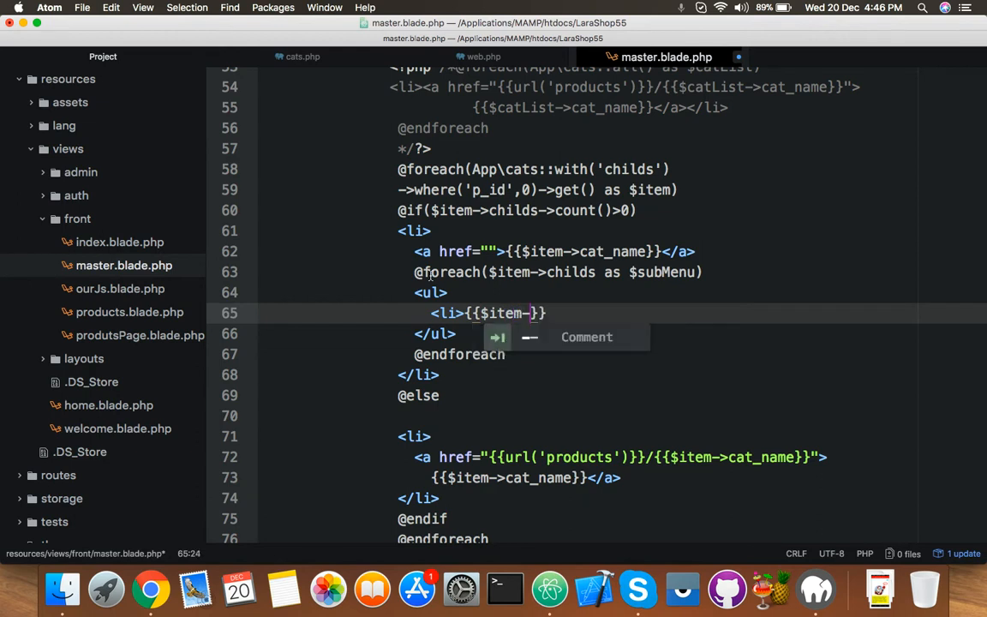
{"action": "type", "text": "->"}
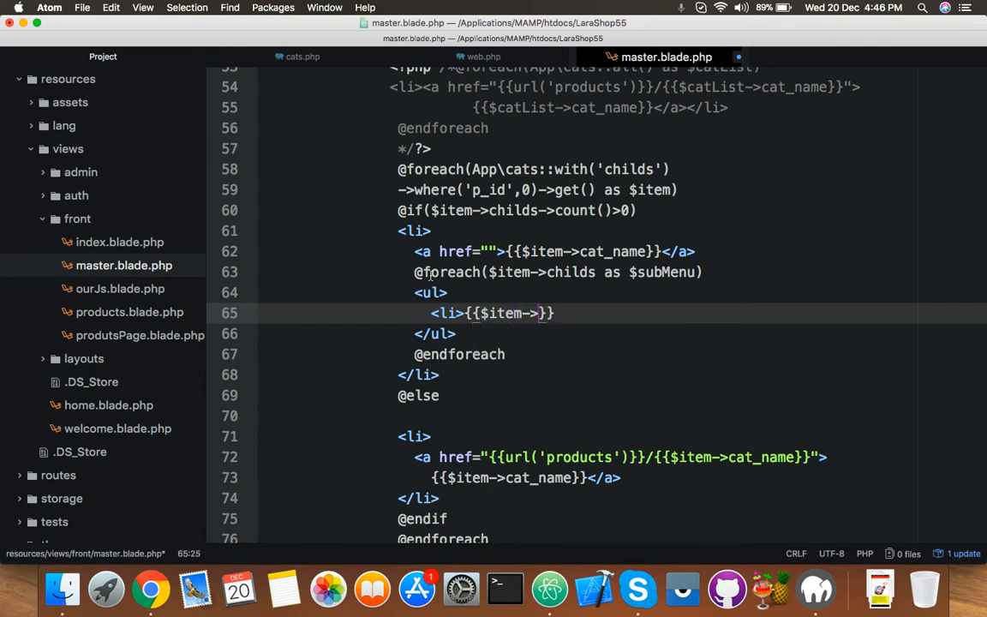
{"action": "type", "text": "ca"}
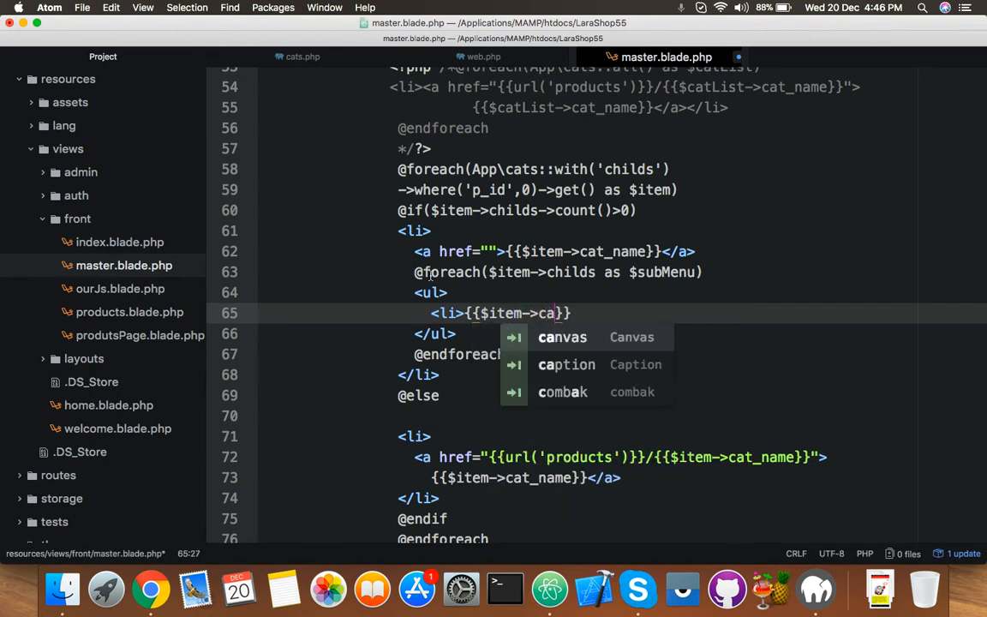
{"action": "type", "text": "t_name"}
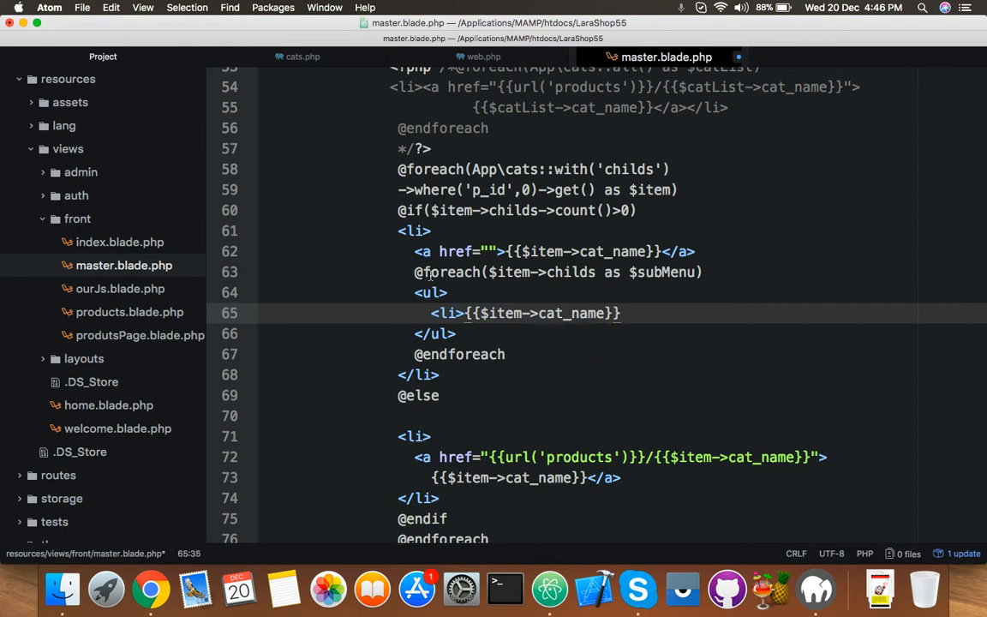
{"action": "type", "text": "</li>"}
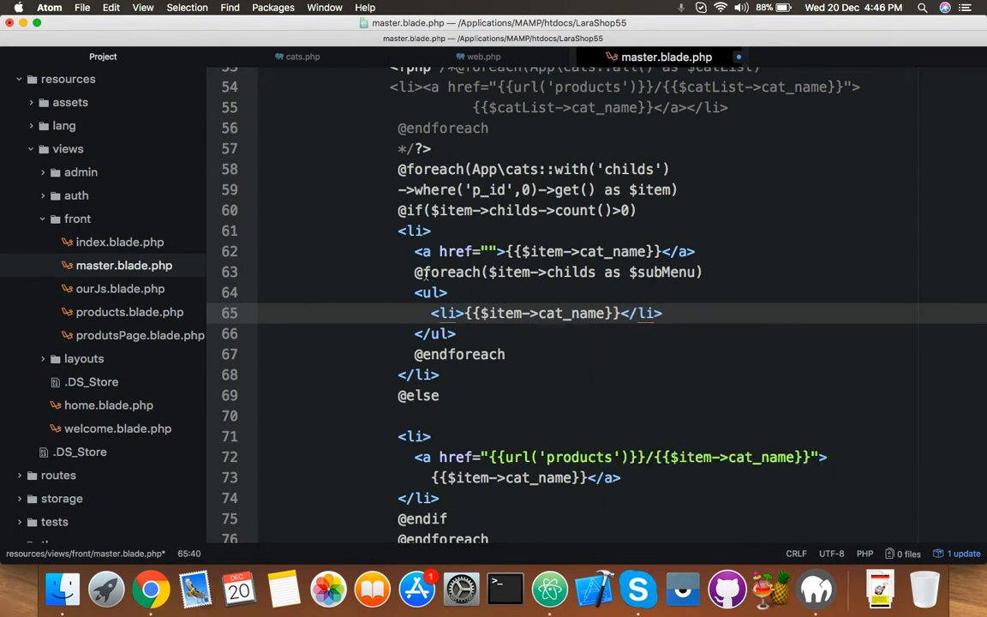
{"action": "type", "text": "a href"}
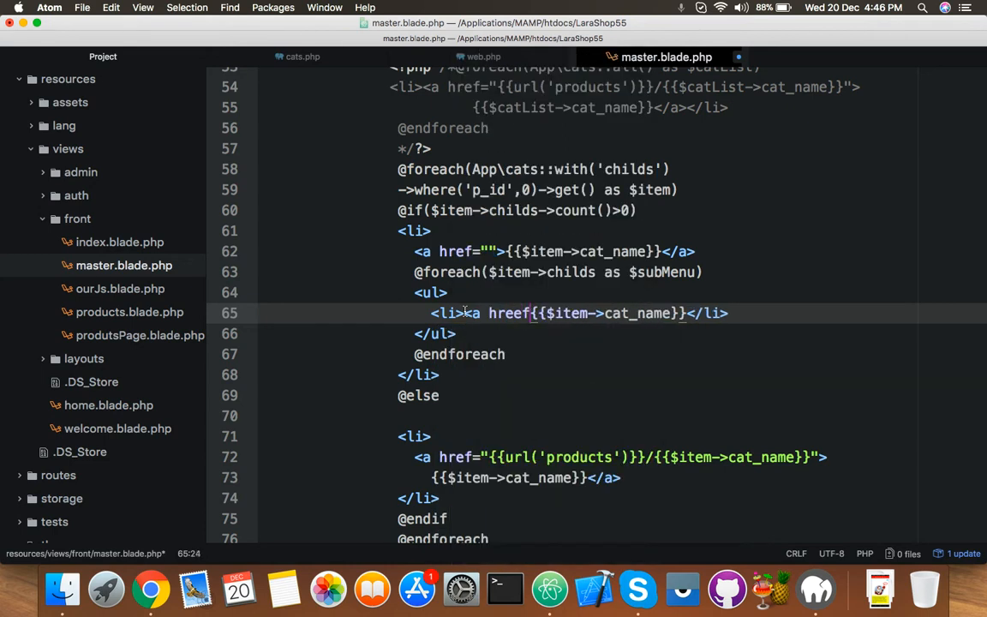
{"action": "key", "text": "backspace"}
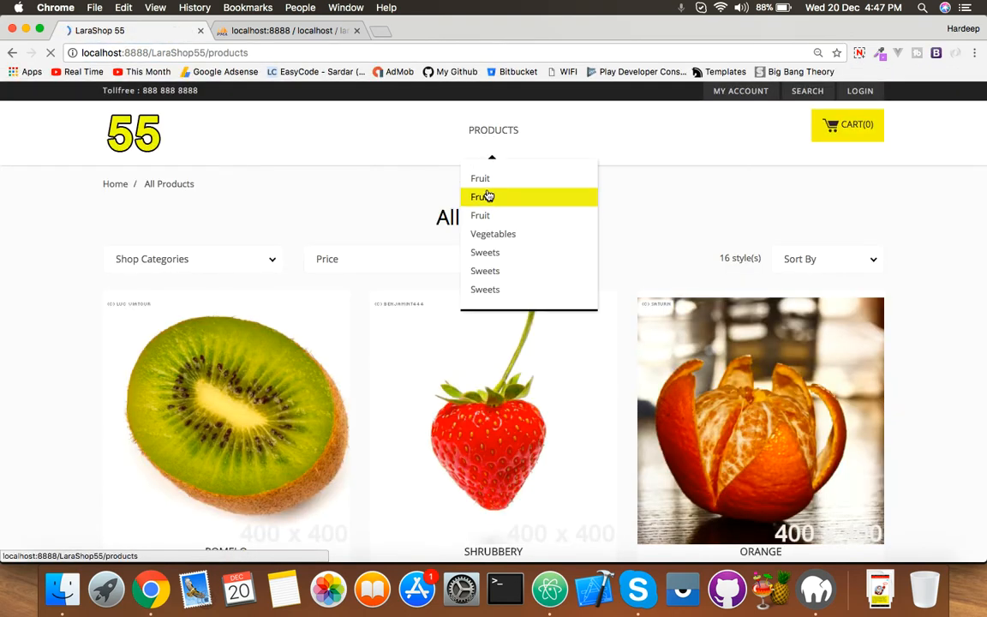
{"action": "mouse_move", "coordinate": [509, 271]}
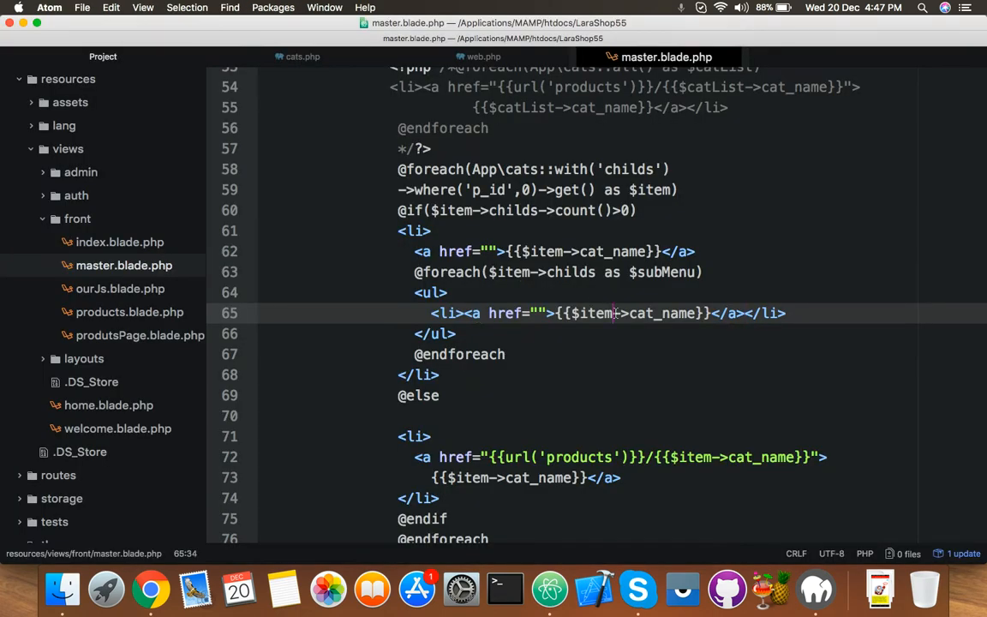
Step: Adjust the child list item in the template and reload the shop page to check the dropdown
{"action": "type", "text": "child"}
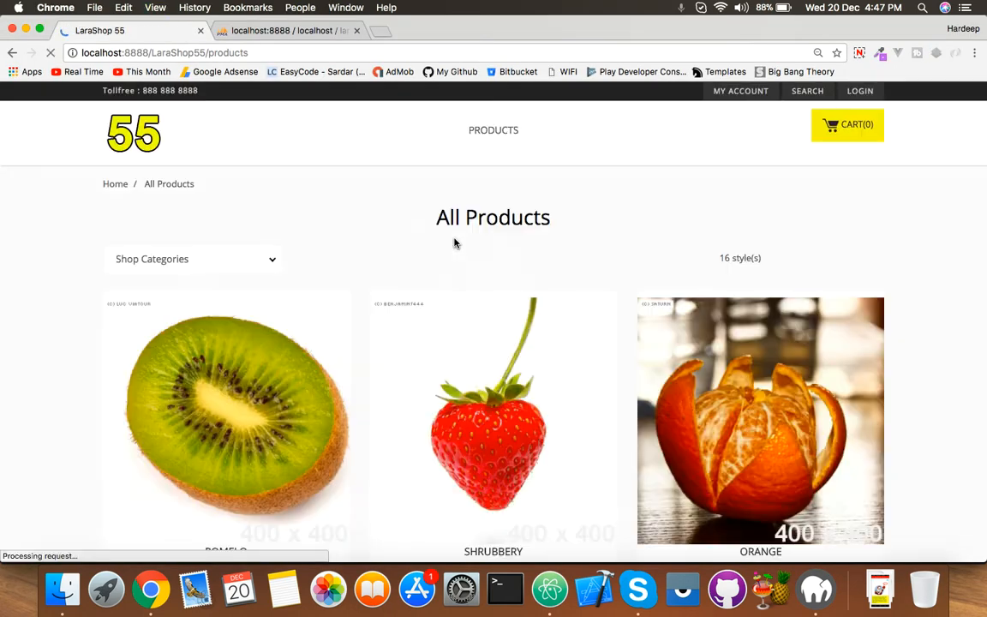
{"action": "left_click", "coordinate": [493, 130]}
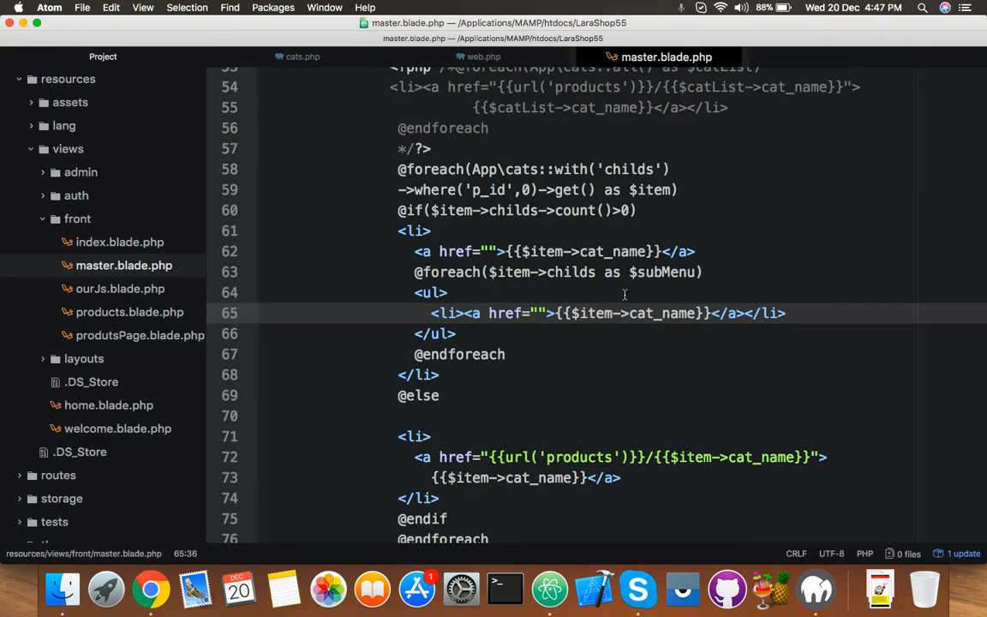
Step: Change the nested link on line 65 to print {{$subMenu->cat_name}}
{"action": "double_click", "coordinate": [662, 312]}
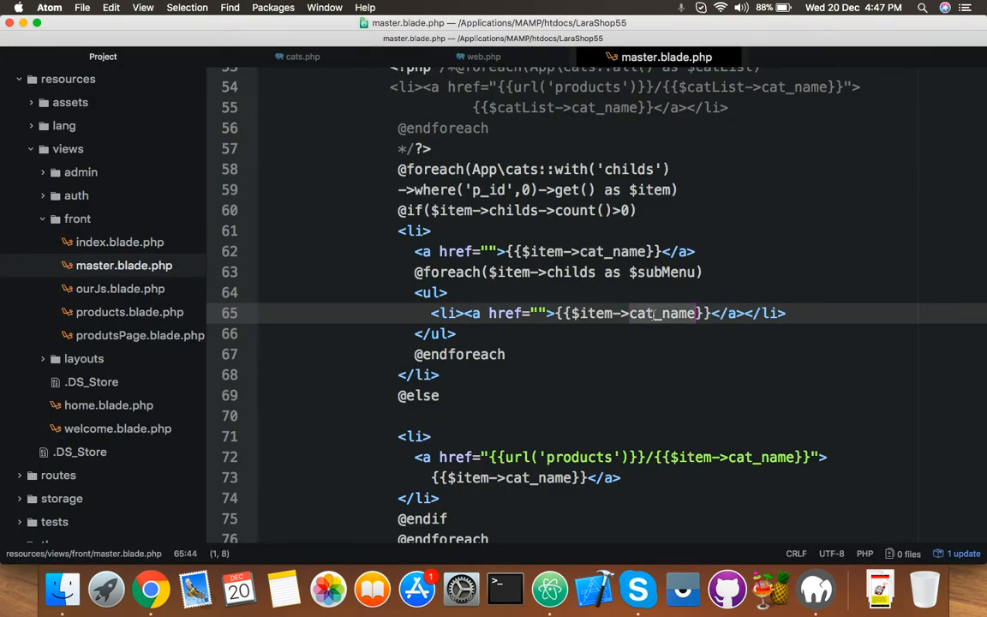
{"action": "left_click", "coordinate": [596, 313]}
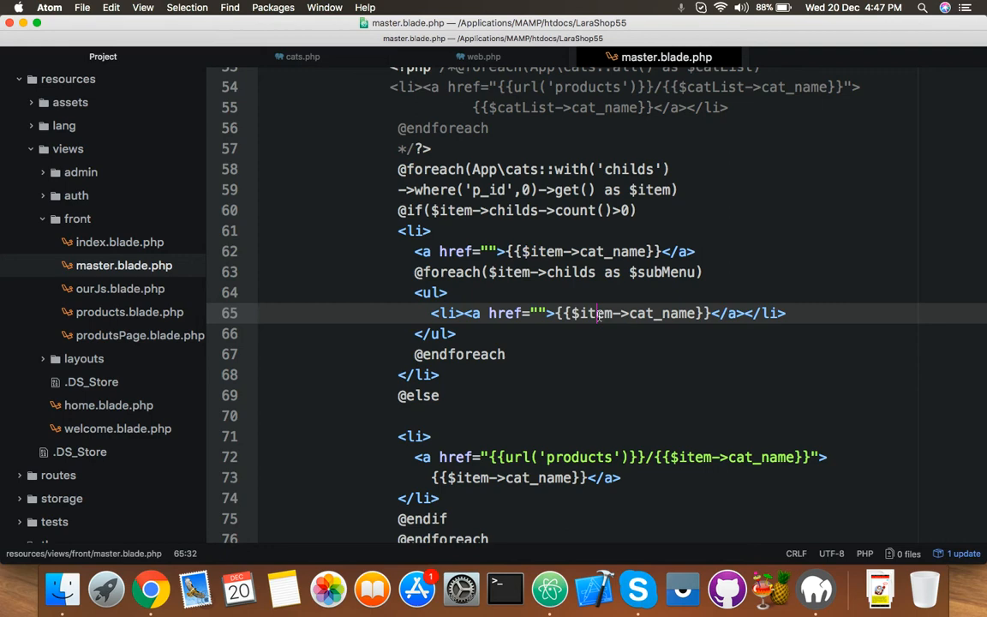
{"action": "type", "text": "sub"}
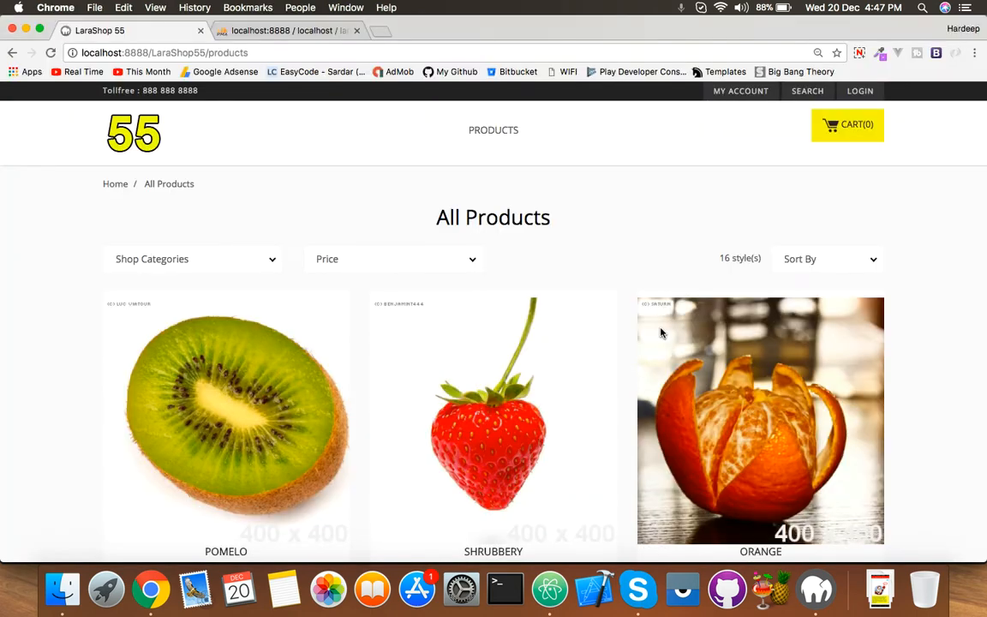
Step: Reload the products page to see Good/Bad subcategories listed under each parent
{"action": "left_click", "coordinate": [493, 130]}
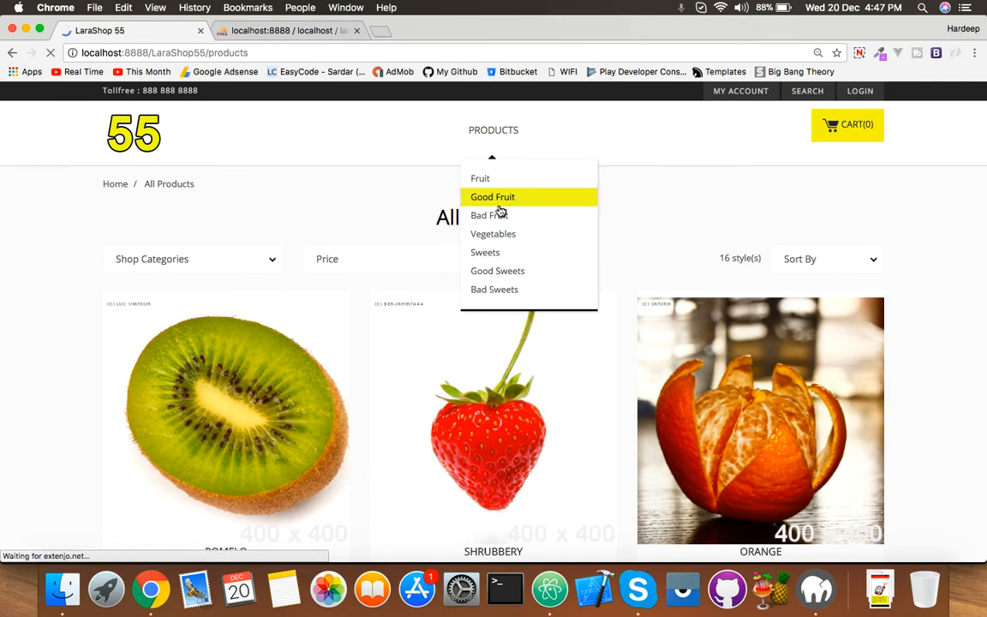
{"action": "mouse_move", "coordinate": [481, 178]}
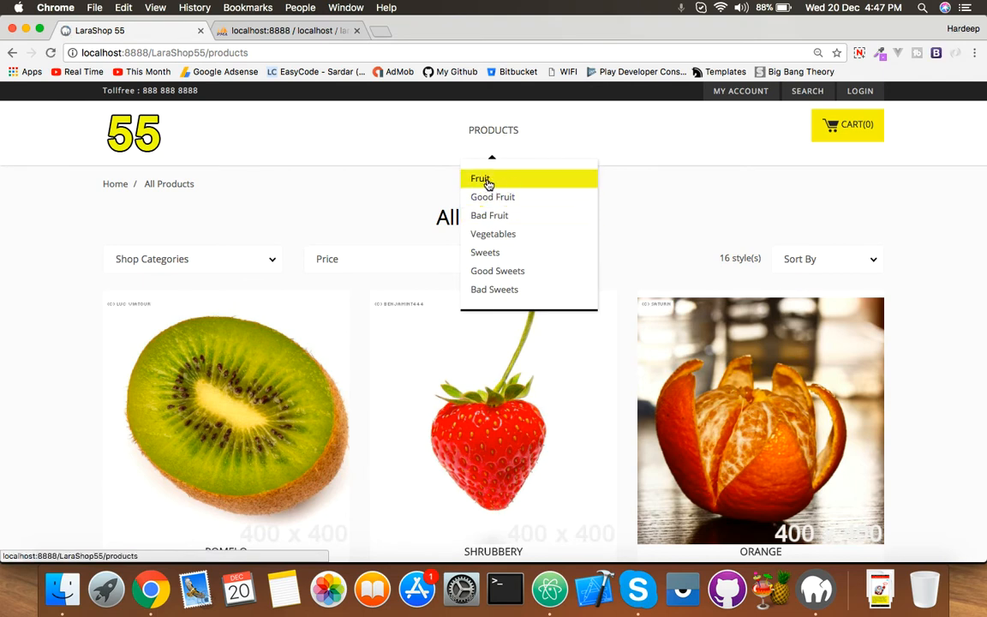
{"action": "mouse_move", "coordinate": [493, 196]}
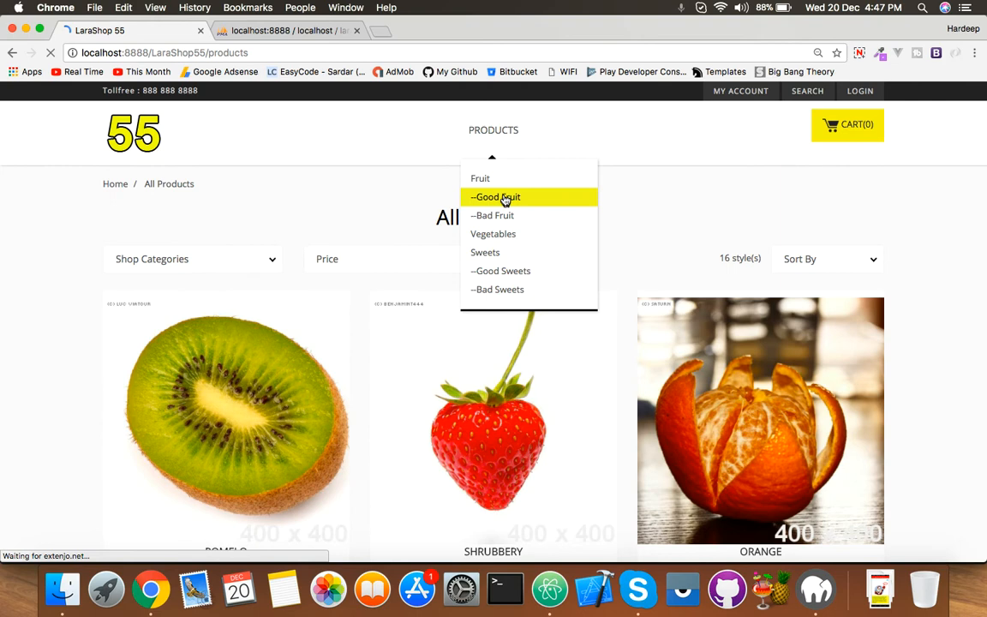
{"action": "mouse_move", "coordinate": [519, 289]}
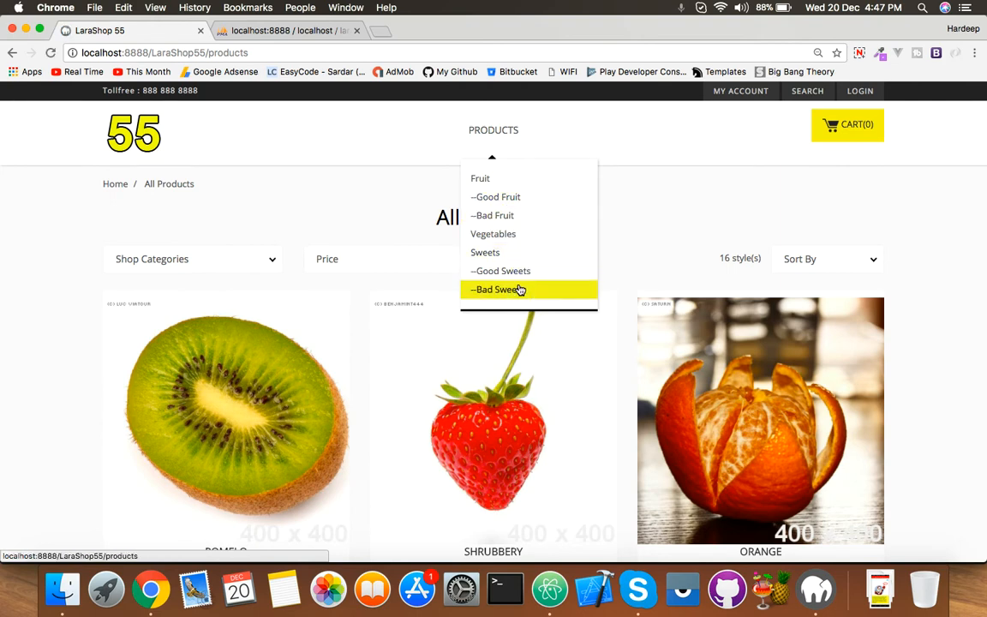
{"action": "mouse_move", "coordinate": [514, 198]}
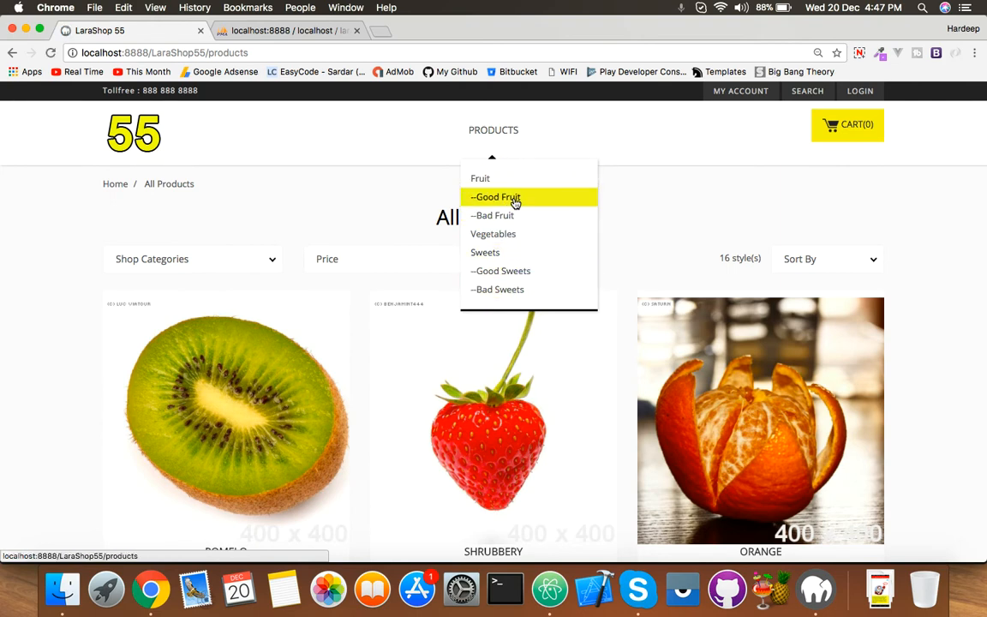
{"action": "mouse_move", "coordinate": [493, 234]}
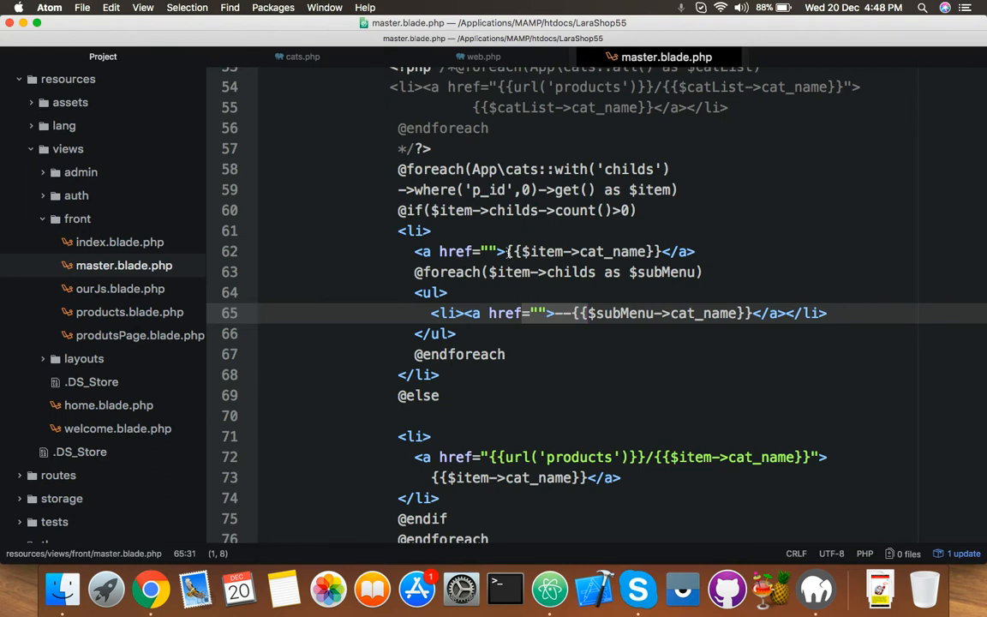
Step: Wrap {{$item->cat_name}} in <h4>/<h3> heading tags in both the if and else branches
{"action": "type", "text": "h4"}
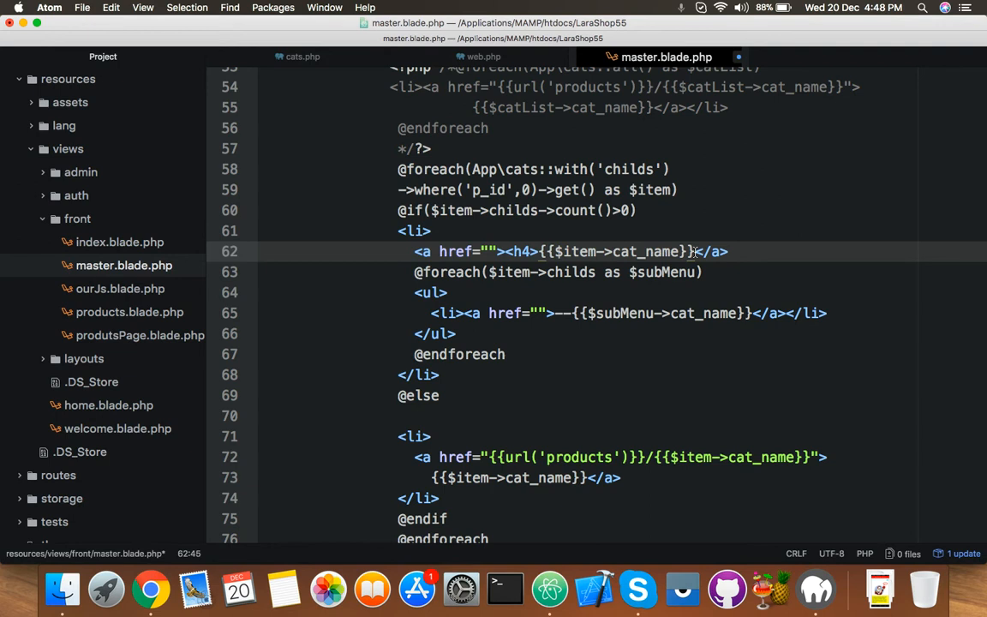
{"action": "type", "text": "</h3></"}
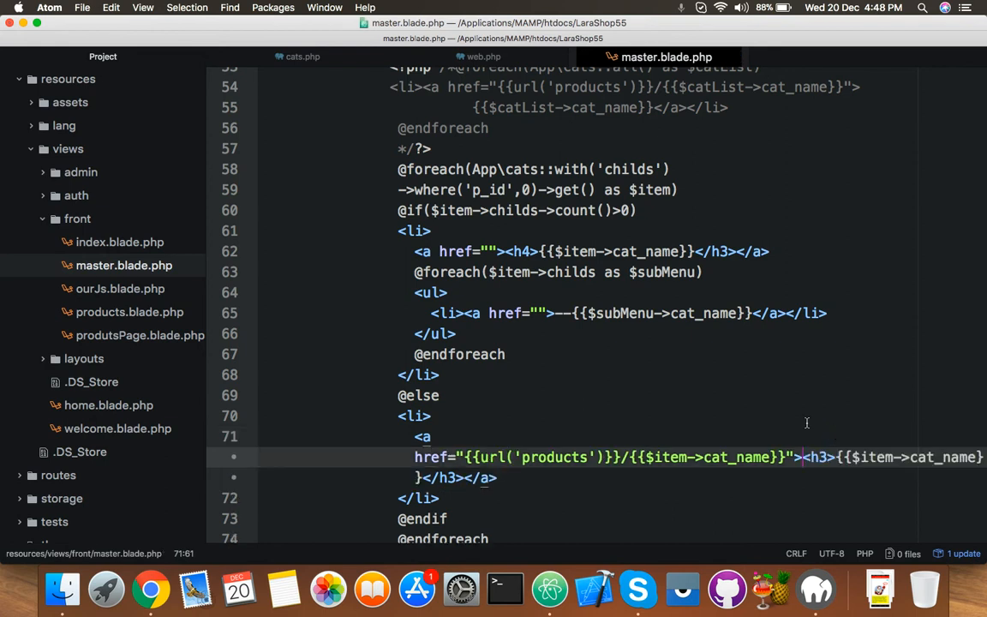
{"action": "left_click", "coordinate": [441, 374]}
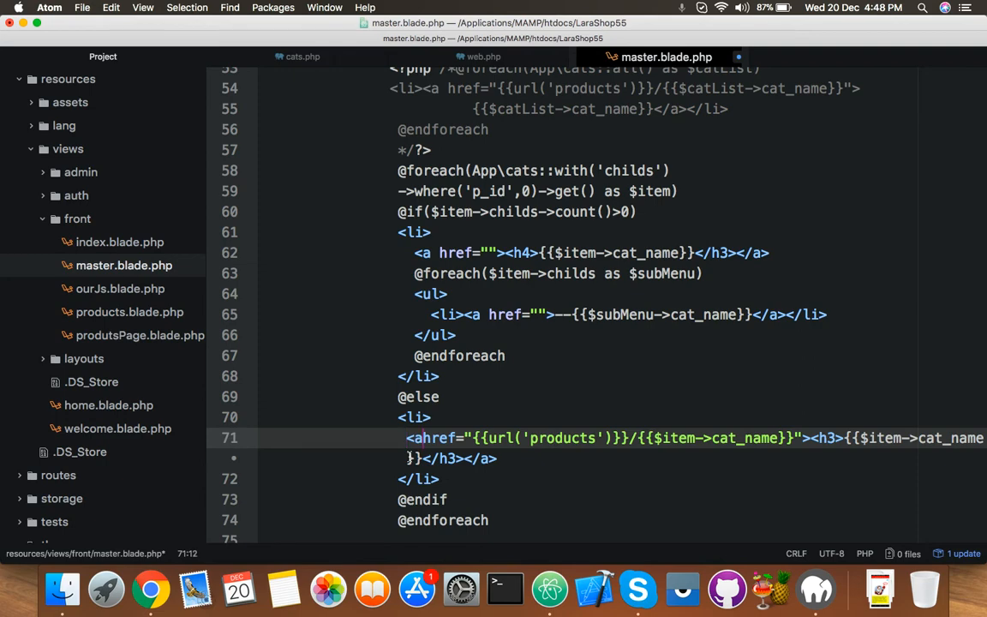
{"action": "left_click", "coordinate": [150, 589]}
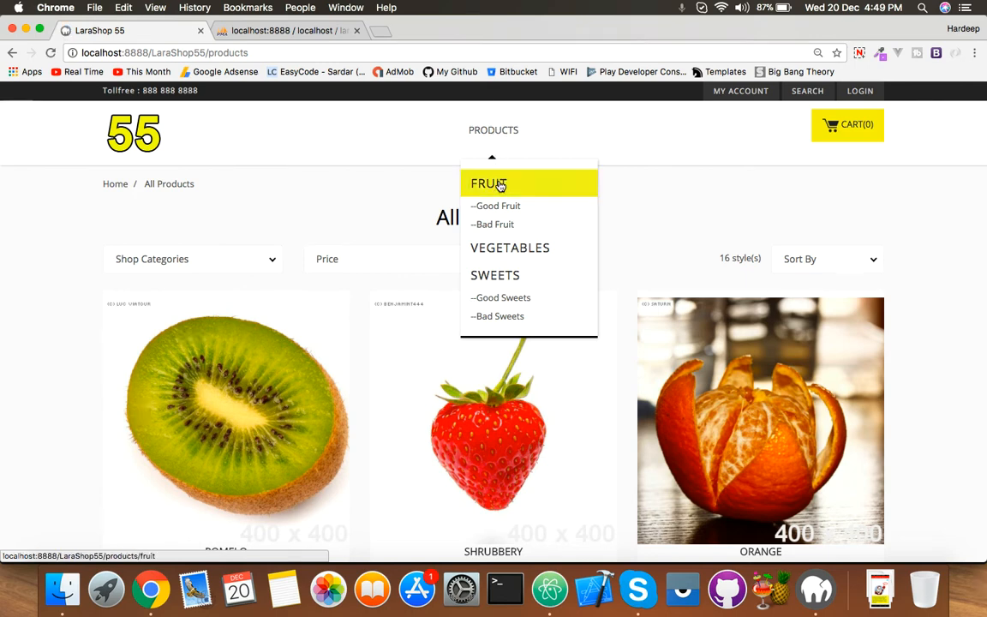
{"action": "mouse_move", "coordinate": [510, 248]}
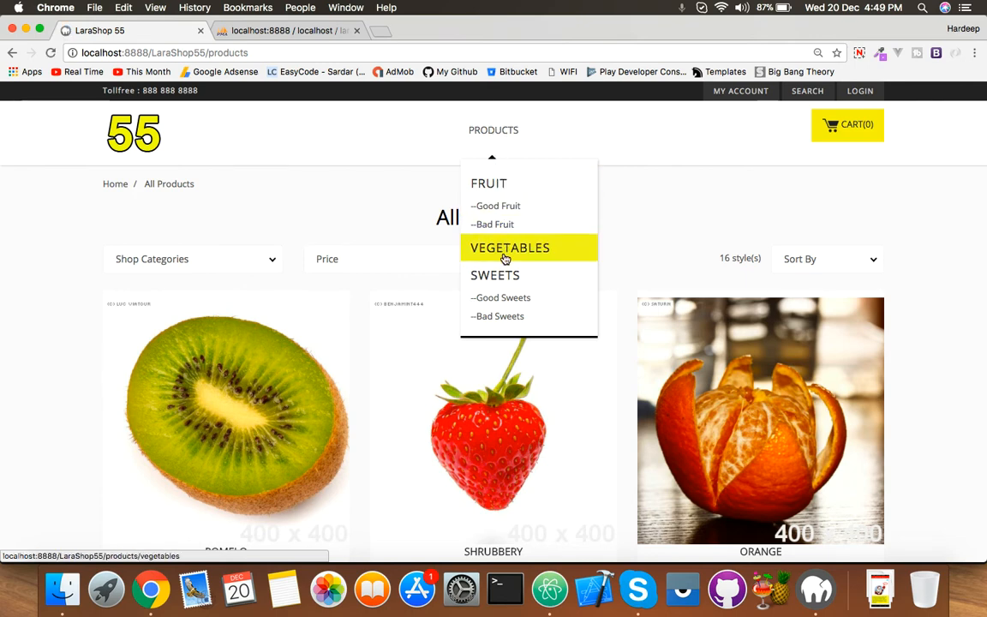
{"action": "mouse_move", "coordinate": [496, 275]}
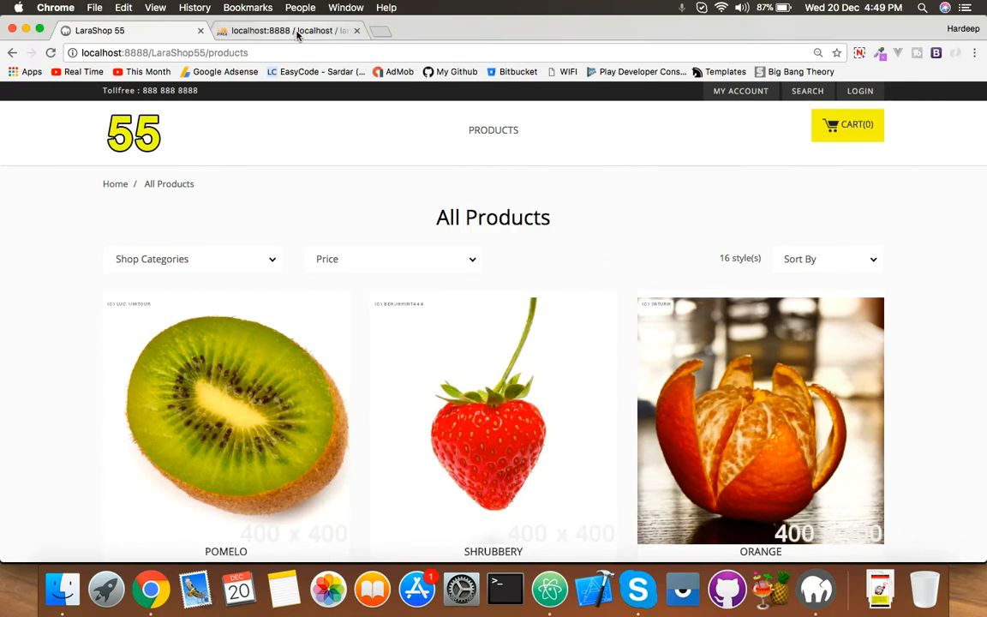
Step: Insert a new cats row with cat_name 'good veggie' and p_id 2 in phpMyAdmin
{"action": "left_click", "coordinate": [287, 30]}
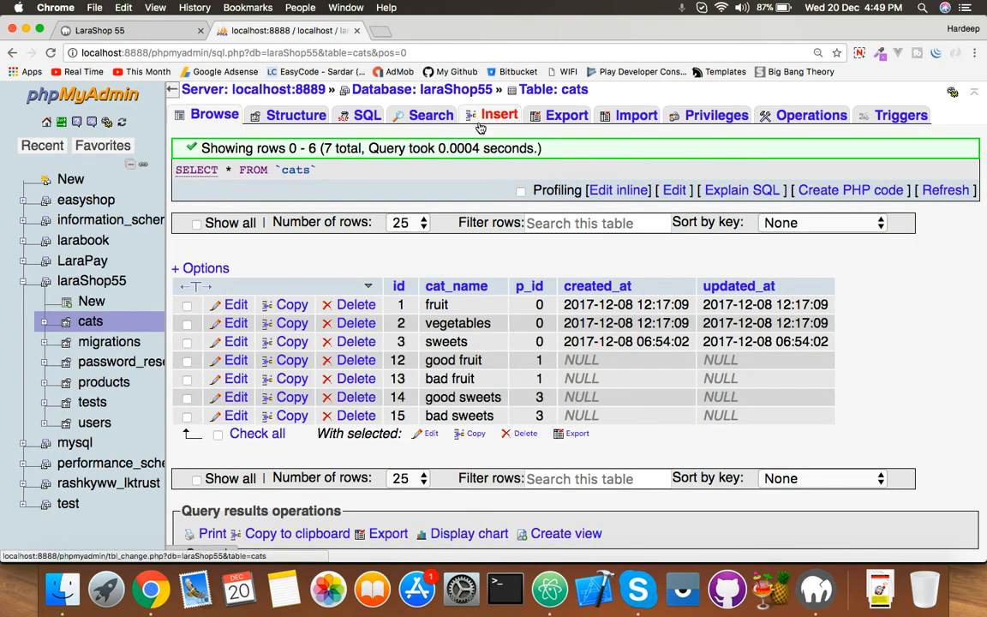
{"action": "left_click", "coordinate": [499, 115]}
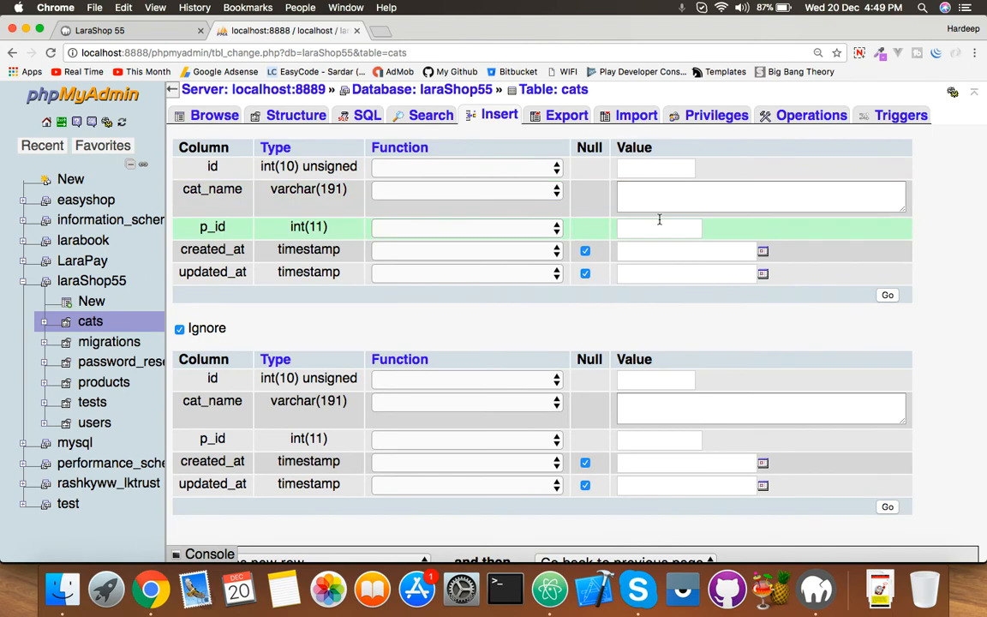
{"action": "left_click", "coordinate": [761, 196]}
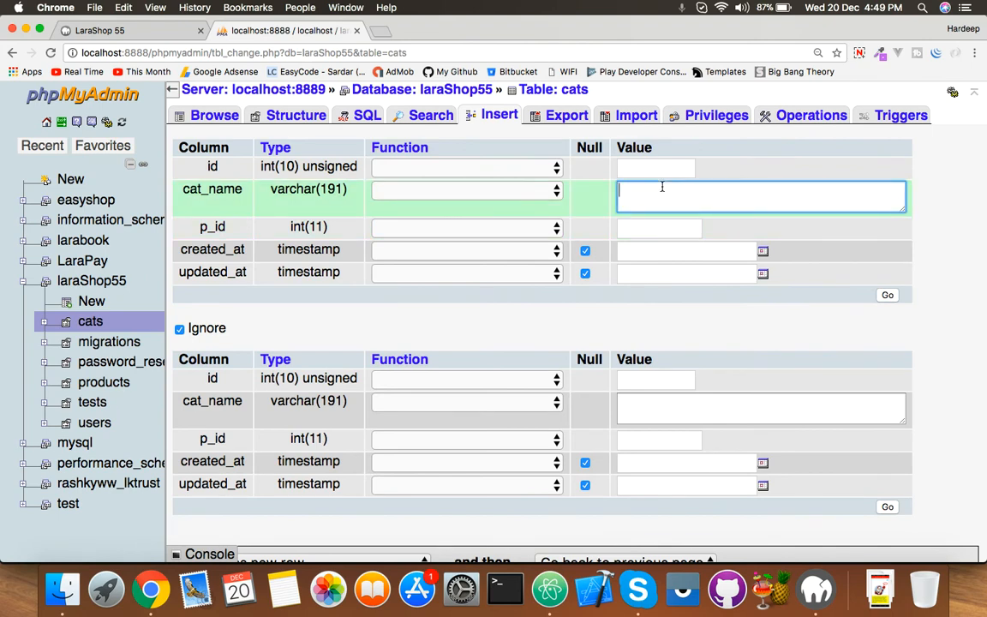
{"action": "type", "text": "good veggie"}
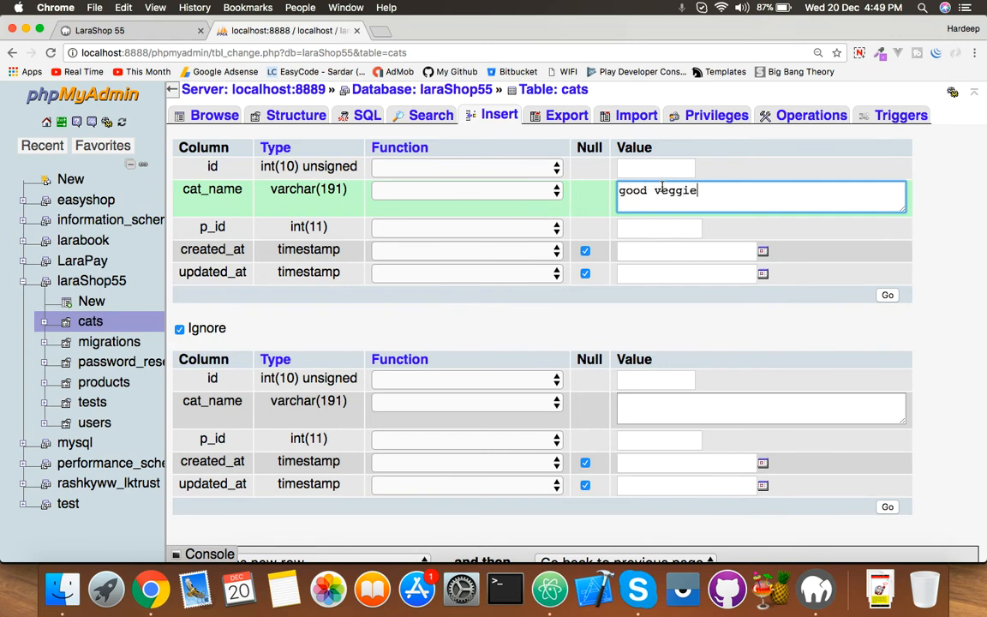
{"action": "left_click", "coordinate": [659, 228]}
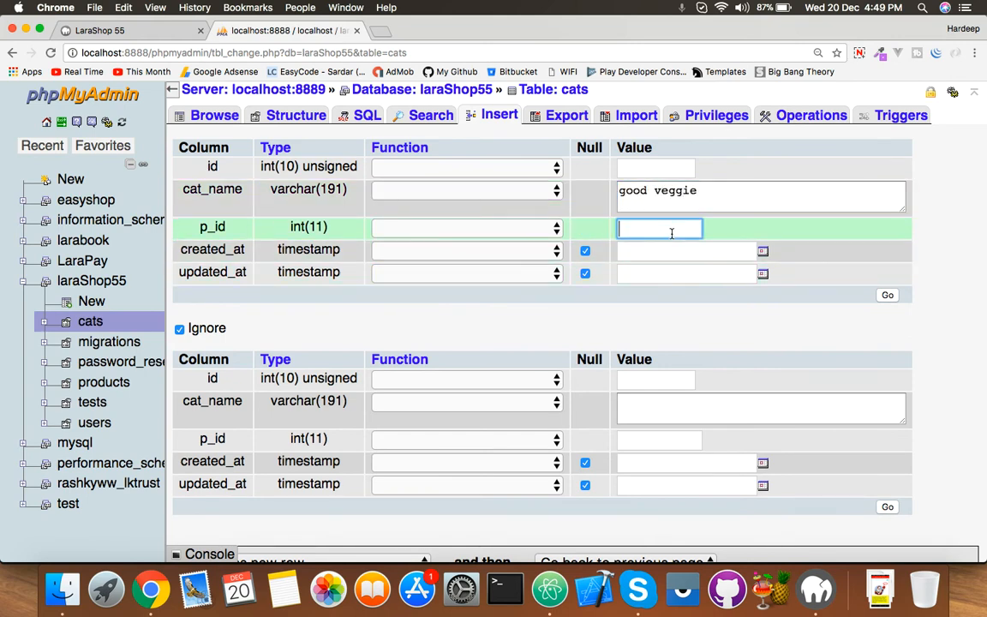
{"action": "type", "text": "2"}
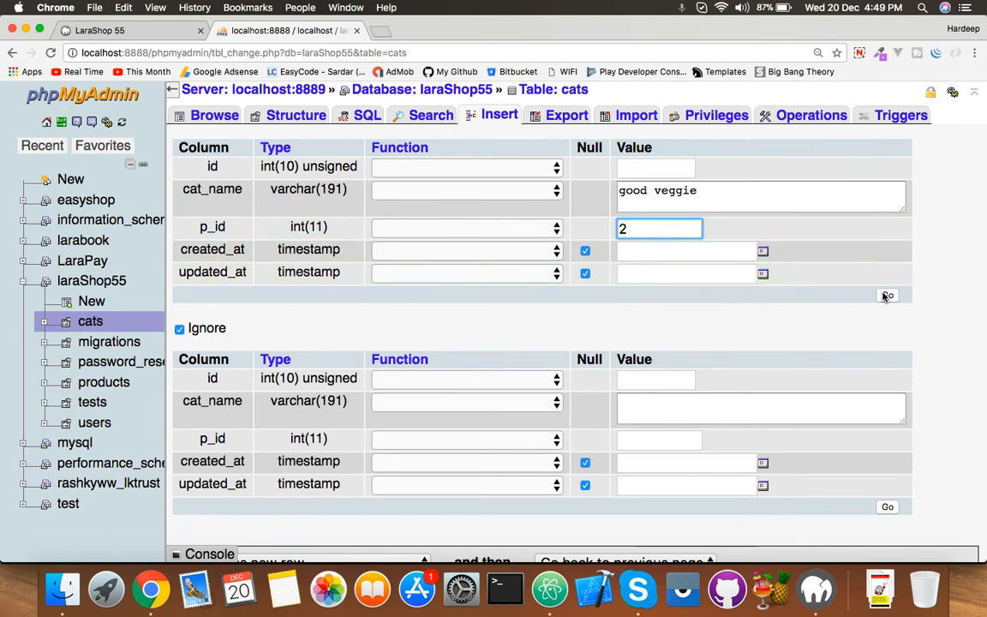
{"action": "left_click", "coordinate": [888, 296]}
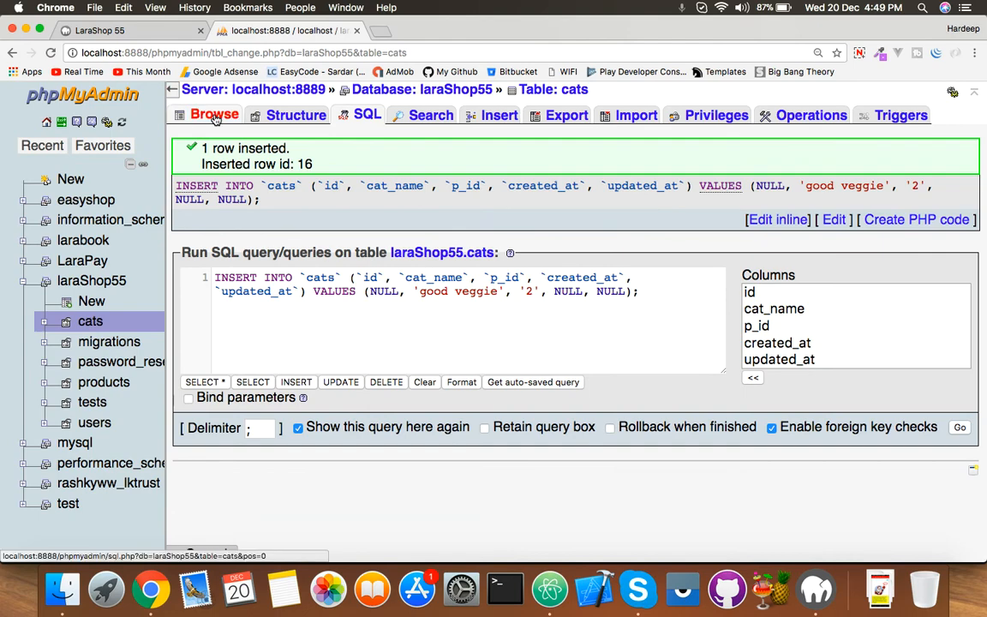
Step: Browse the cats table rows to confirm the new good veggie entry
{"action": "left_click", "coordinate": [214, 114]}
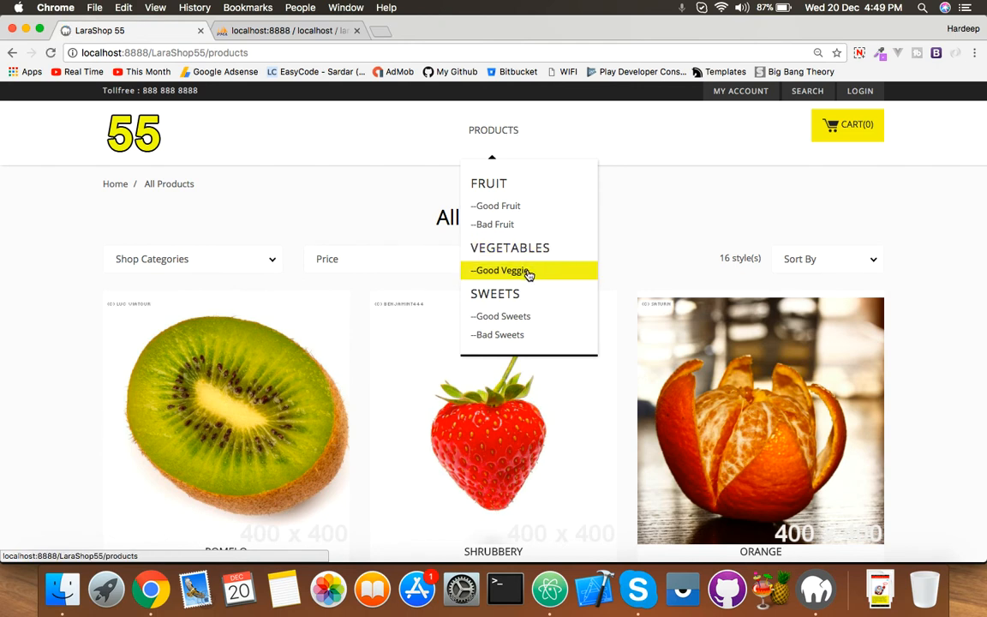
{"action": "mouse_move", "coordinate": [532, 277]}
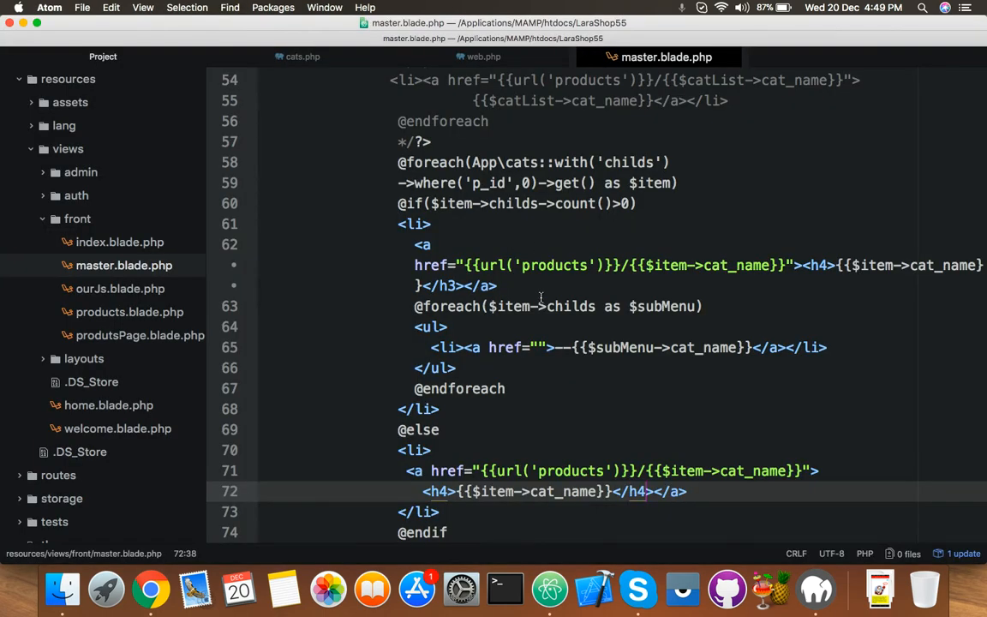
Step: Set the submenu link href to {{url('products')}}/{{$subMenu->cat_name}} in master.blade.php
{"action": "left_click", "coordinate": [538, 347]}
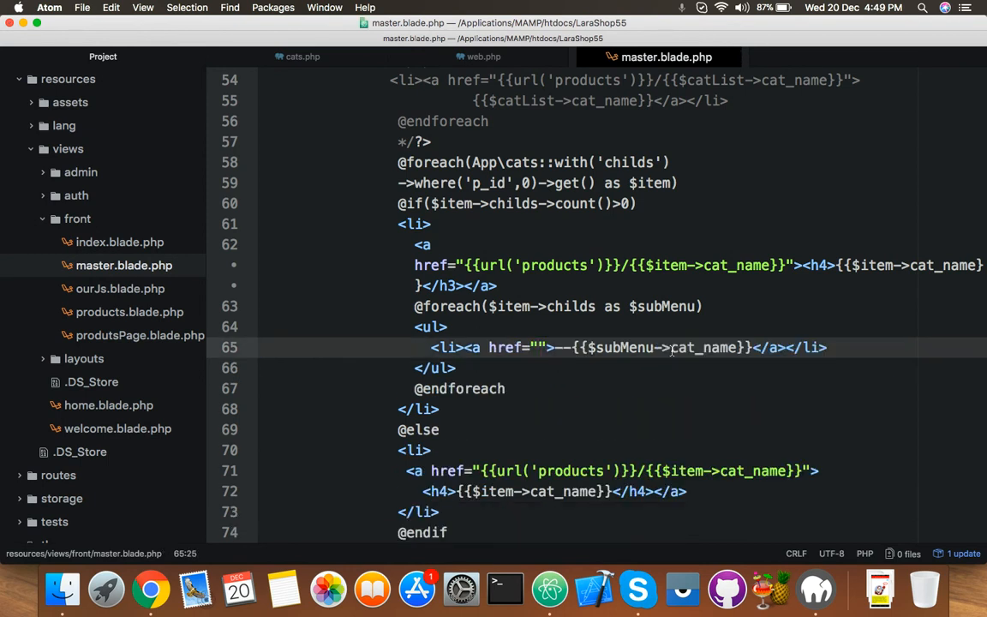
{"action": "type", "text": "{{}}"}
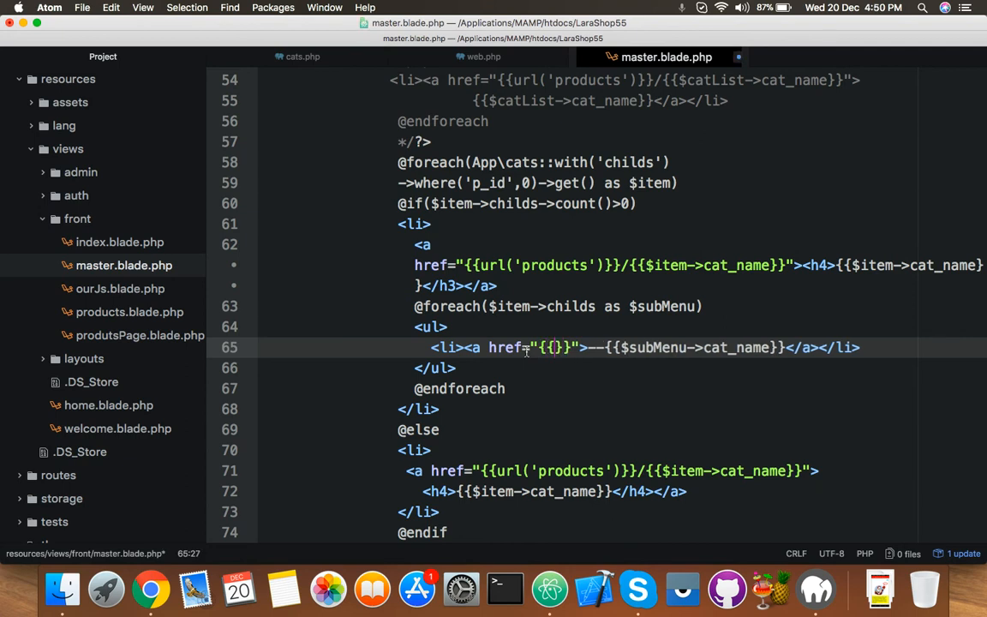
{"action": "type", "text": "url("}
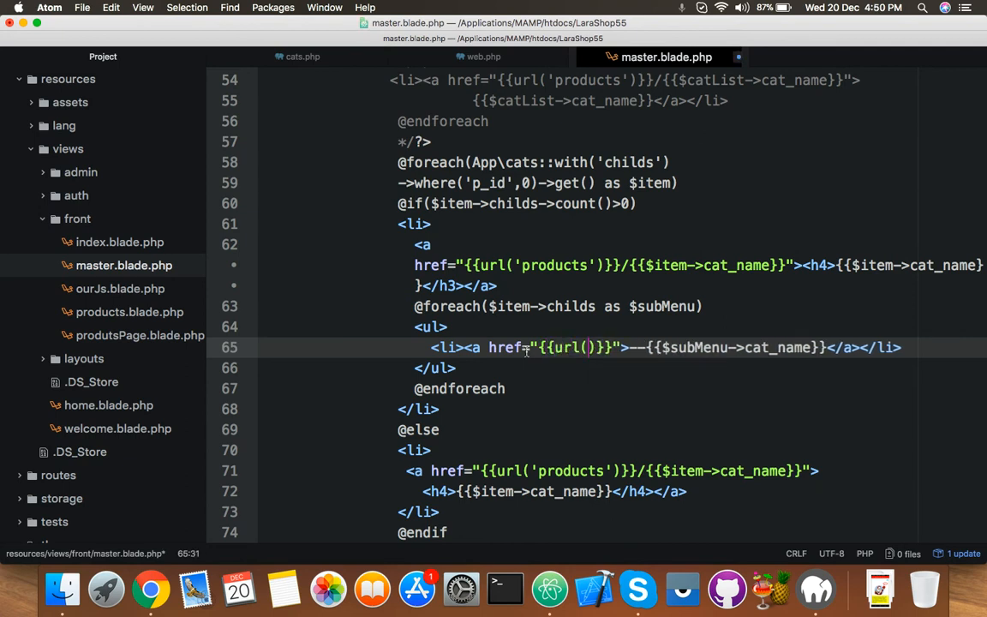
{"action": "type", "text": "products'"}
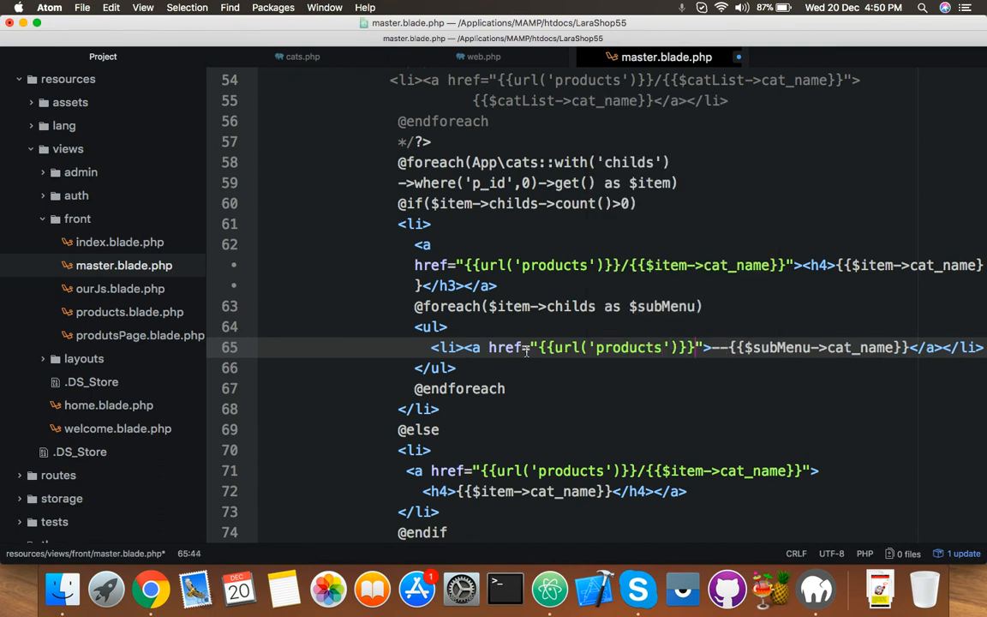
{"action": "key", "text": "enter"}
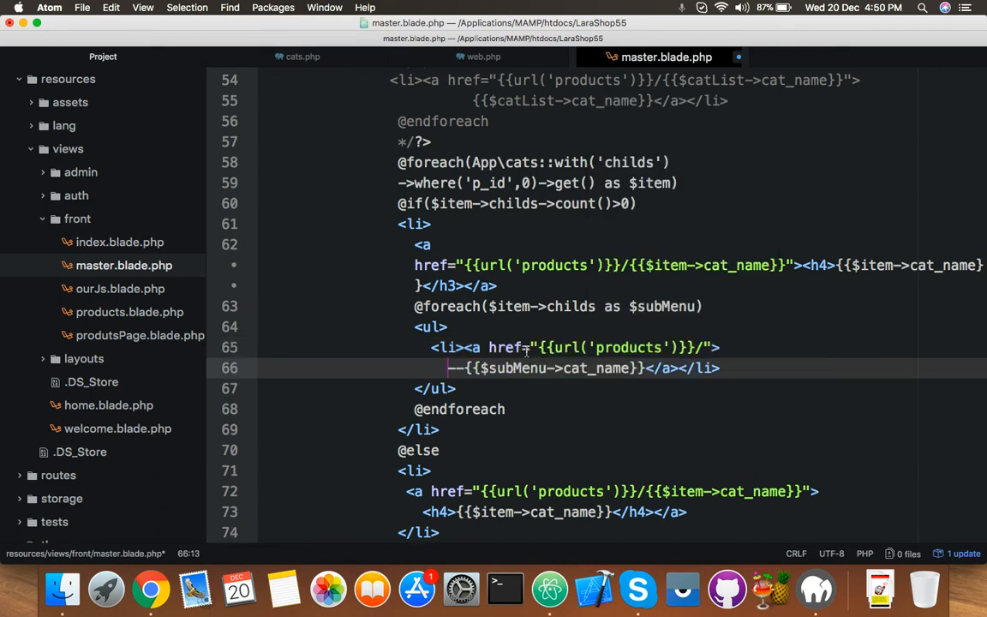
{"action": "left_click", "coordinate": [703, 347]}
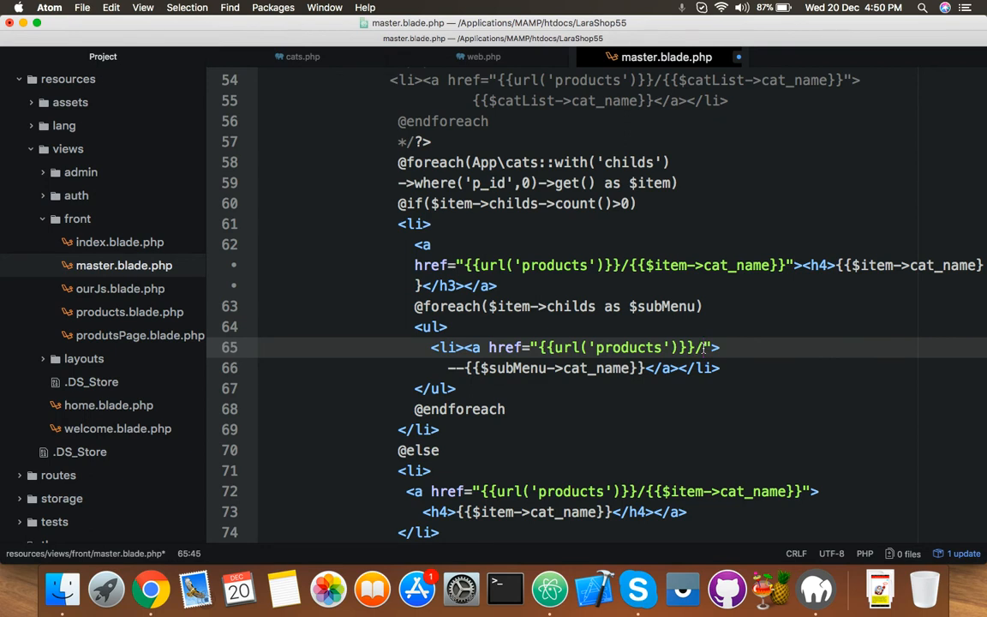
{"action": "type", "text": "{{s}}"}
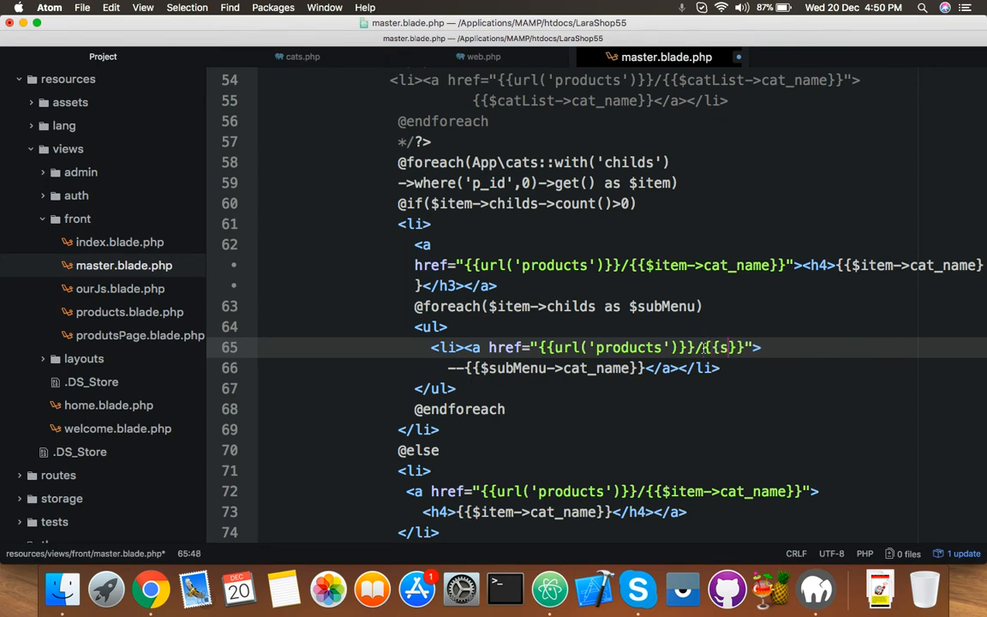
{"action": "type", "text": "$subMenu-"}
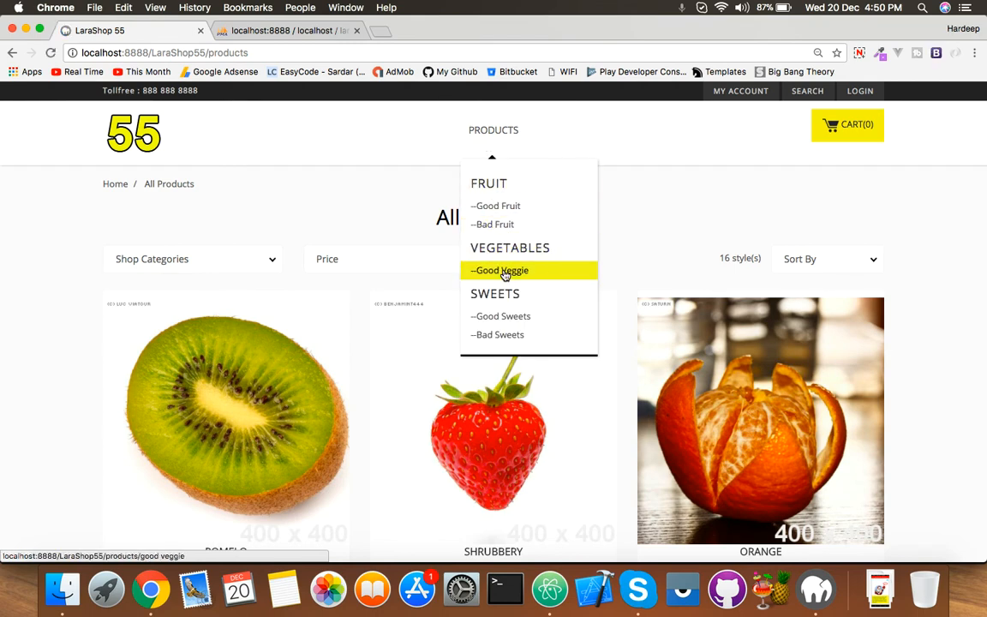
Step: Open the Good Veggie subcategory page, which lists no products, then return to phpMyAdmin
{"action": "left_click", "coordinate": [502, 270]}
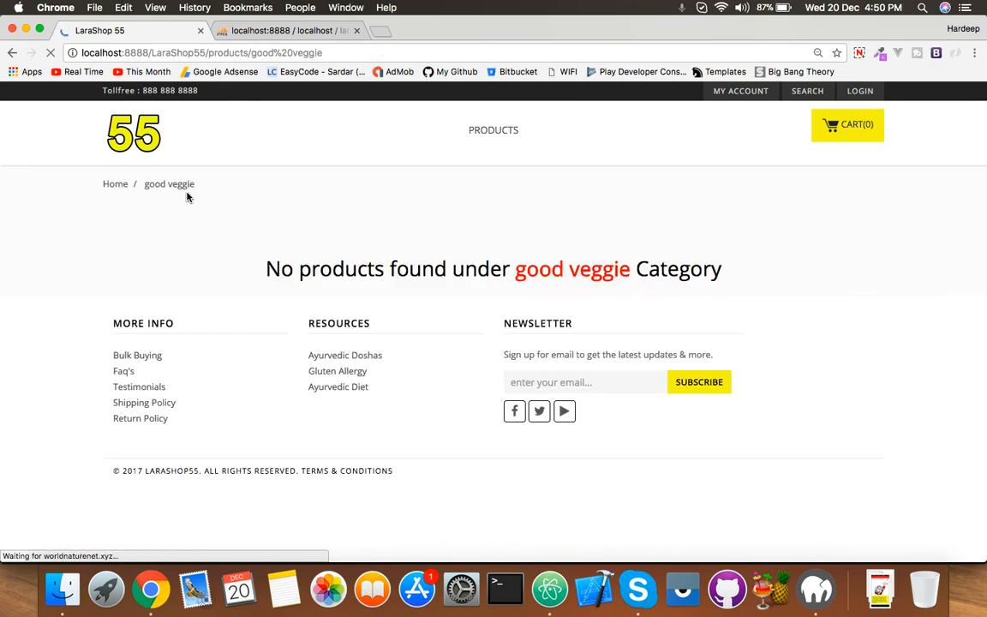
{"action": "left_click", "coordinate": [287, 30]}
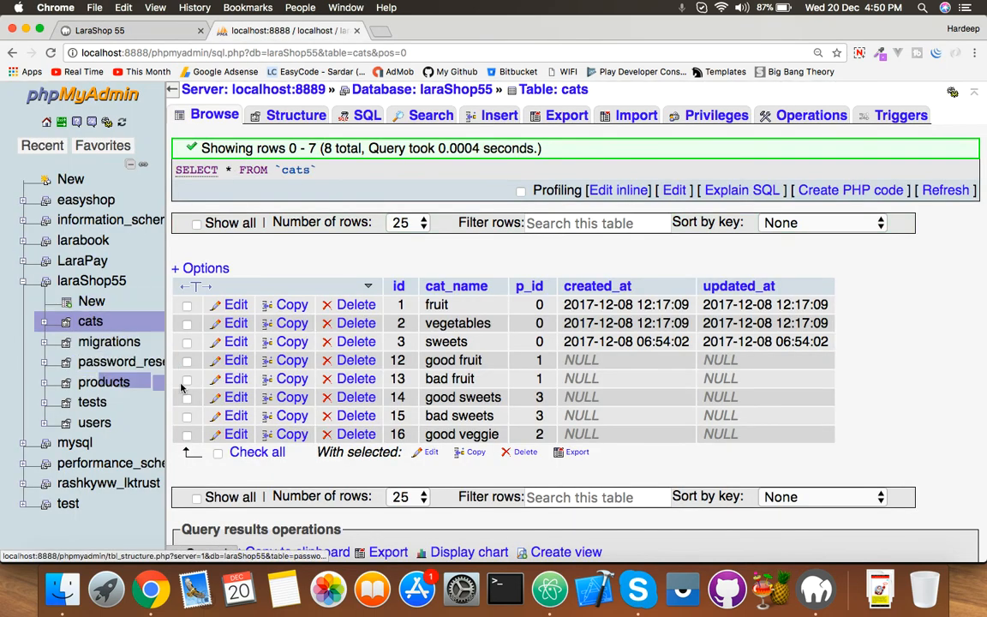
Step: Browse the products and cats tables to check category ids
{"action": "left_click", "coordinate": [104, 382]}
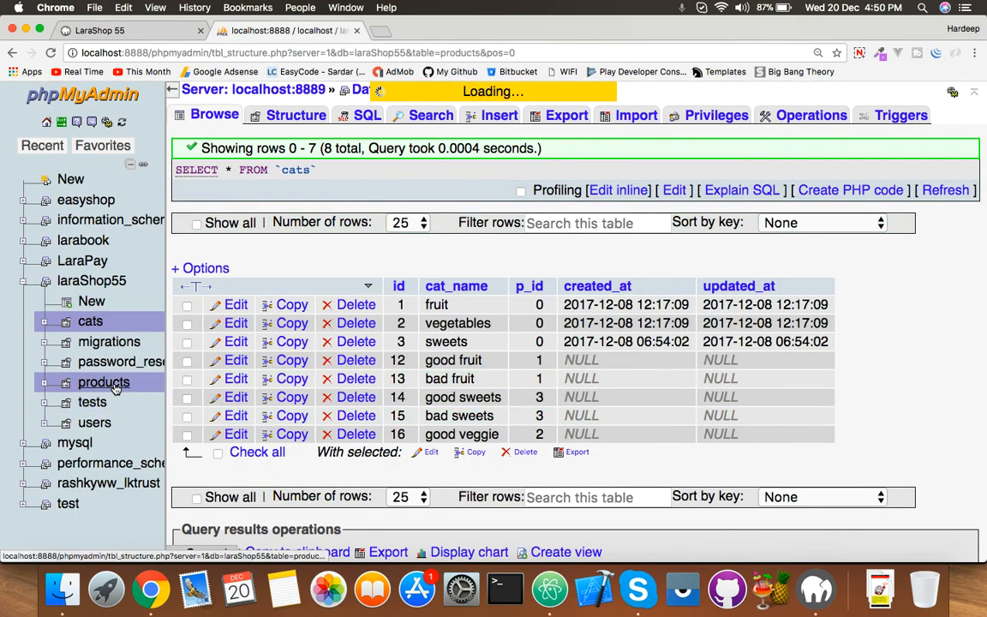
{"action": "left_click", "coordinate": [104, 383]}
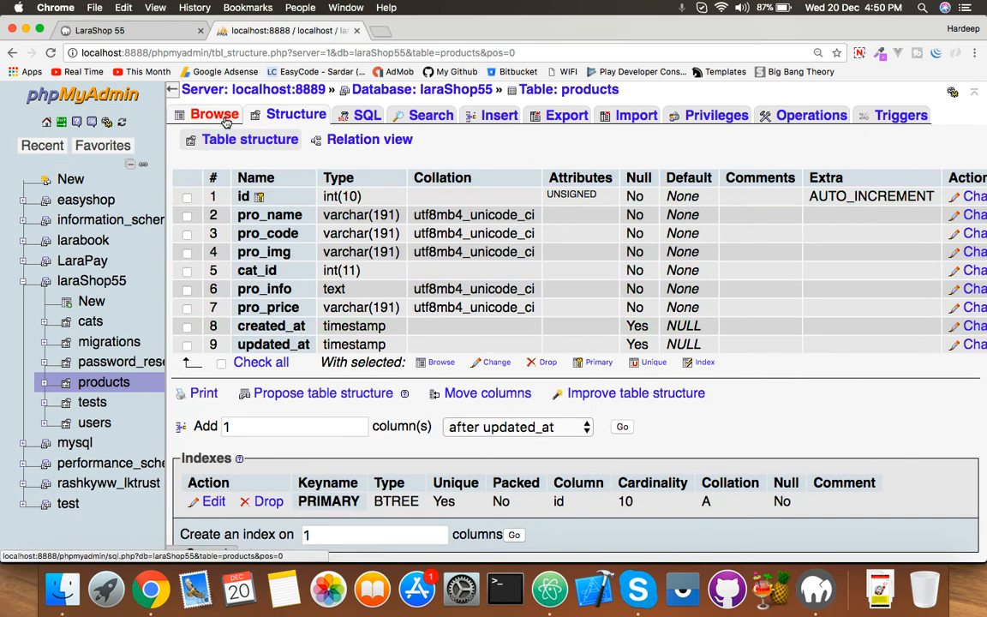
{"action": "left_click", "coordinate": [214, 115]}
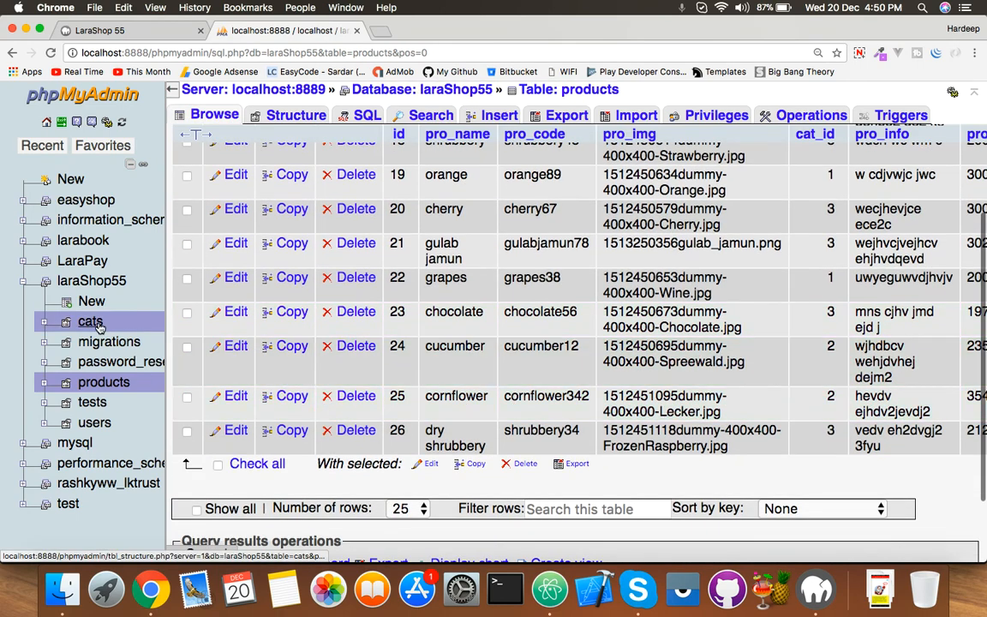
{"action": "left_click", "coordinate": [90, 321]}
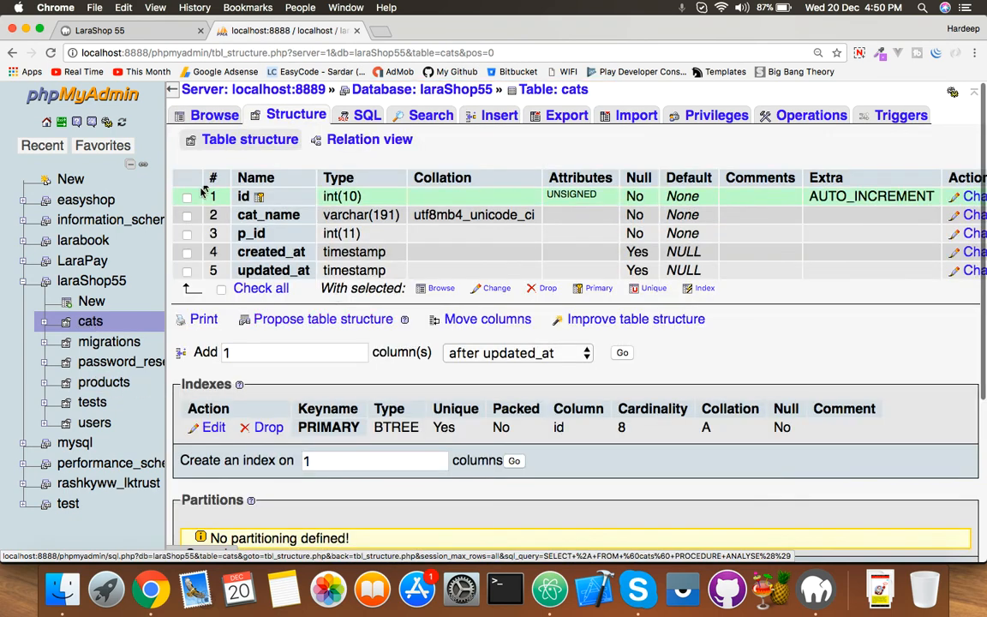
{"action": "left_click", "coordinate": [214, 115]}
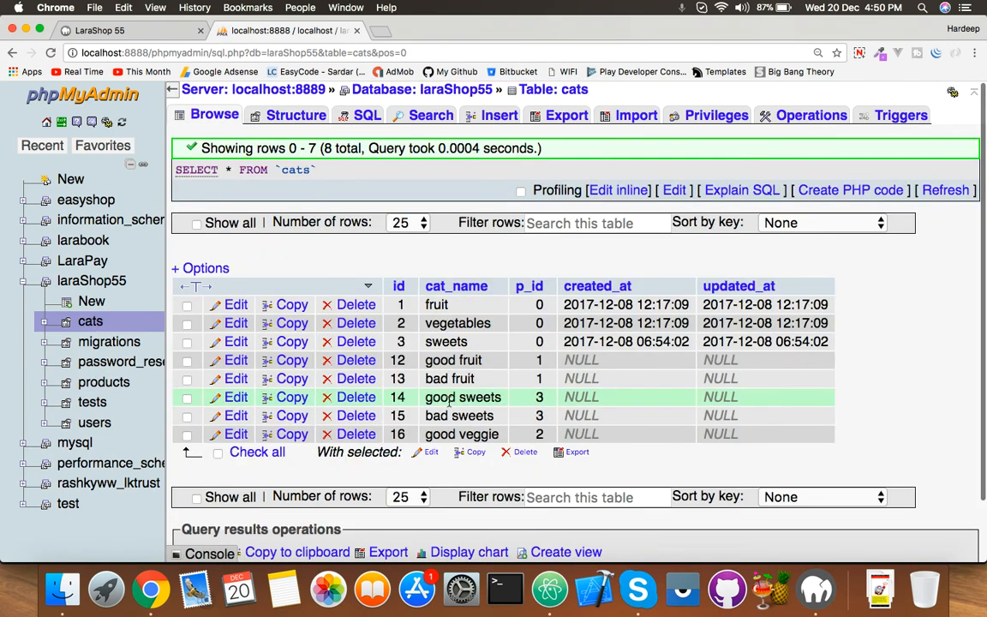
{"action": "mouse_move", "coordinate": [532, 396]}
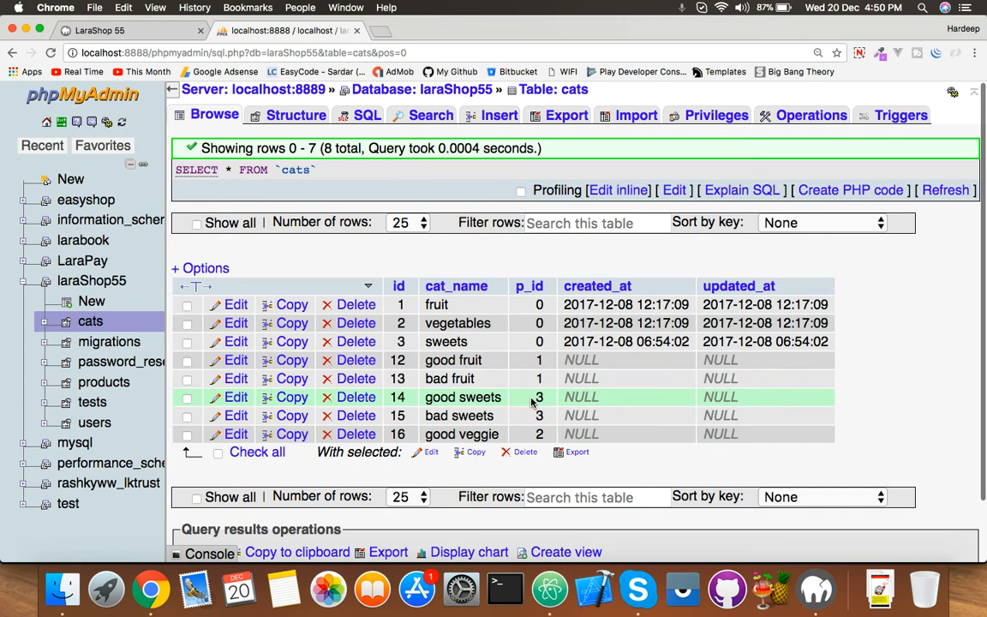
{"action": "mouse_move", "coordinate": [411, 434]}
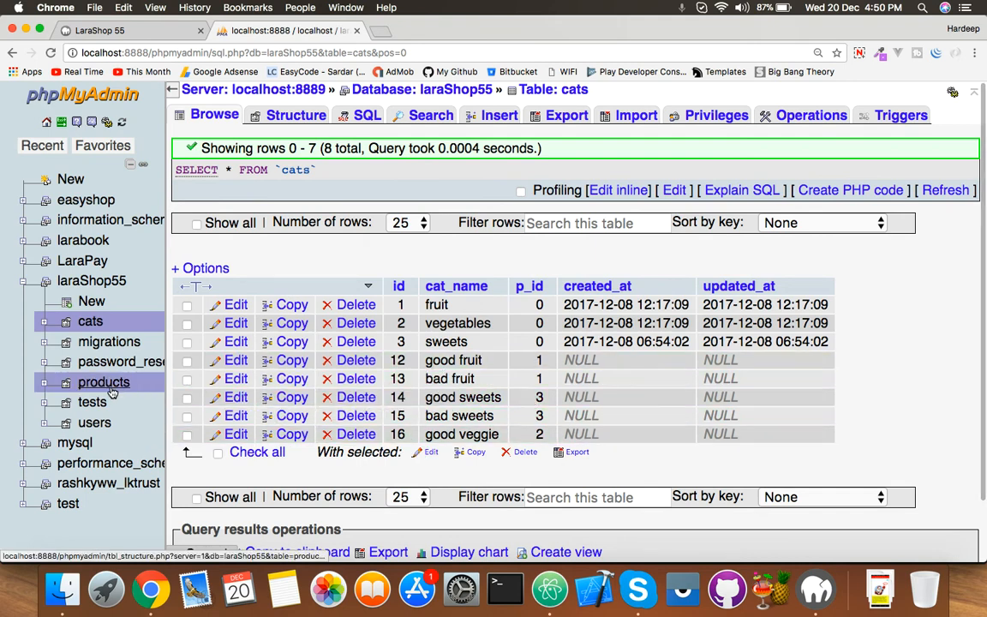
Step: Change the cucumber product's cat_id to 16 inline, then browse the cats table again
{"action": "left_click", "coordinate": [104, 382]}
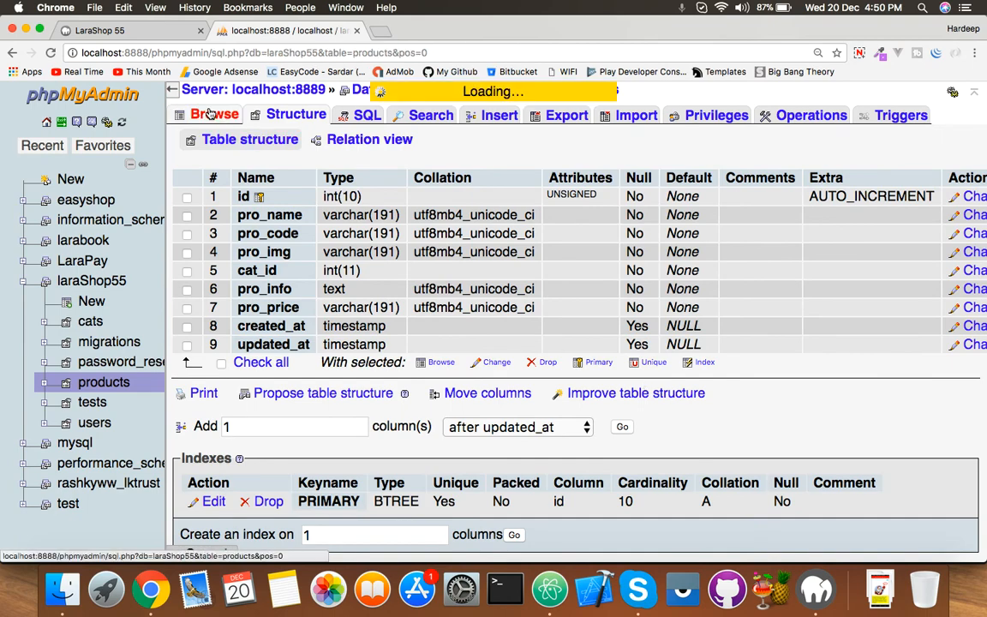
{"action": "left_click", "coordinate": [214, 114]}
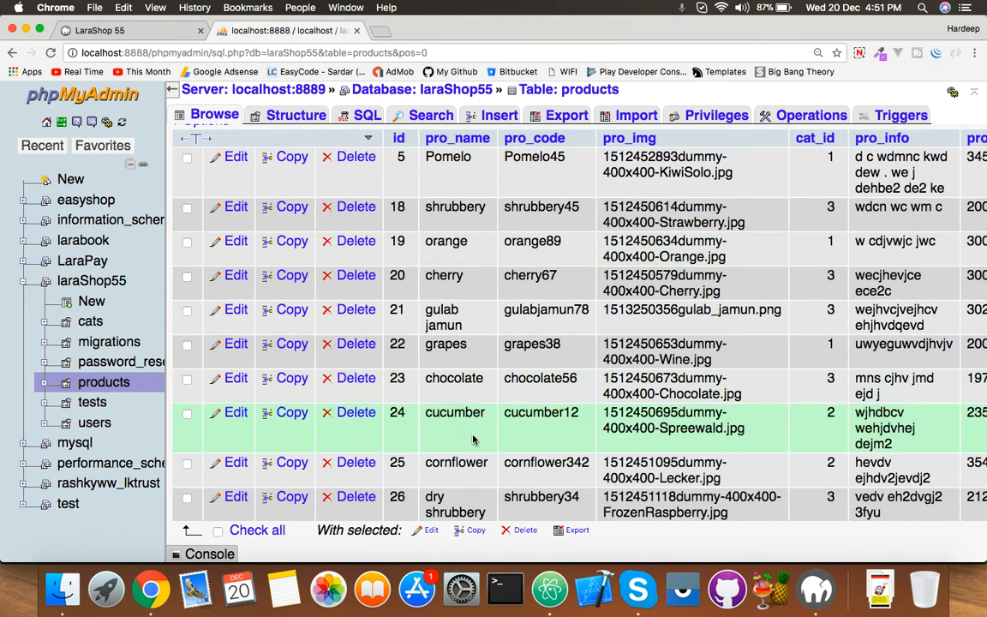
{"action": "double_click", "coordinate": [830, 412]}
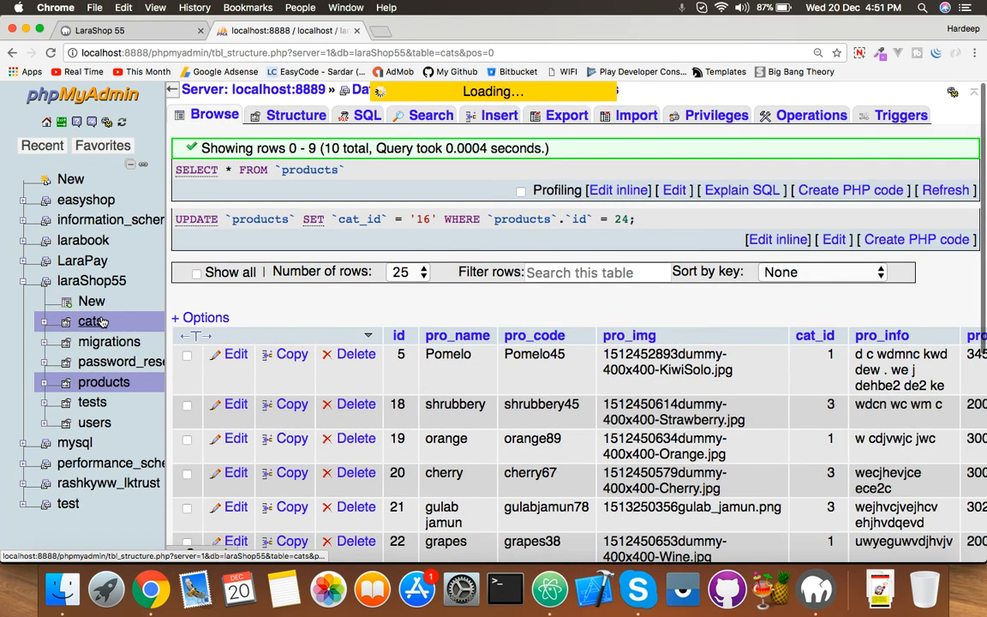
{"action": "left_click", "coordinate": [296, 115]}
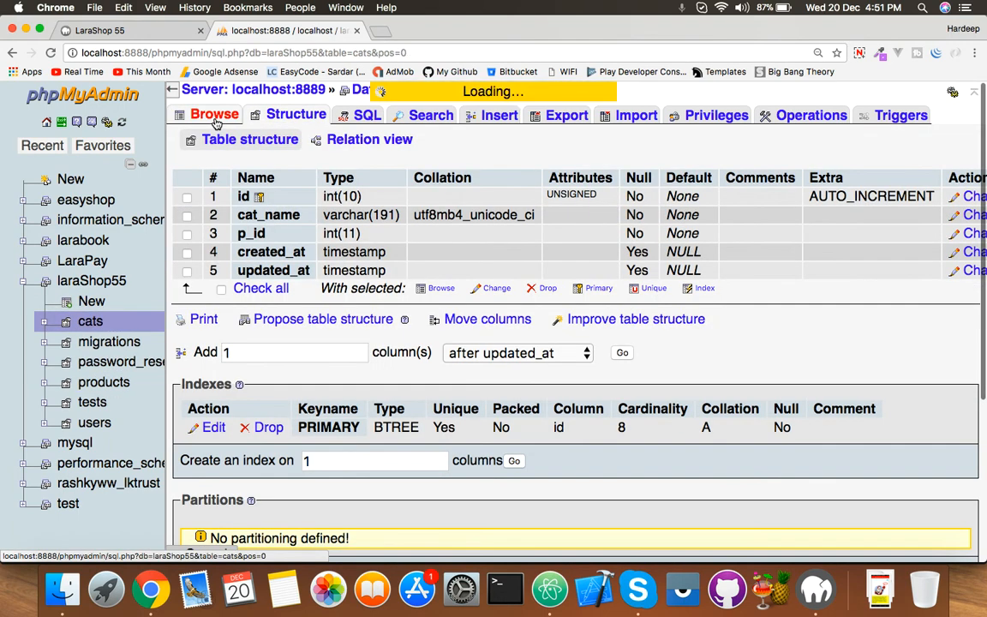
{"action": "left_click", "coordinate": [215, 114]}
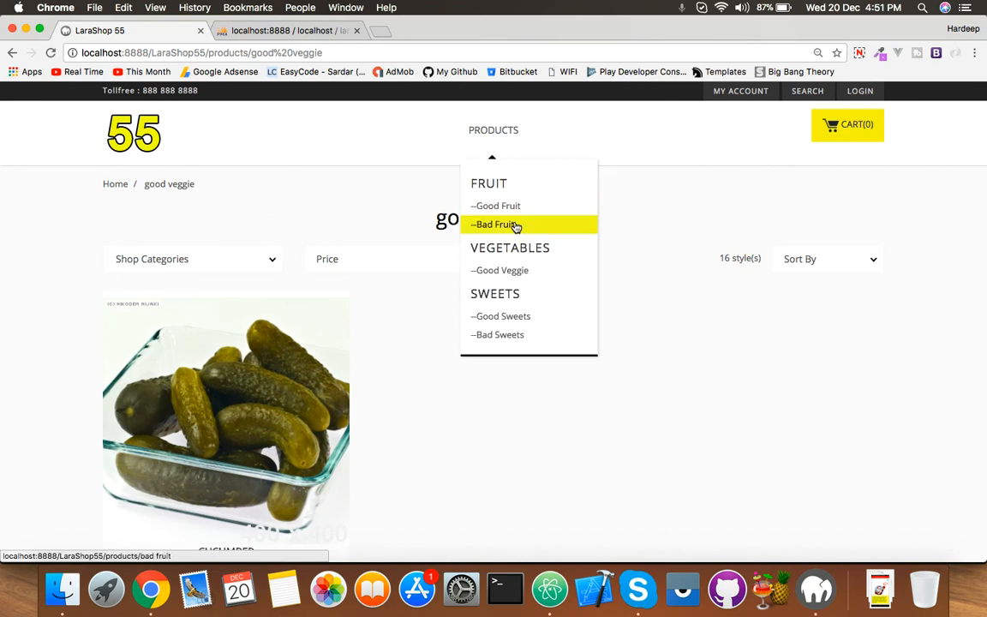
{"action": "mouse_move", "coordinate": [488, 184]}
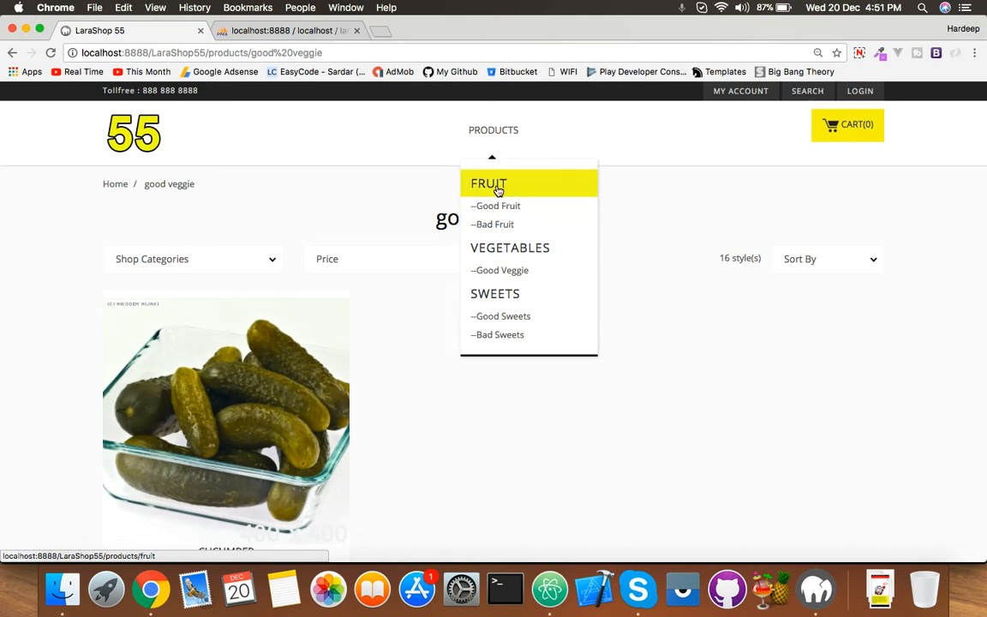
Step: Open the Fruit and Vegetables category pages from the Products dropdown and scroll the listing
{"action": "left_click", "coordinate": [488, 184]}
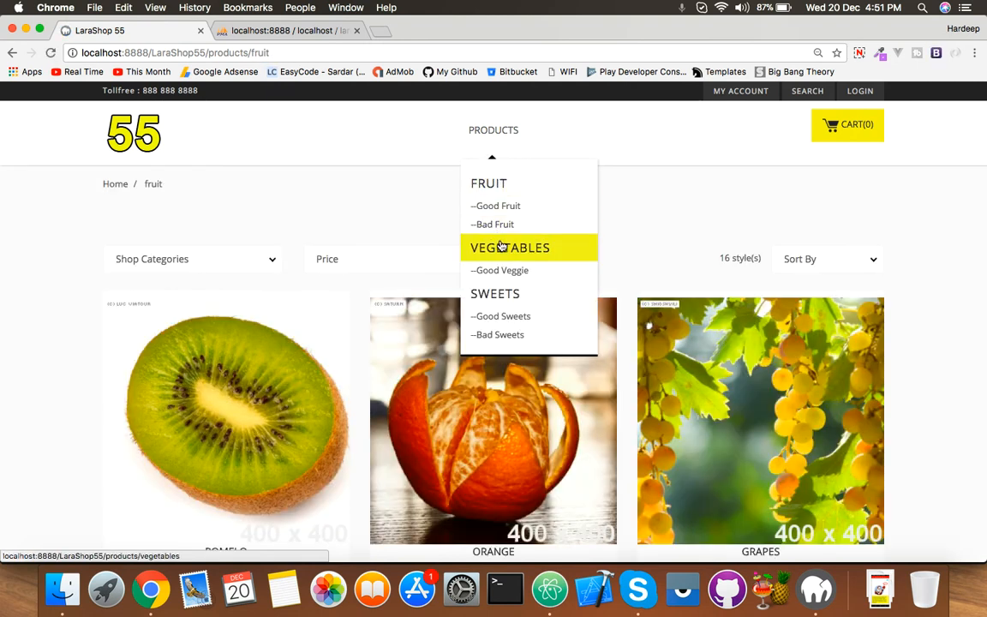
{"action": "left_click", "coordinate": [510, 247]}
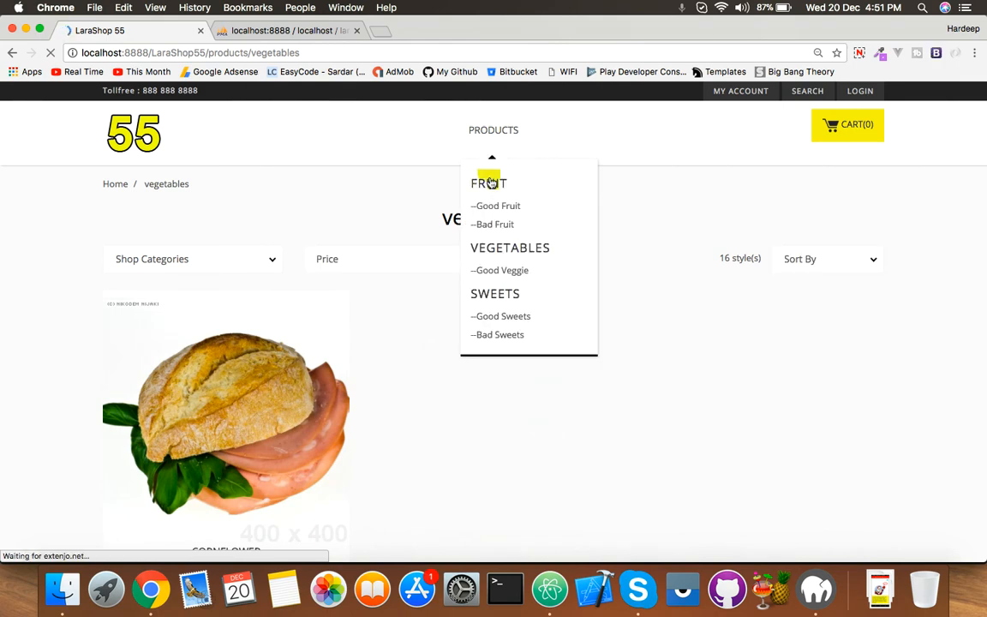
{"action": "mouse_move", "coordinate": [502, 315]}
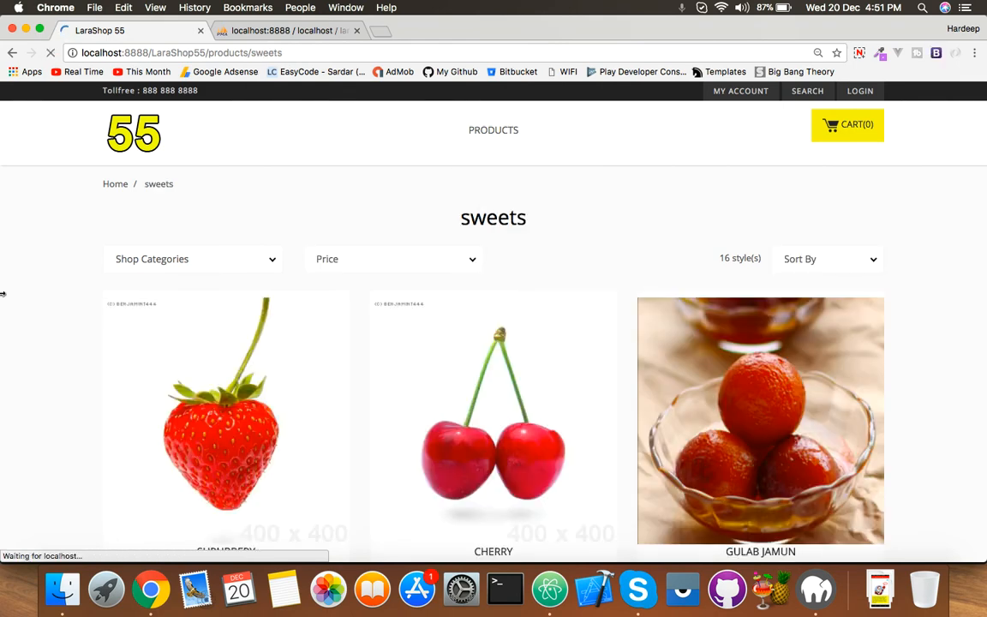
{"action": "scroll", "scroll_direction": "down", "scroll_amount": 3}
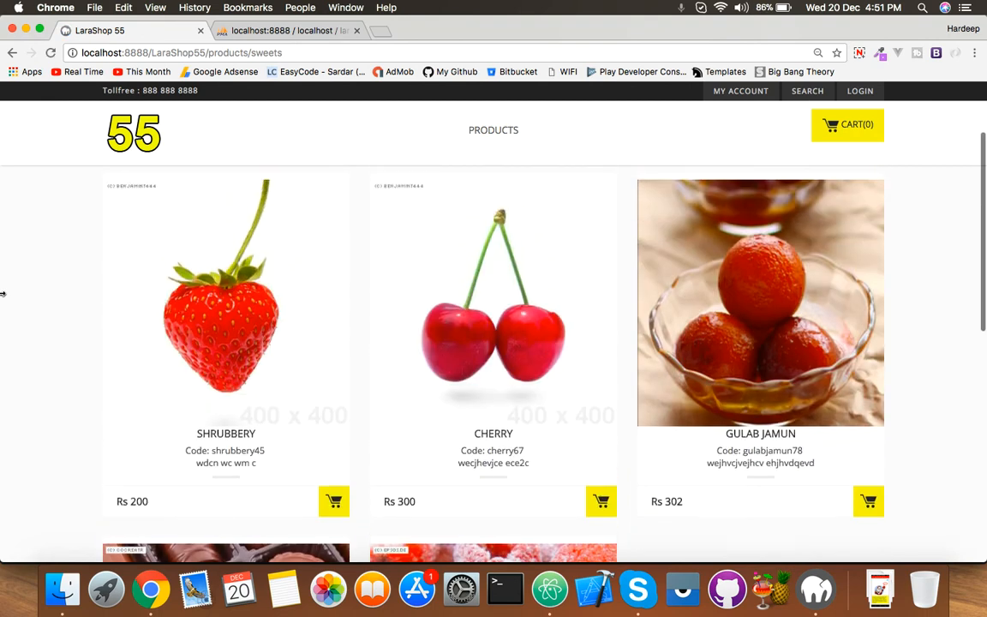